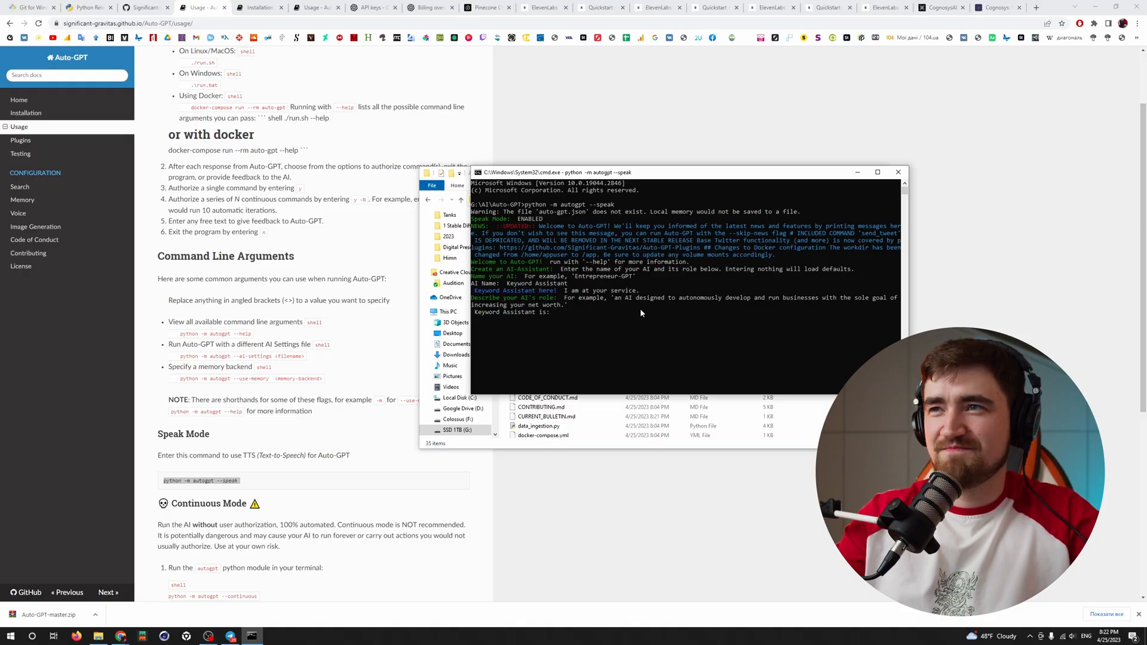
- Run python -m autogpt --speak and name the AI 'Keyword Assistant'
click(36, 7)
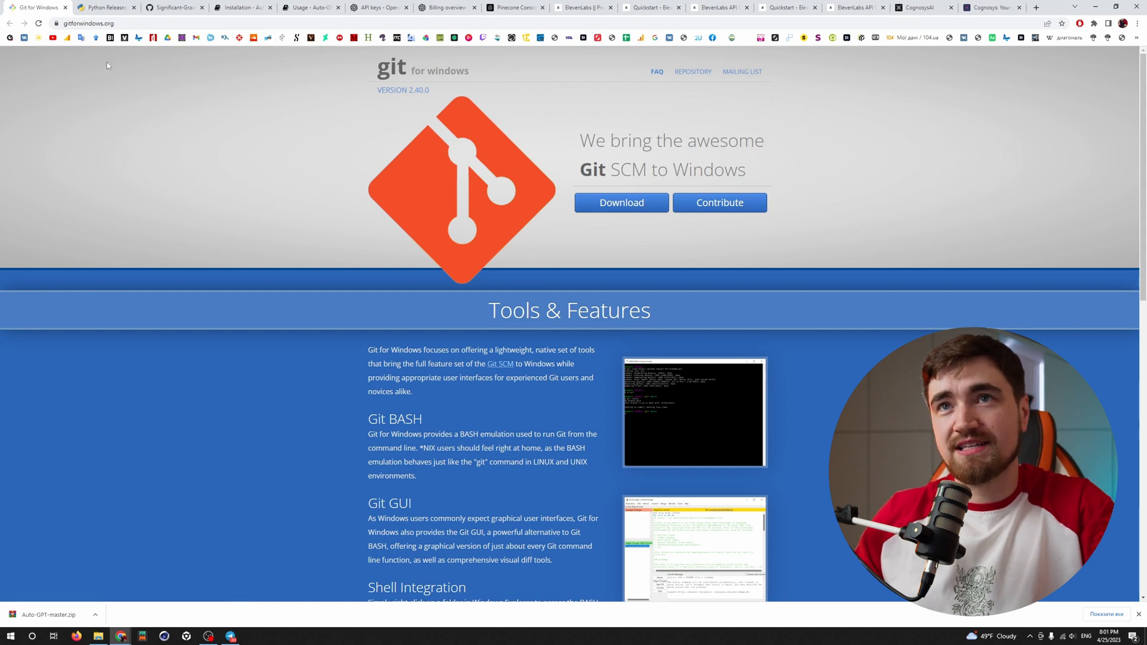
- Review the Python Releases for Windows page and the tutorialspoint Python install guide tabs
click(103, 7)
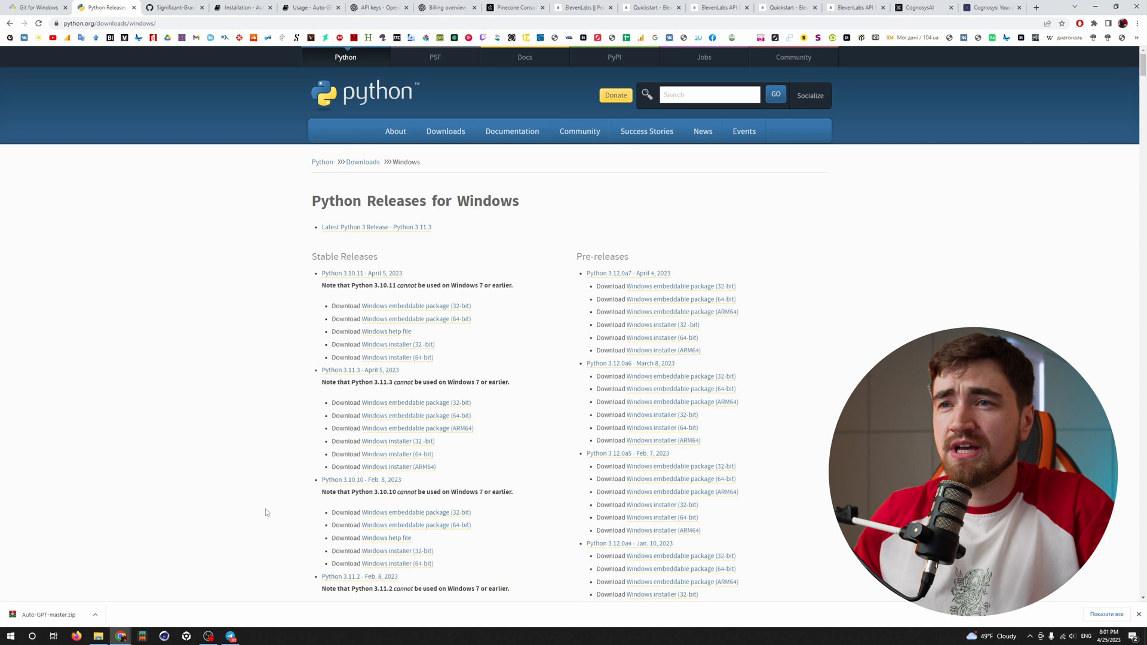
mouse_move(361, 487)
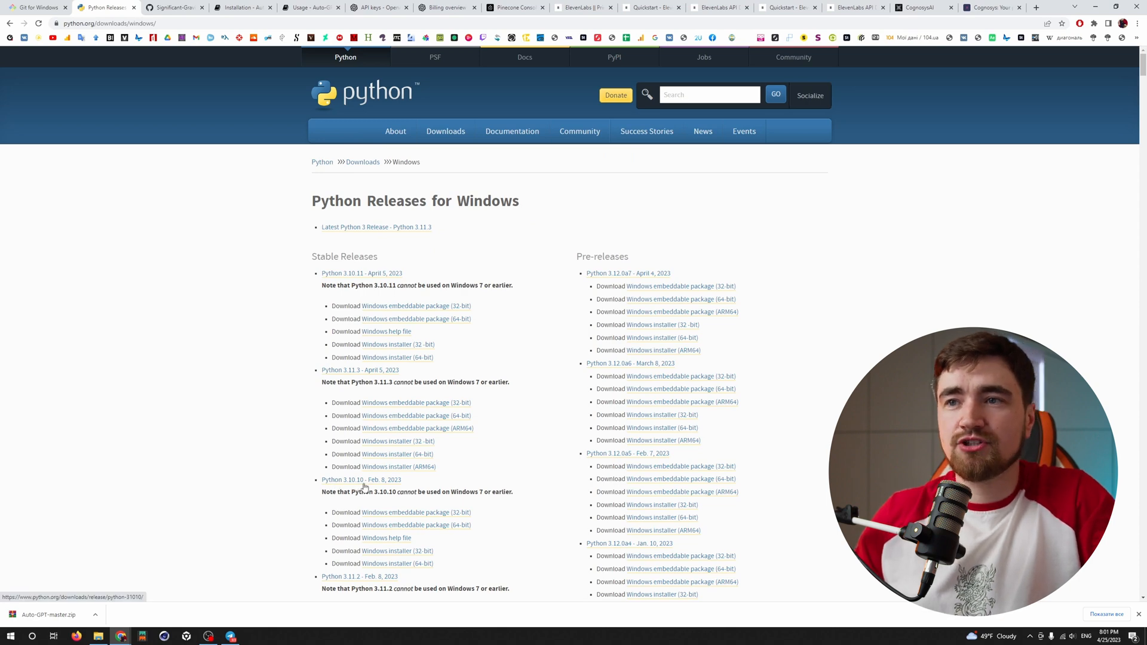
click(227, 7)
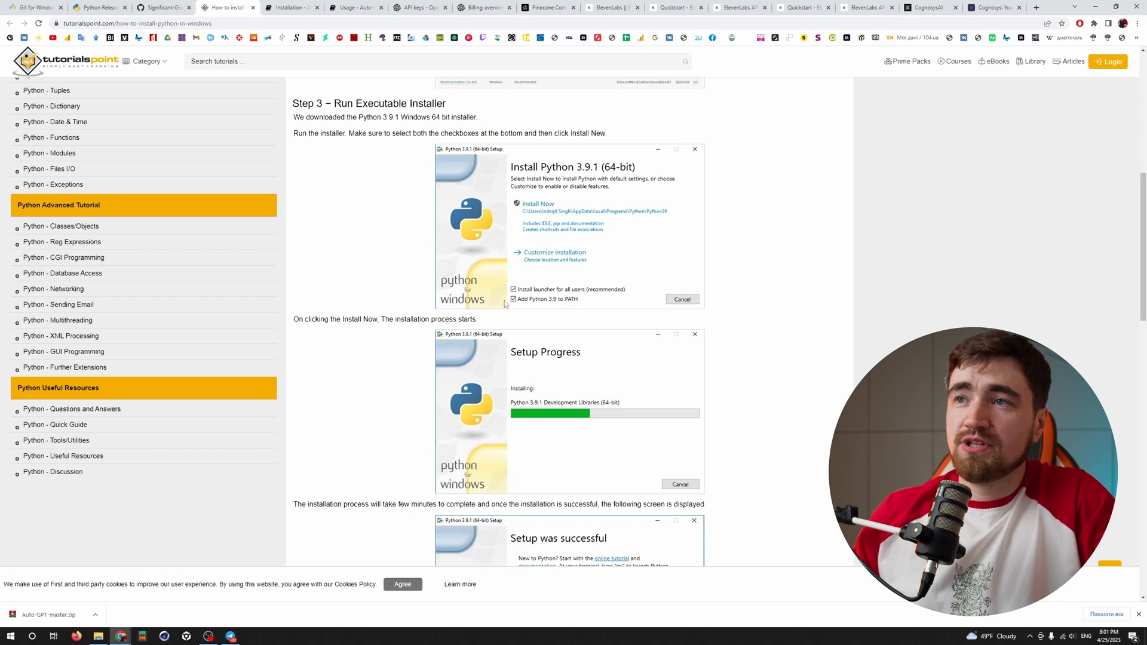
mouse_move(550, 307)
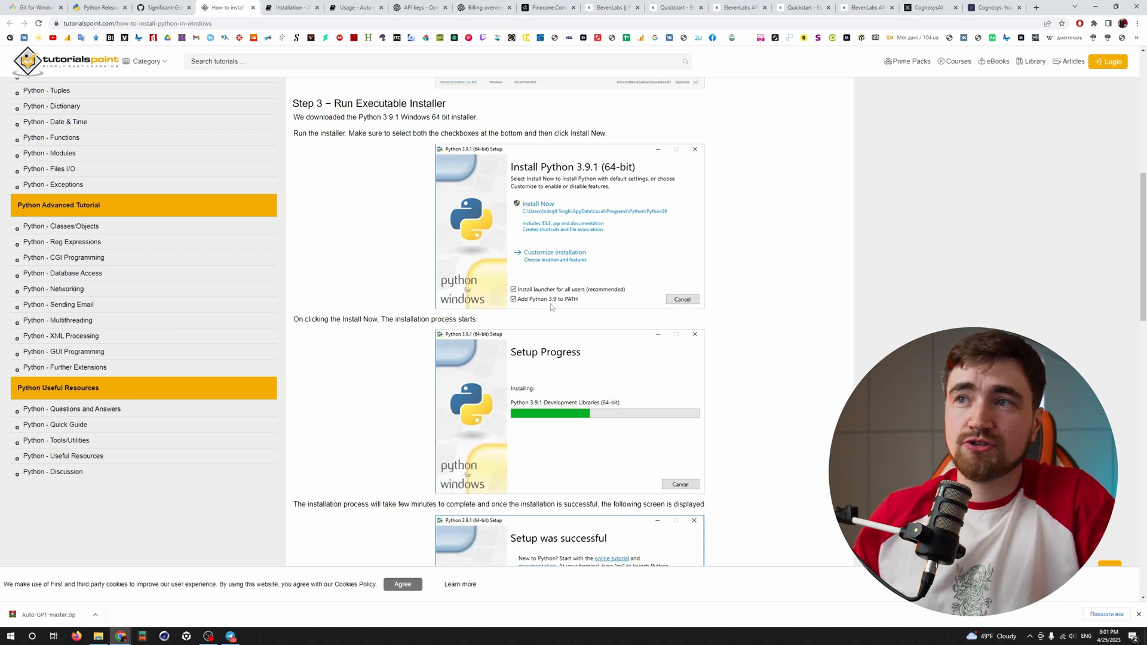
mouse_move(615, 305)
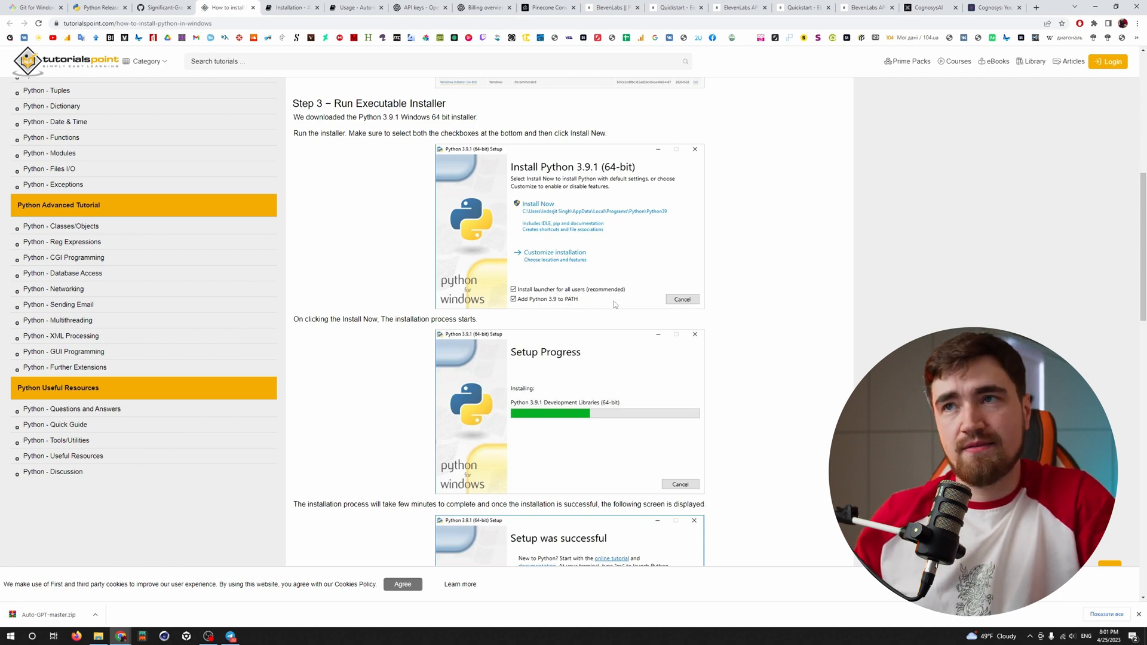
click(173, 7)
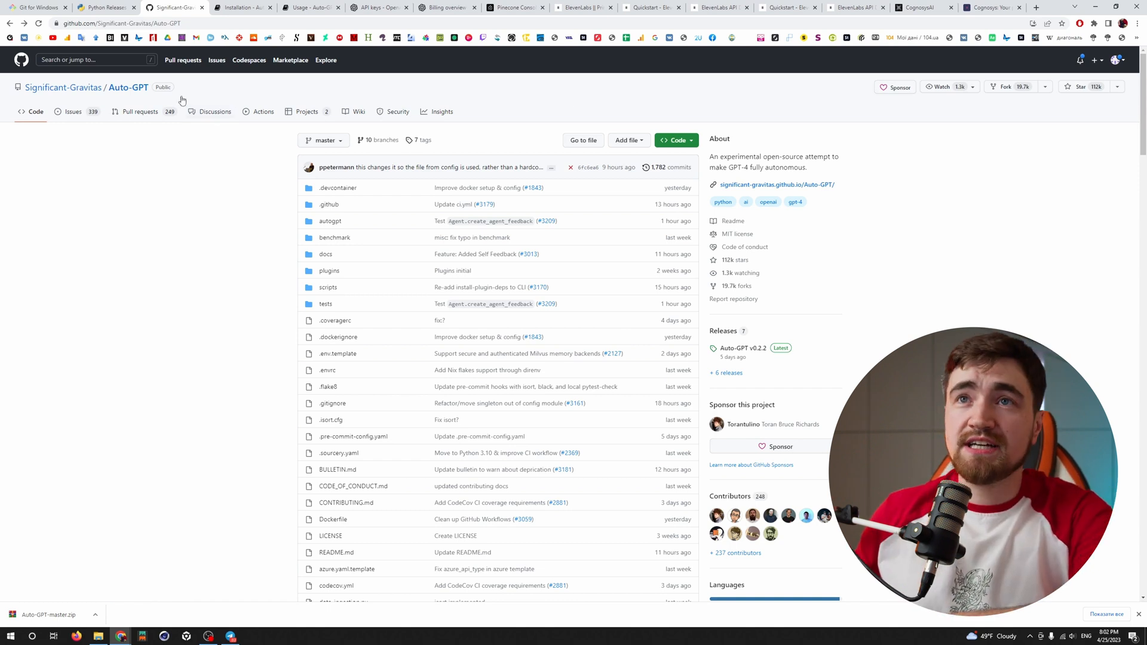
mouse_move(187, 285)
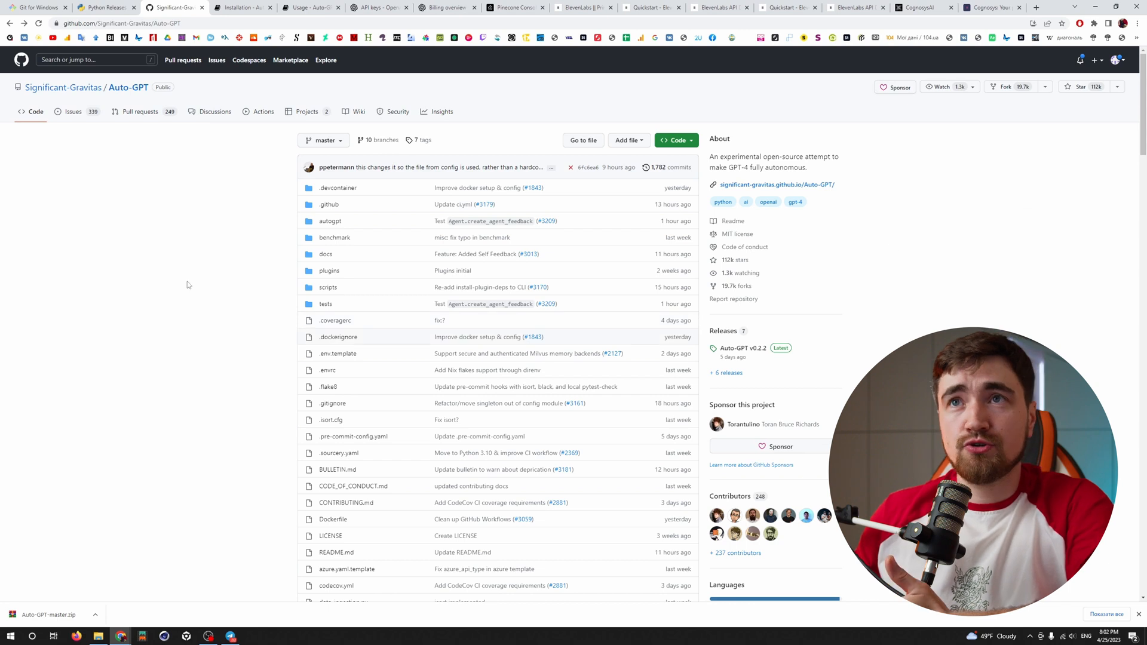
- Scroll the Auto-GPT README down to Quickstart and follow the installation instructions link
scroll(down, 3)
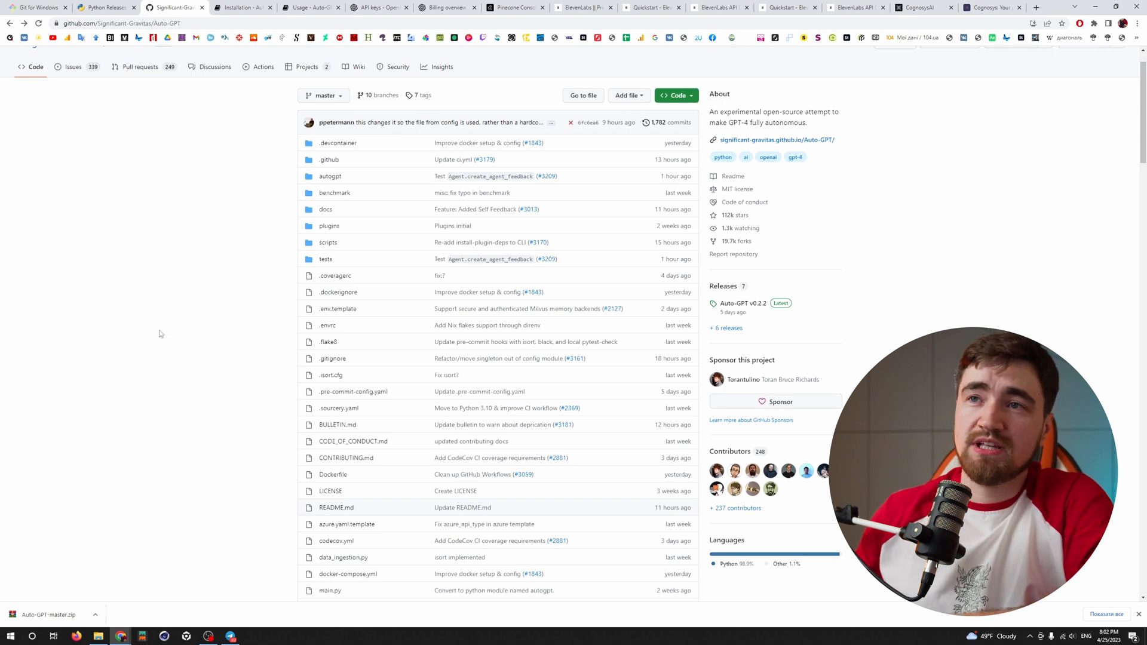
mouse_move(144, 342)
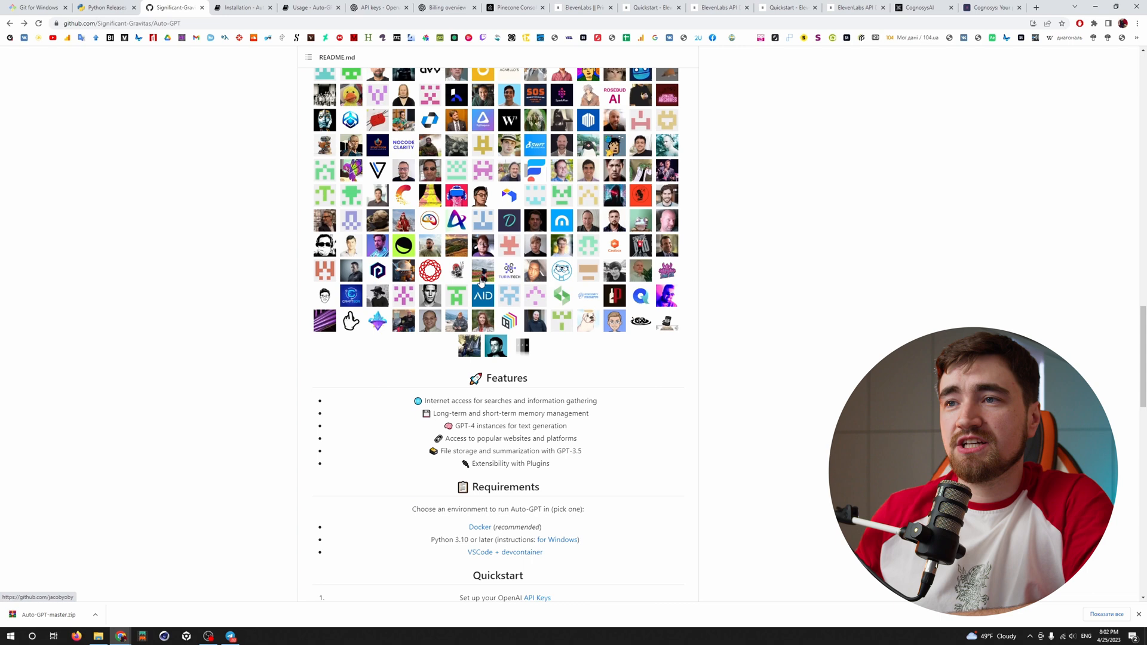
scroll(down, 3)
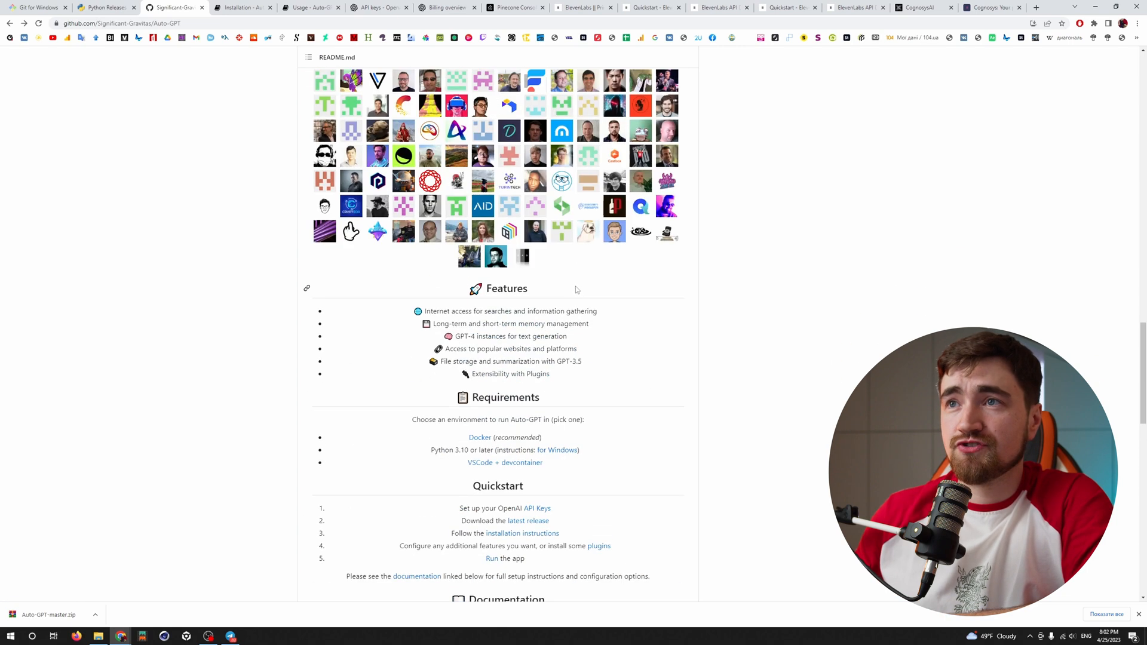
scroll(down, 3)
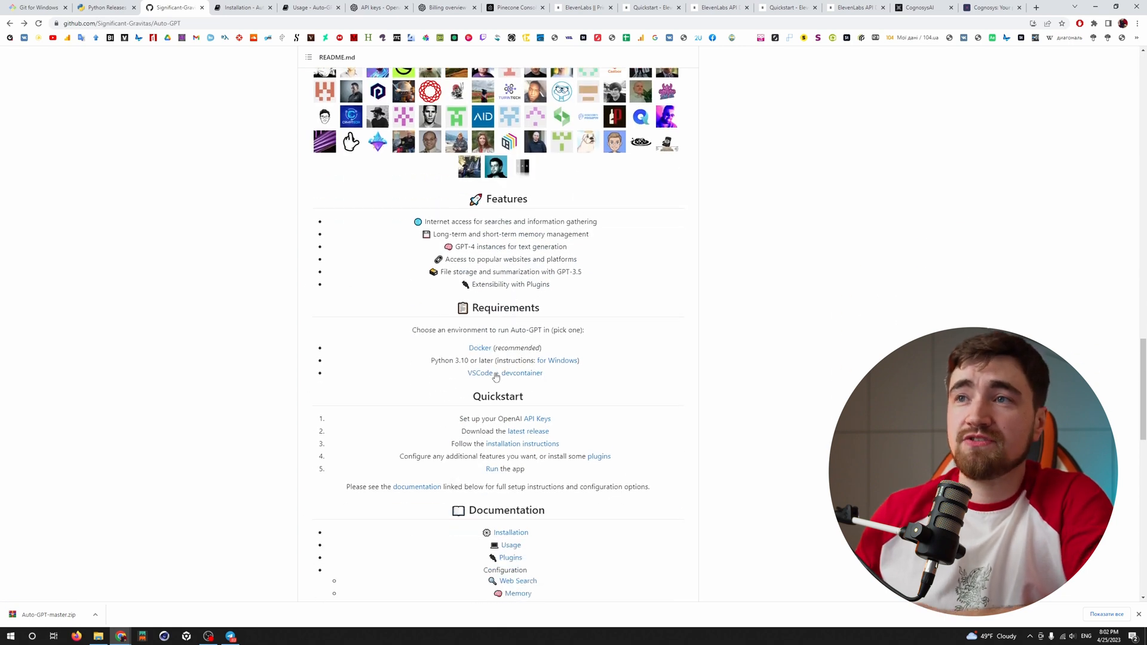
scroll(down, 3)
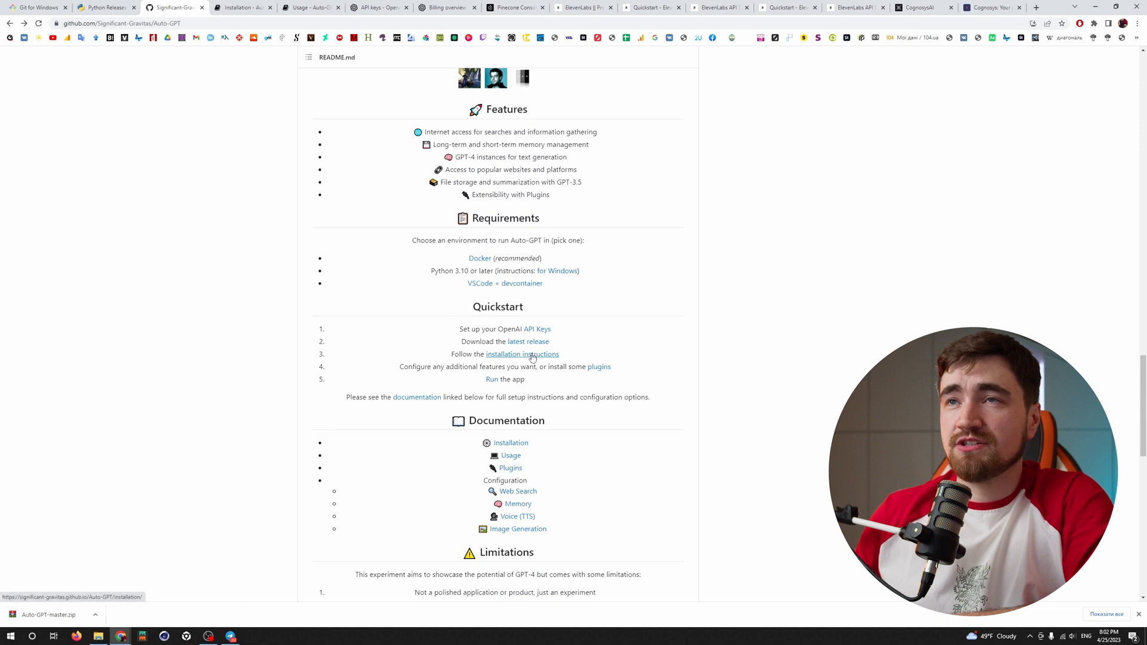
click(522, 354)
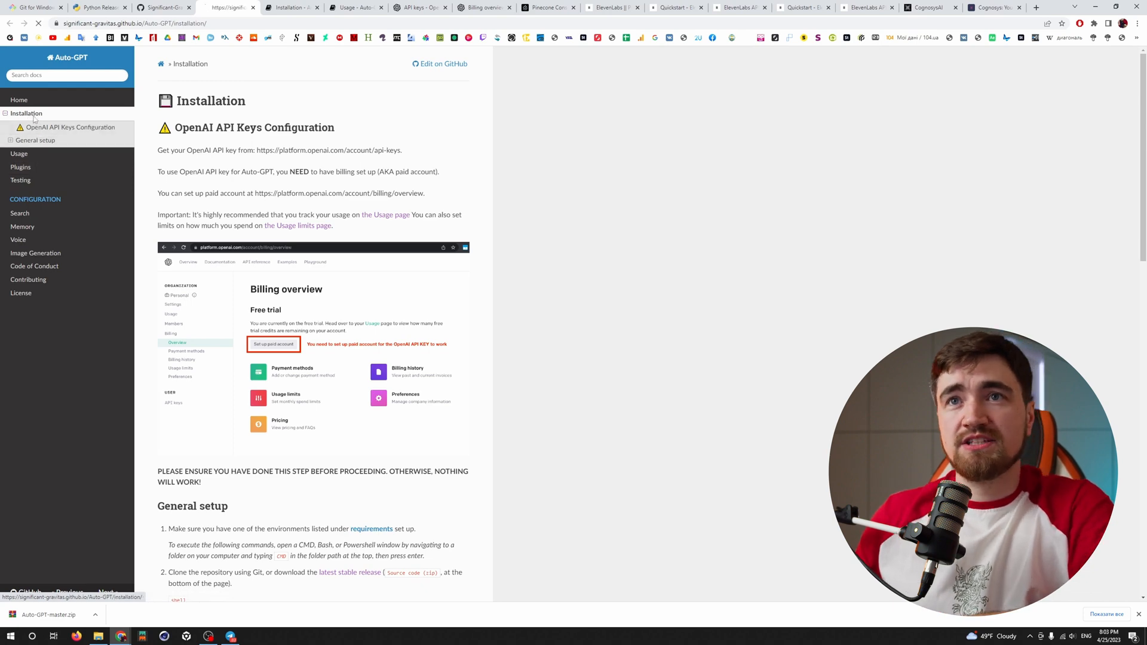
click(19, 154)
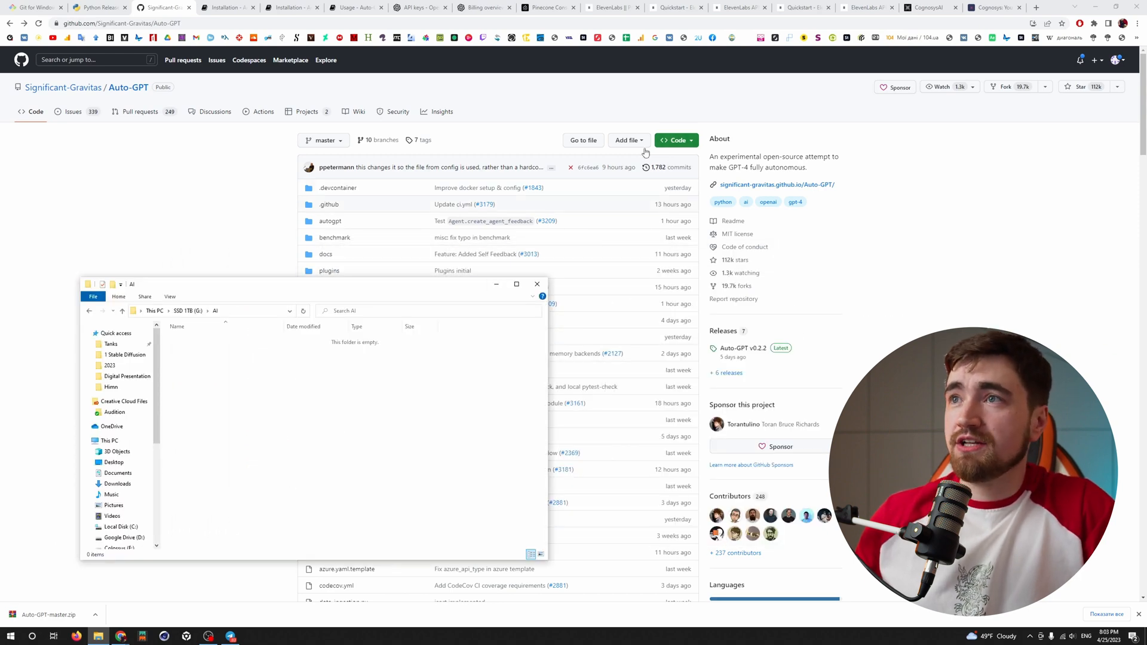
- Copy the Auto-GPT clone URL, clone it into G:\AI, and open the Auto-GPT folder
click(212, 310)
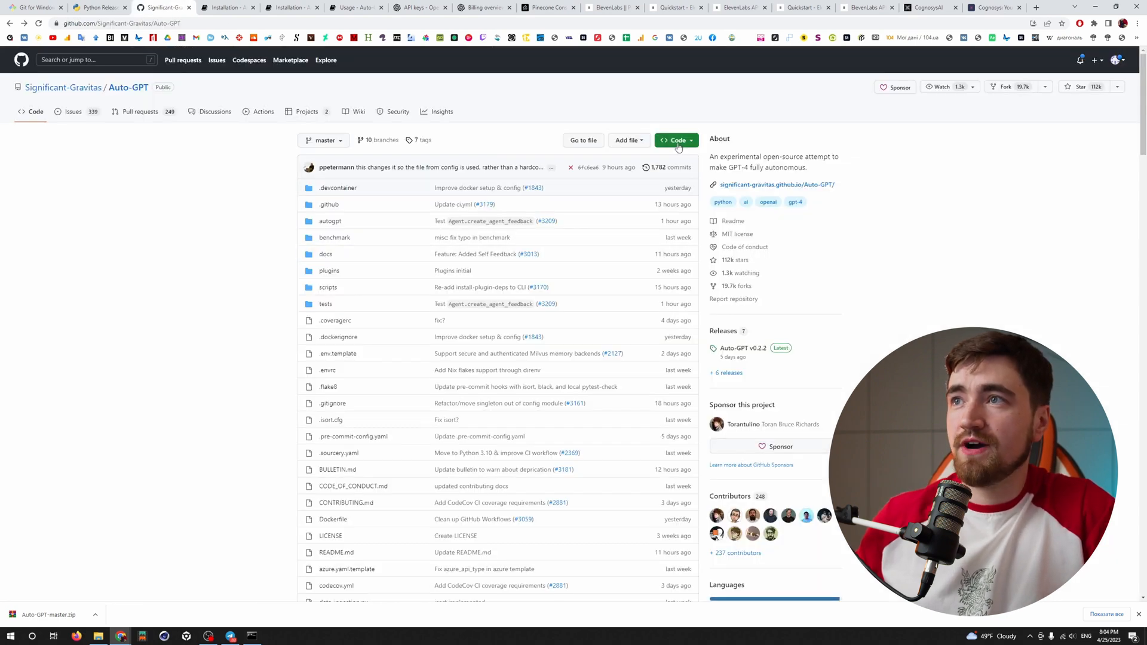
click(676, 140)
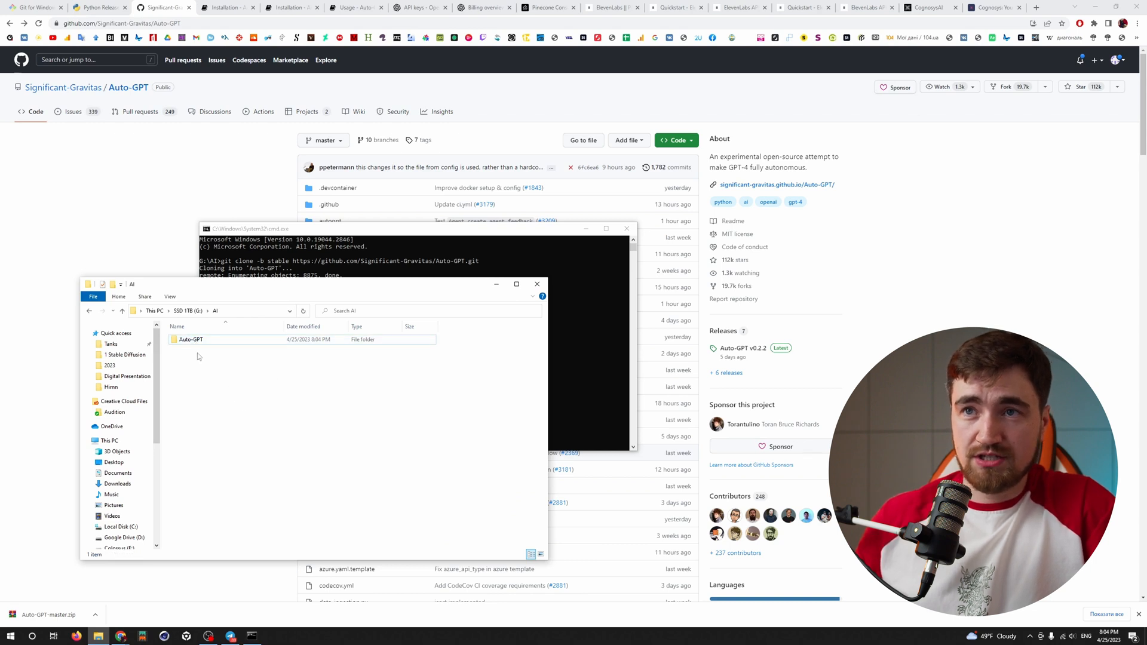
double_click(191, 339)
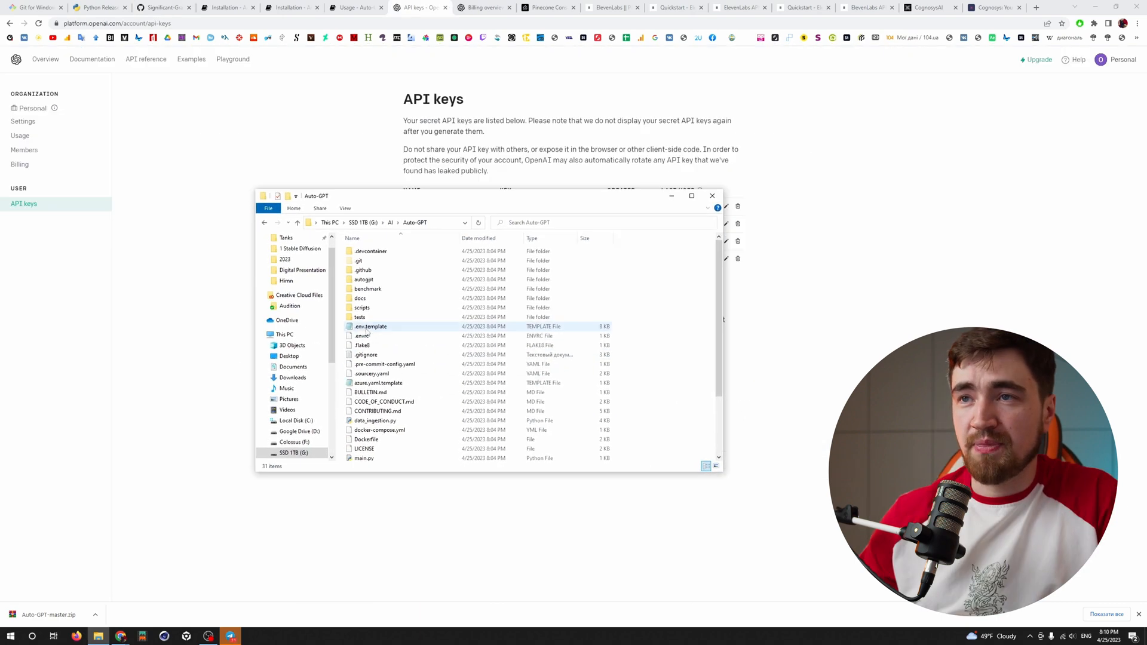
mouse_move(371, 326)
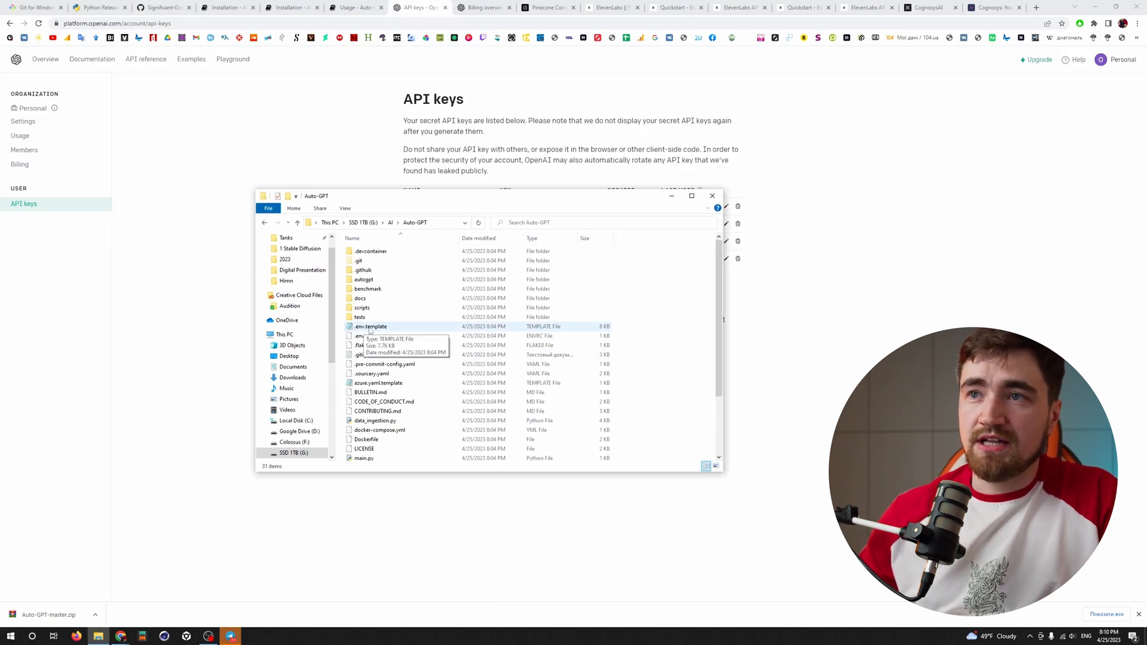
- Open .env.template in Notepad and scroll through its OPENAI and MEMORY sections
double_click(370, 326)
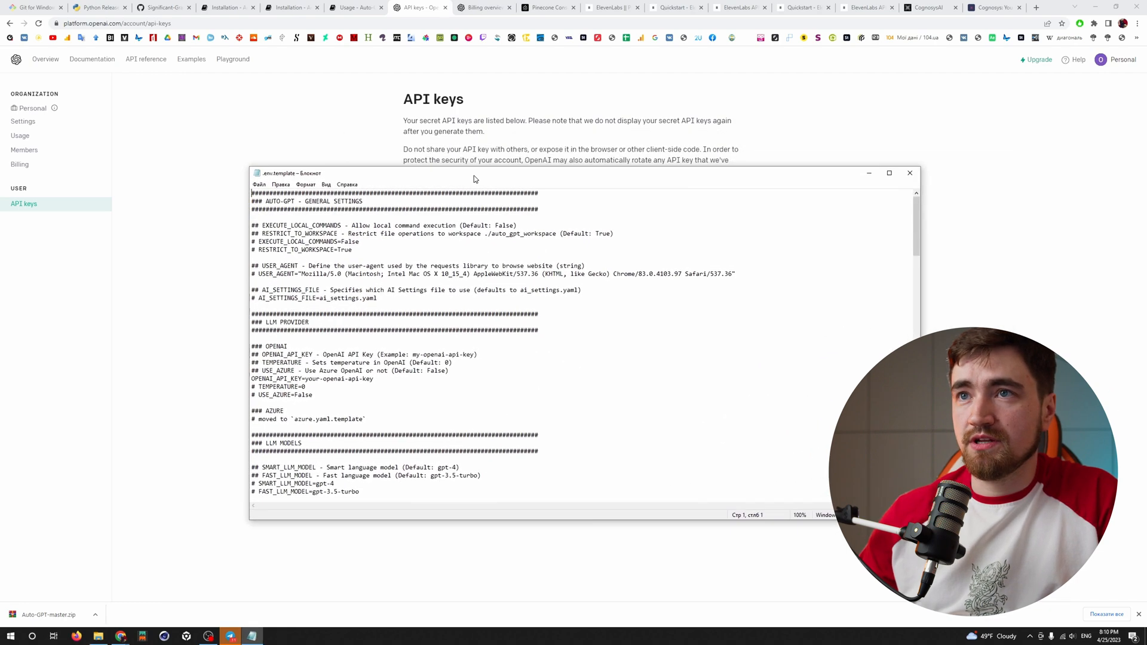
scroll(down, 3)
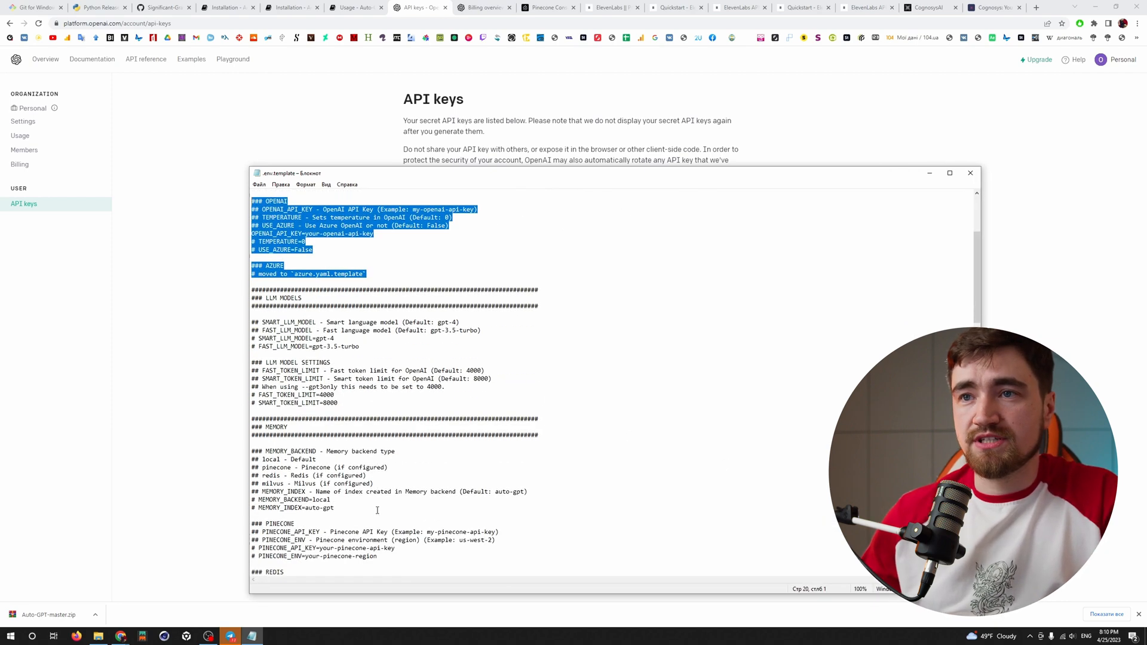
scroll(down, 3)
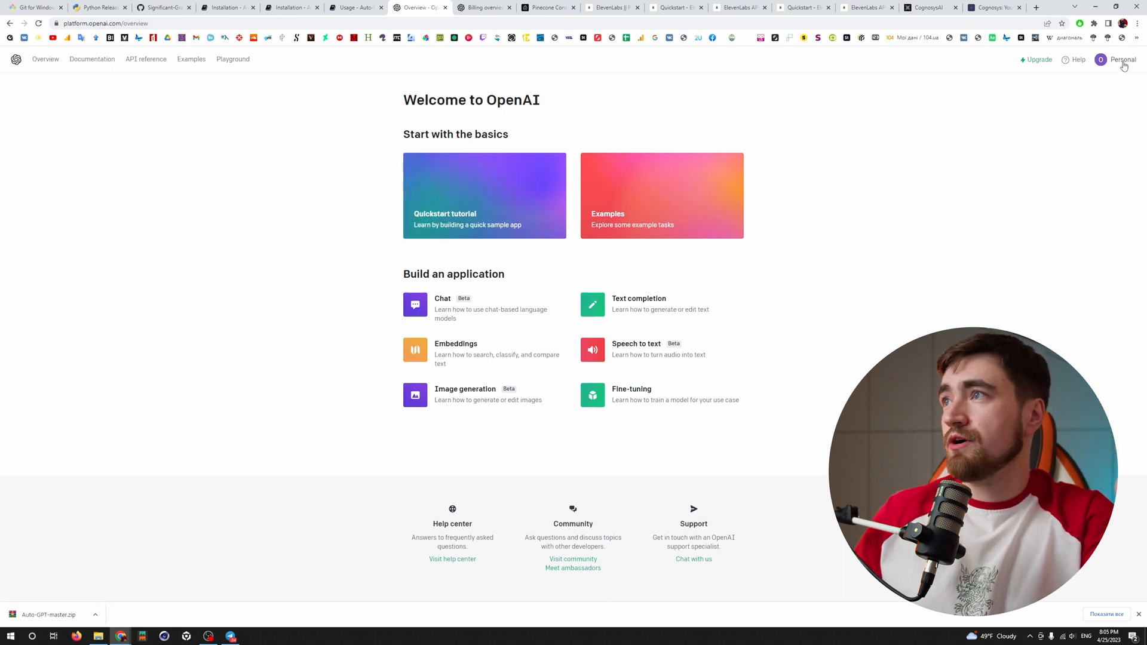
- Go to the API keys page from the Personal account menu
click(1120, 60)
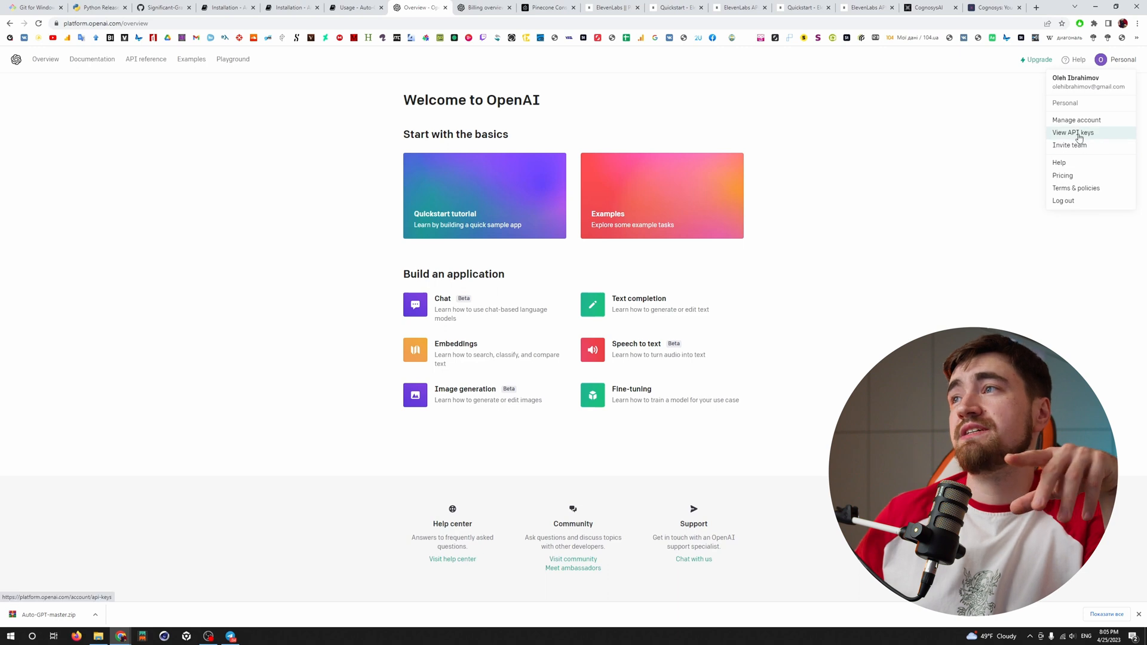
click(290, 7)
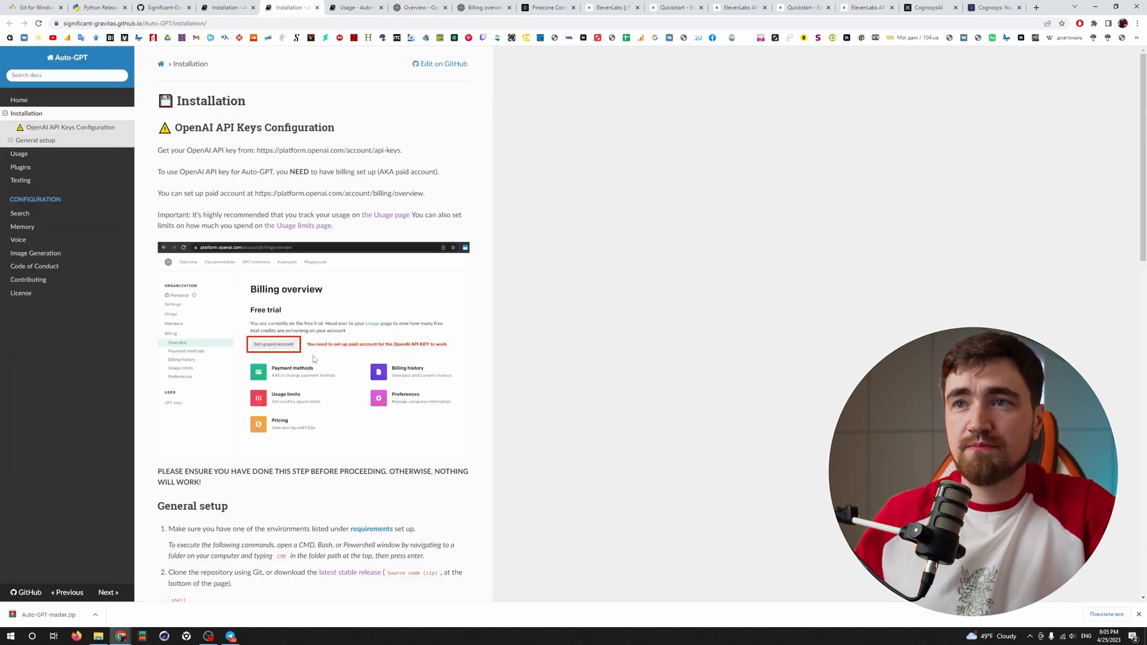
scroll(down, 3)
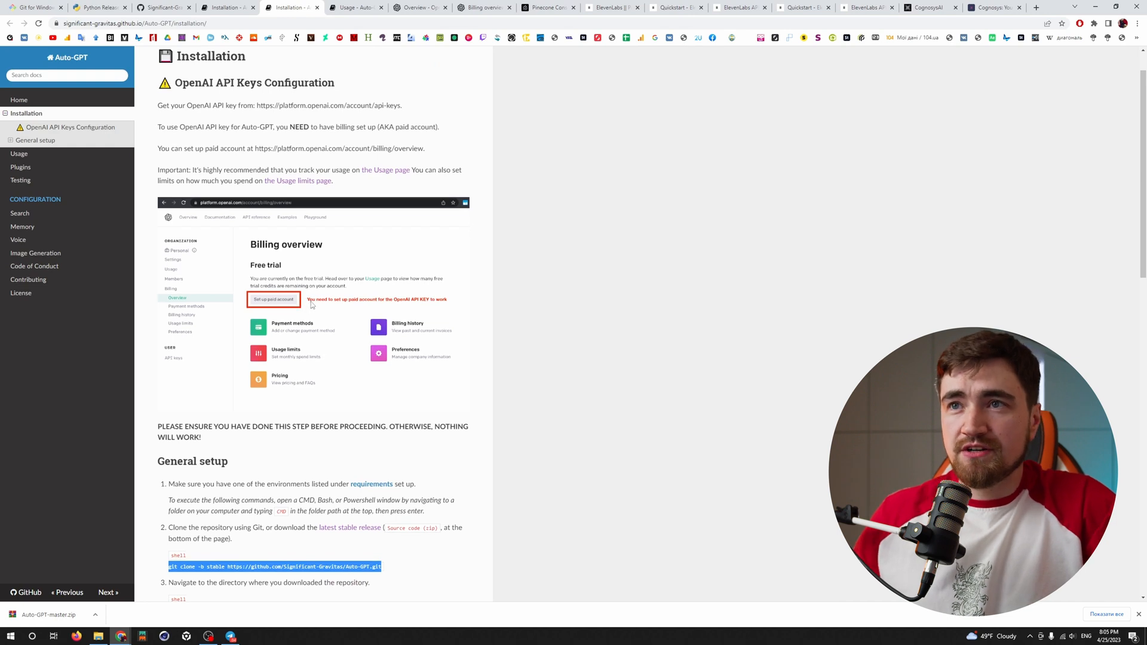
mouse_move(342, 307)
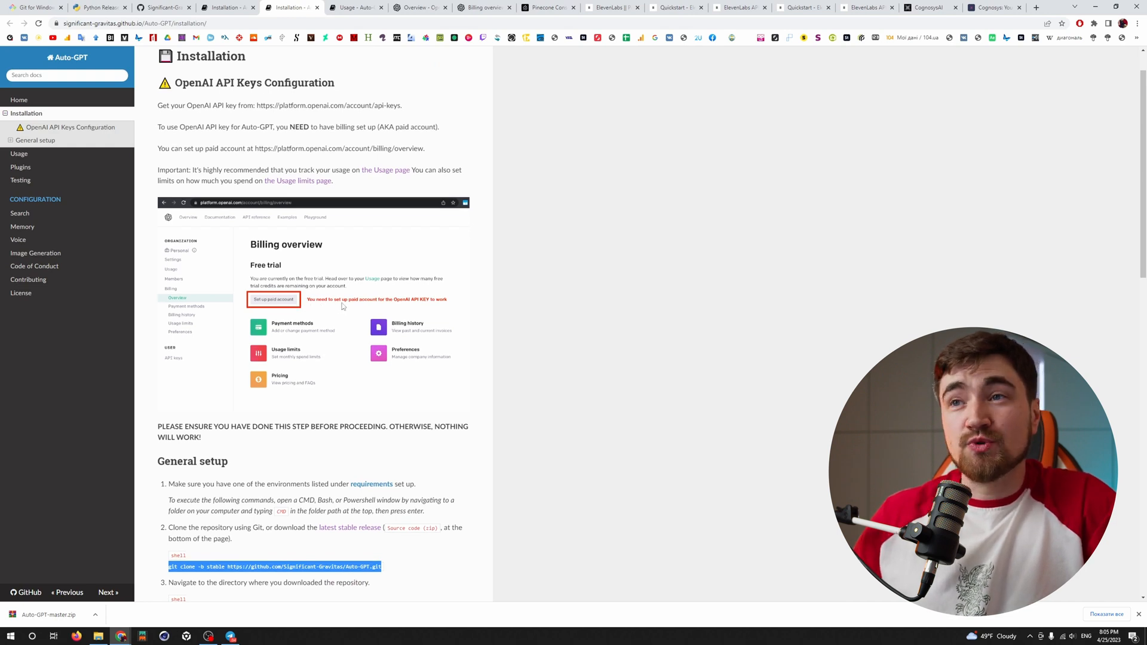
mouse_move(389, 310)
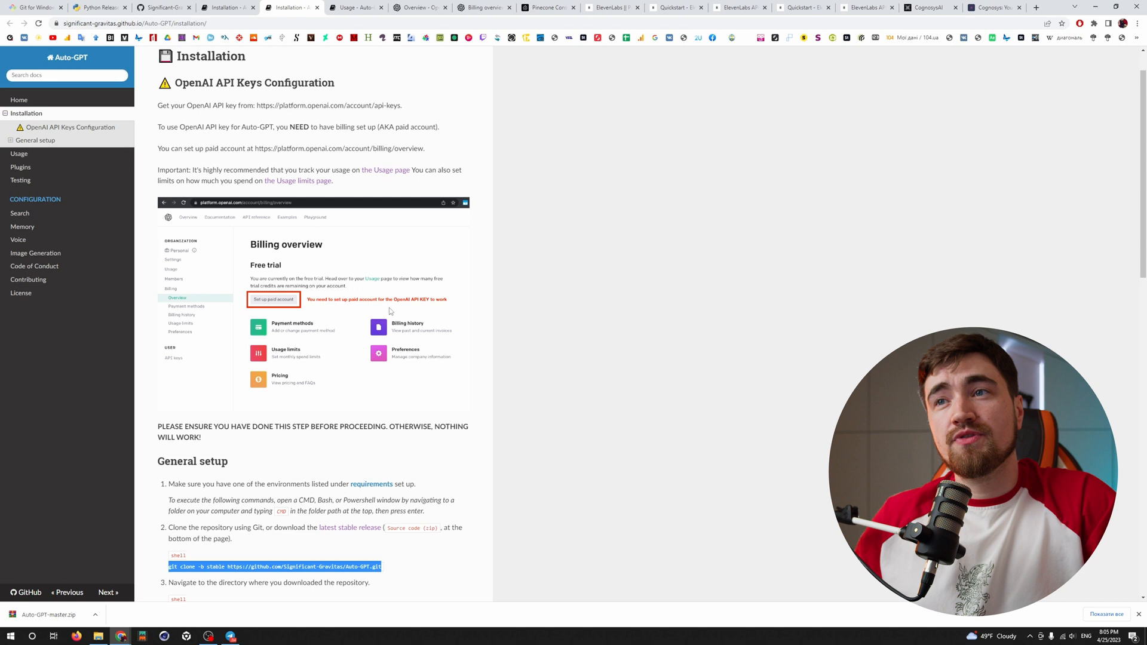
mouse_move(420, 306)
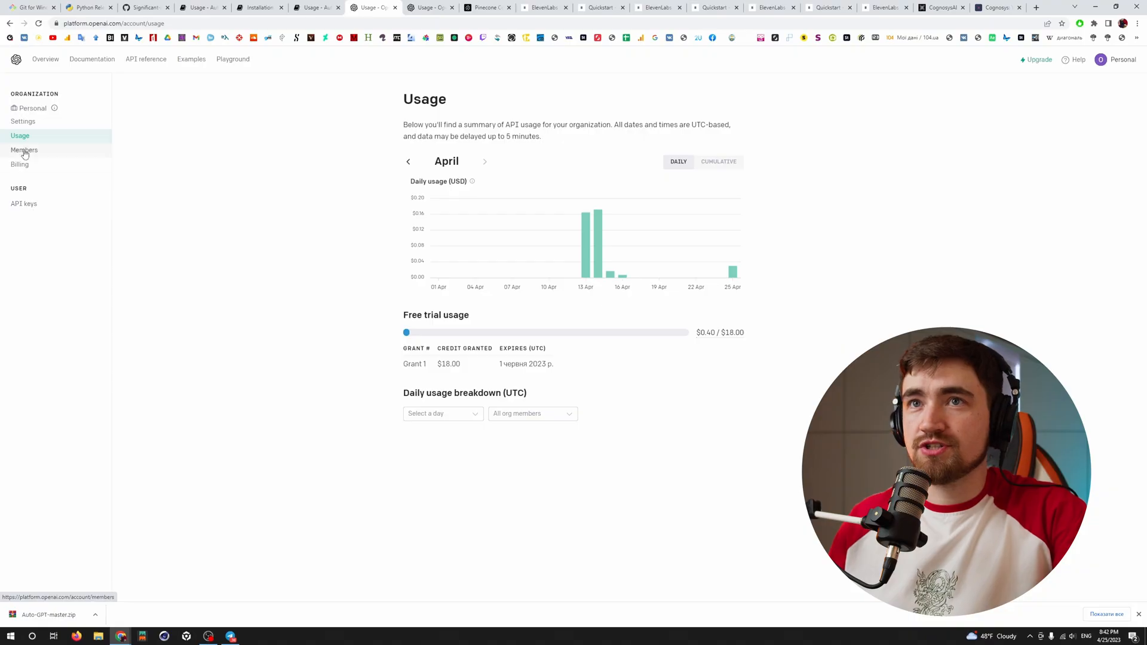
- Open the Billing overview, begin setting up a paid account, and close the payment dialog
click(19, 163)
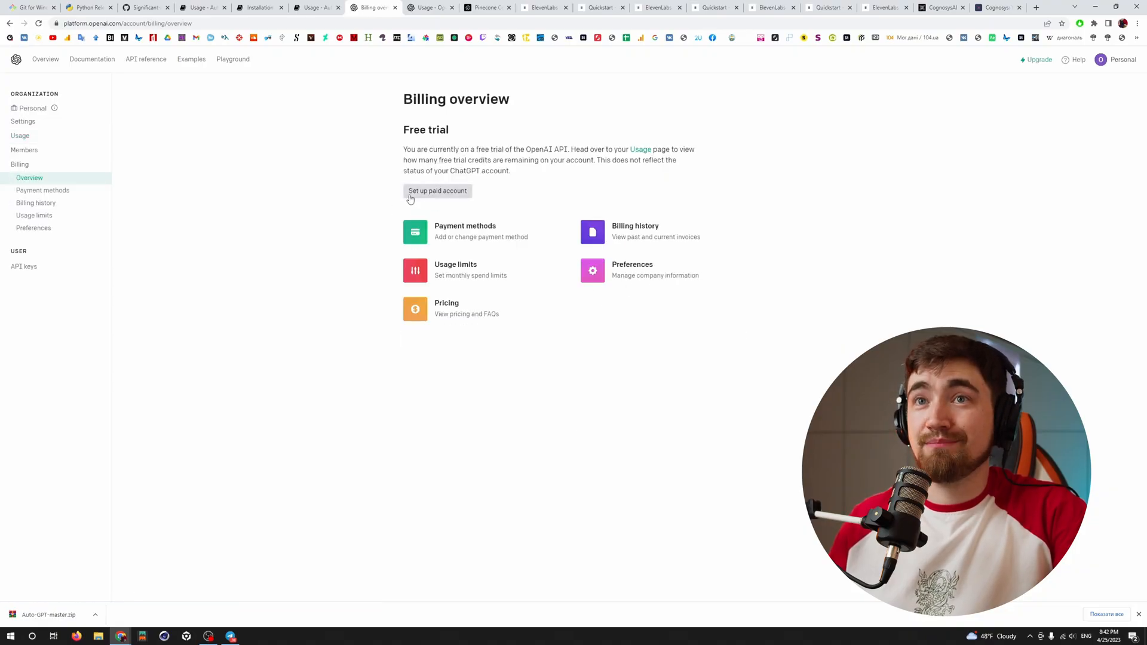
click(437, 192)
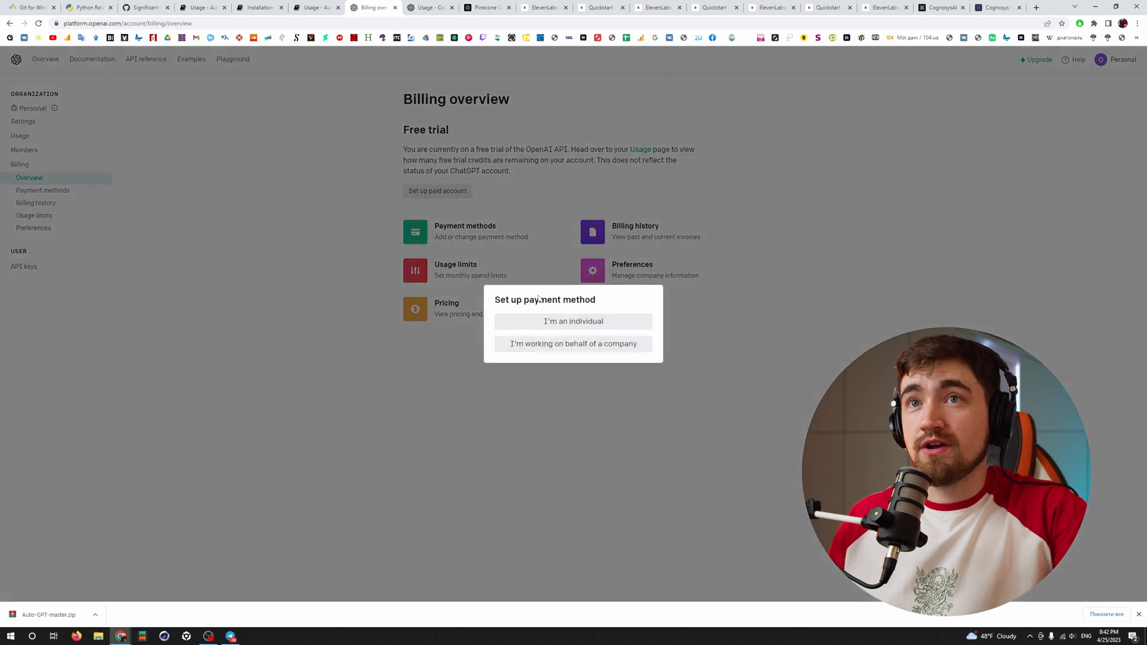
click(573, 320)
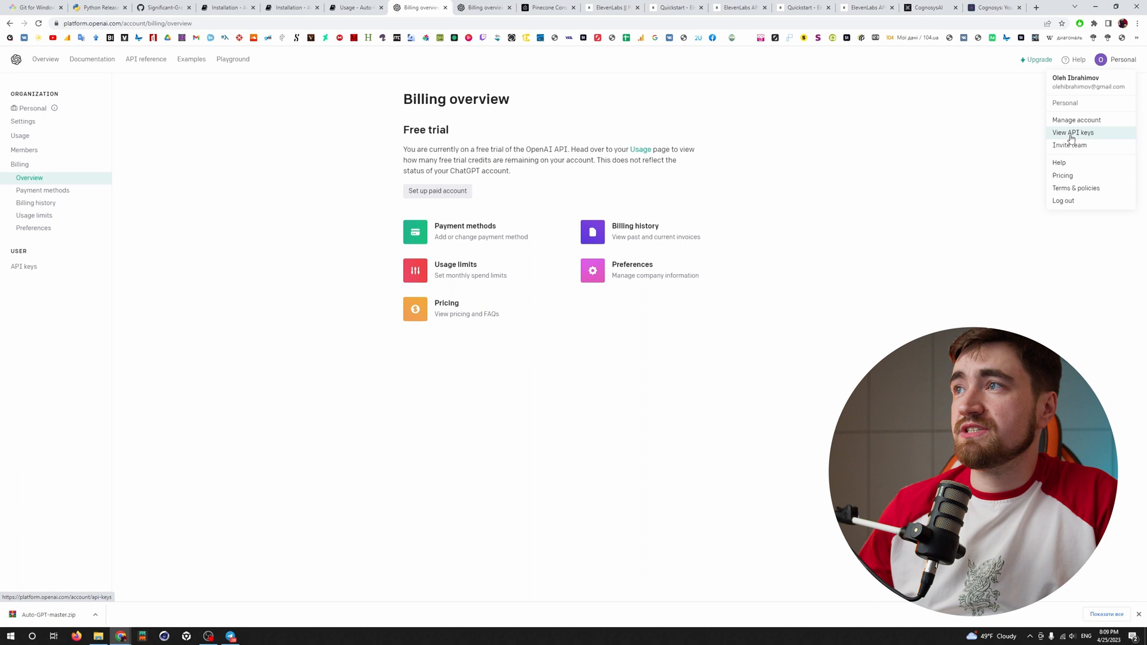
- Generate a secret key named 'AutoGPT tut' and bring the template in Notepad forward
click(1071, 133)
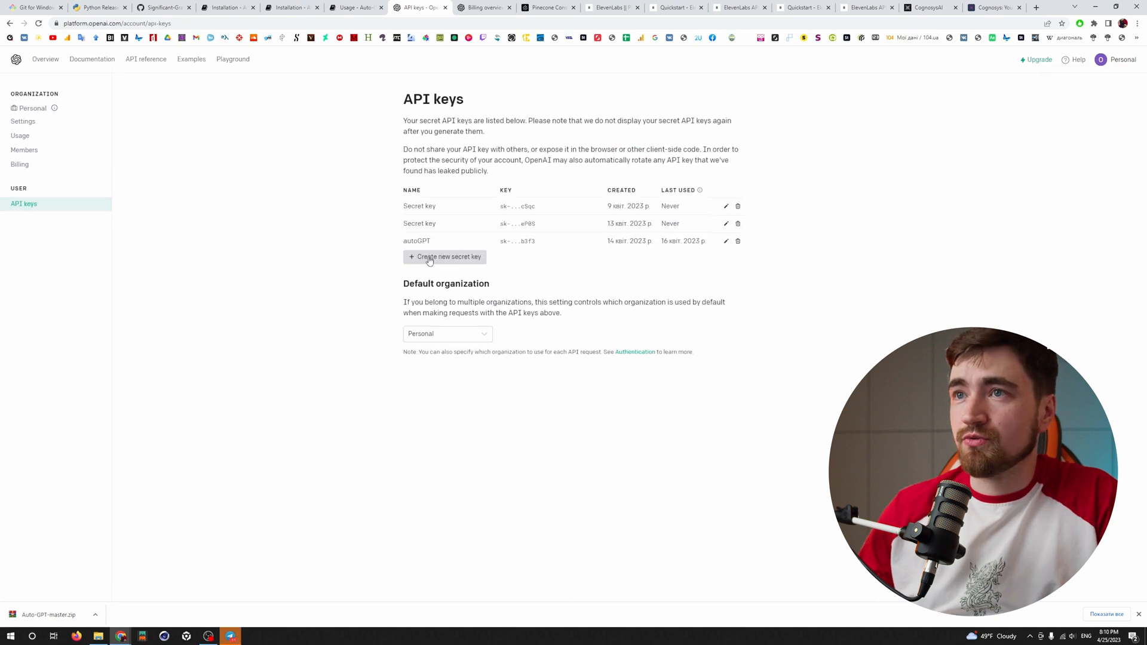
click(444, 257)
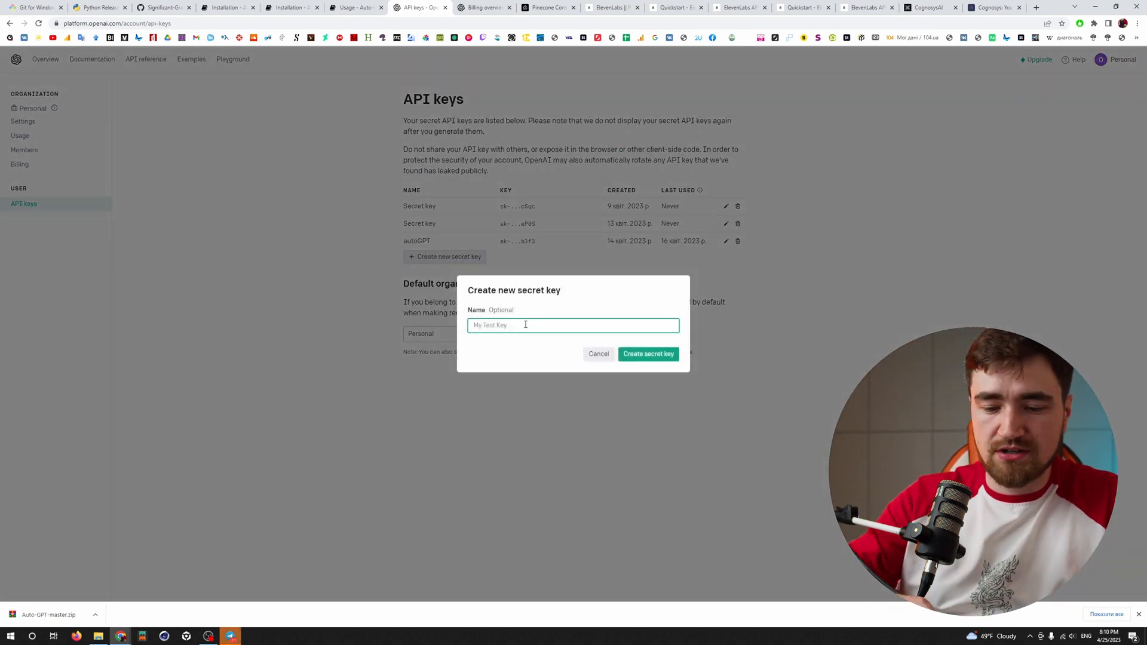
click(646, 354)
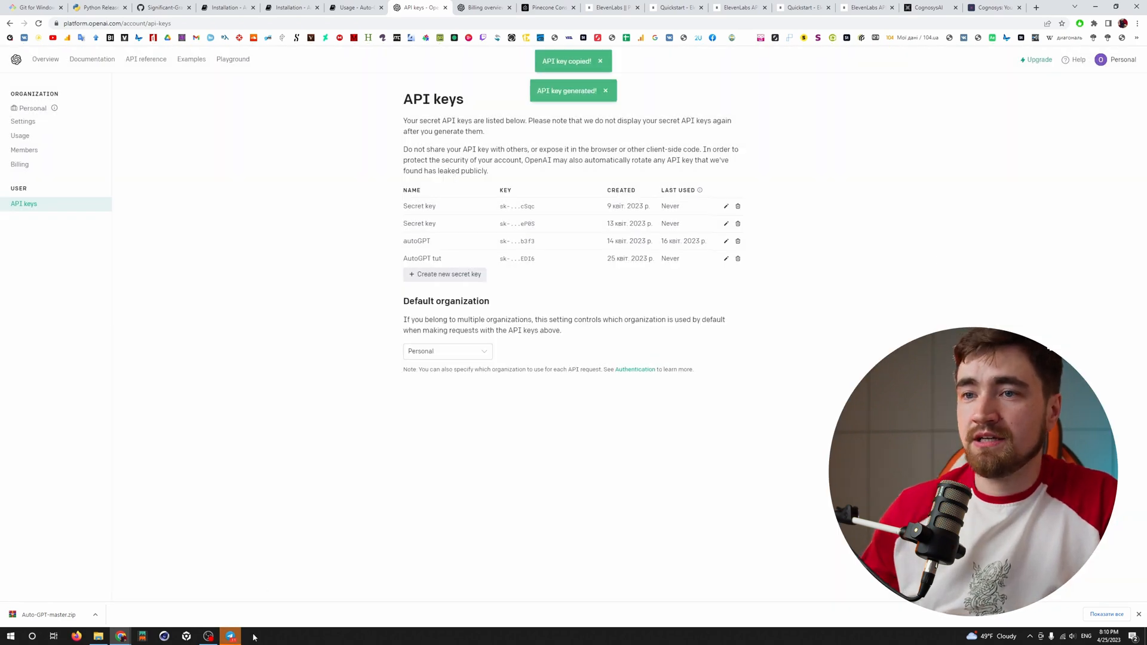
click(231, 635)
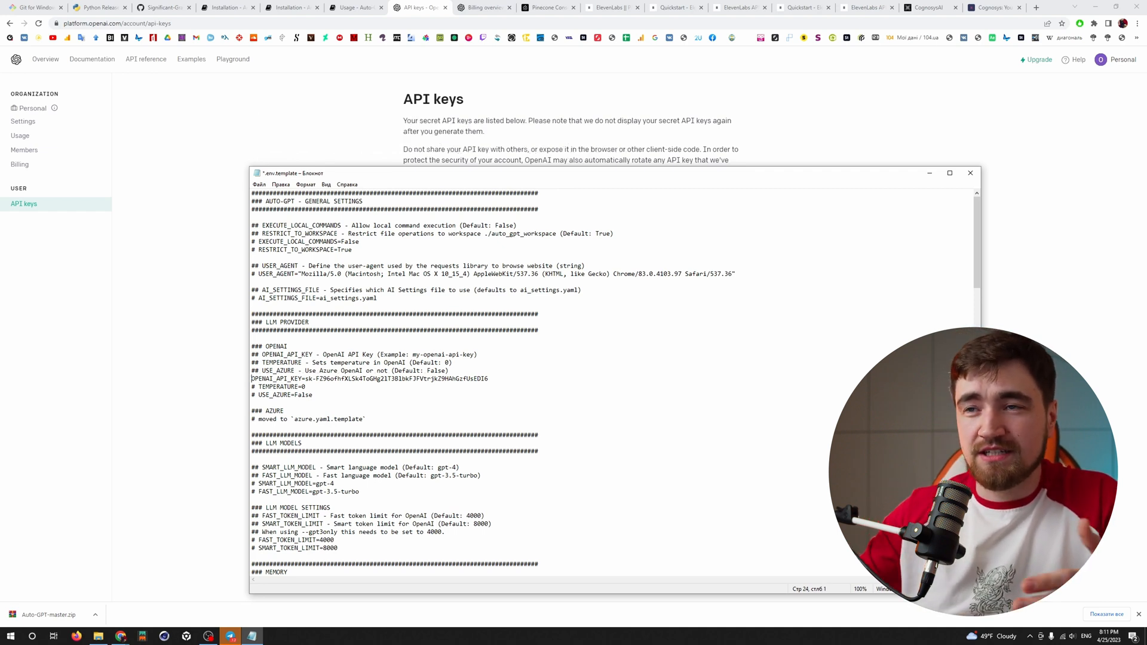
- Scroll through the template's memory, Stable Diffusion image and browsing sections, then go to ElevenLabs
scroll(down, 3)
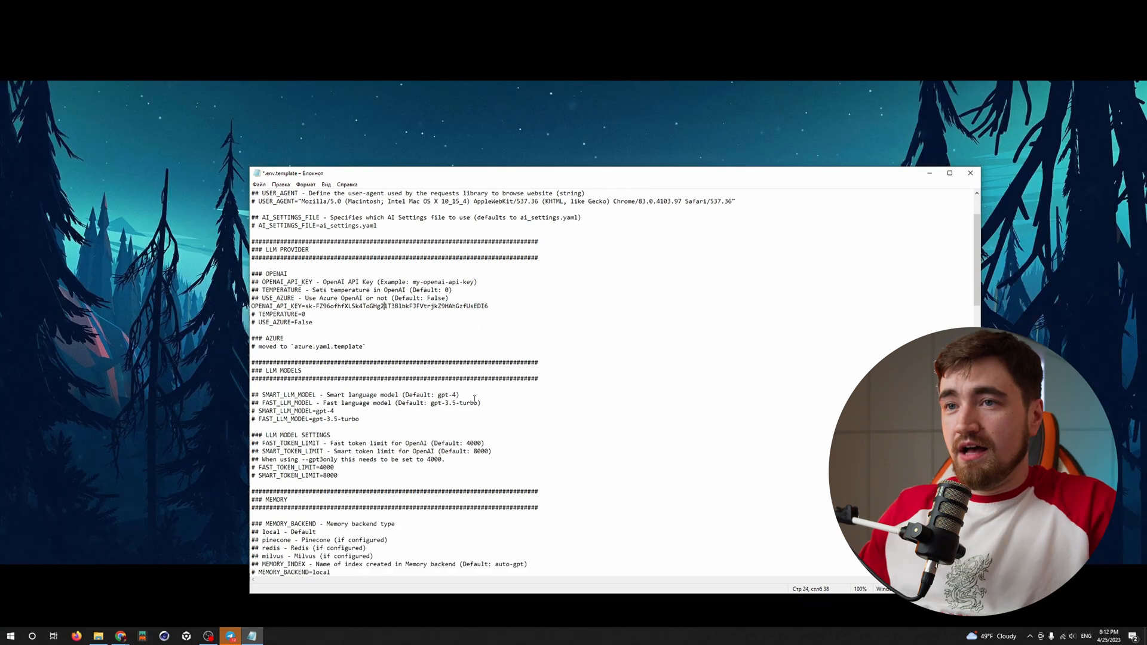
scroll(down, 3)
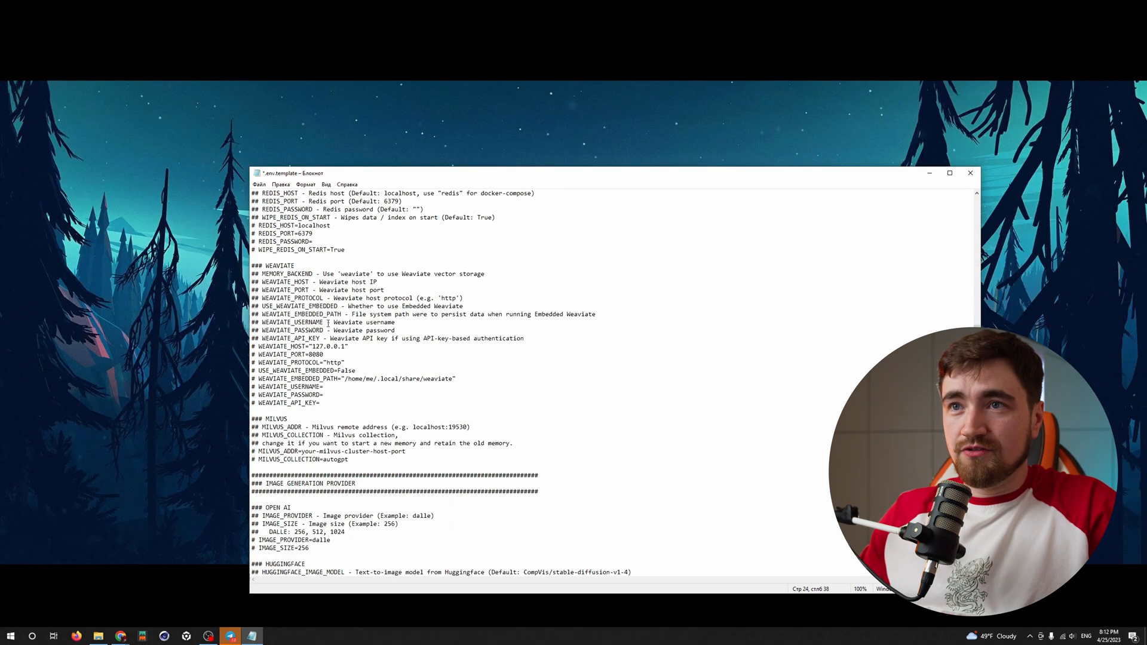
scroll(down, 3)
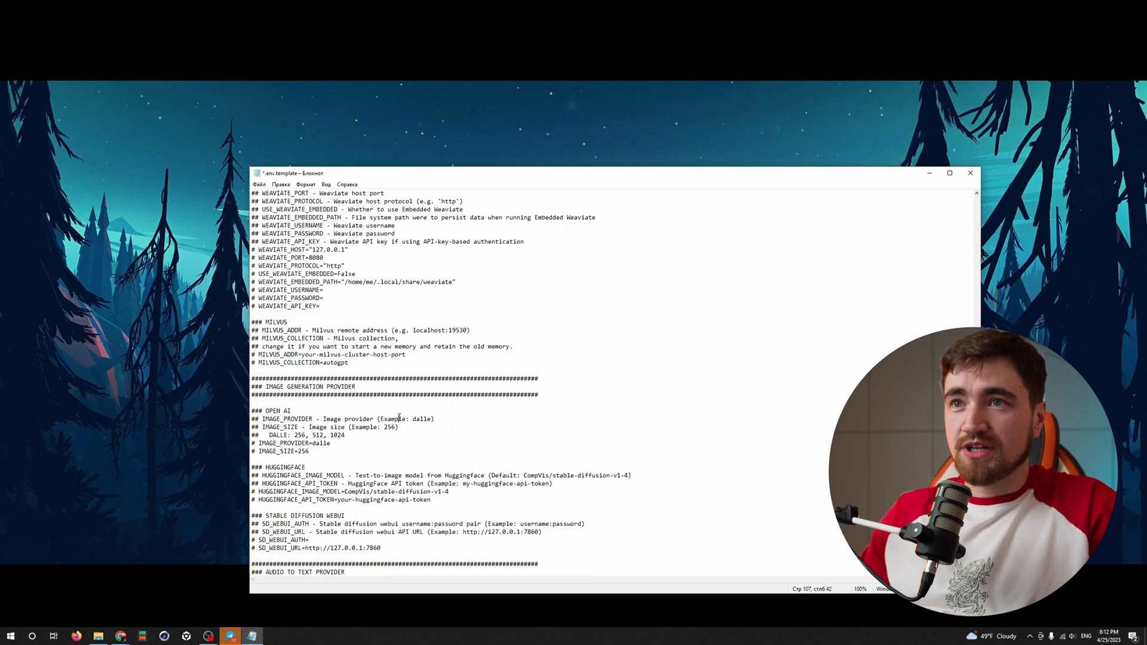
double_click(306, 322)
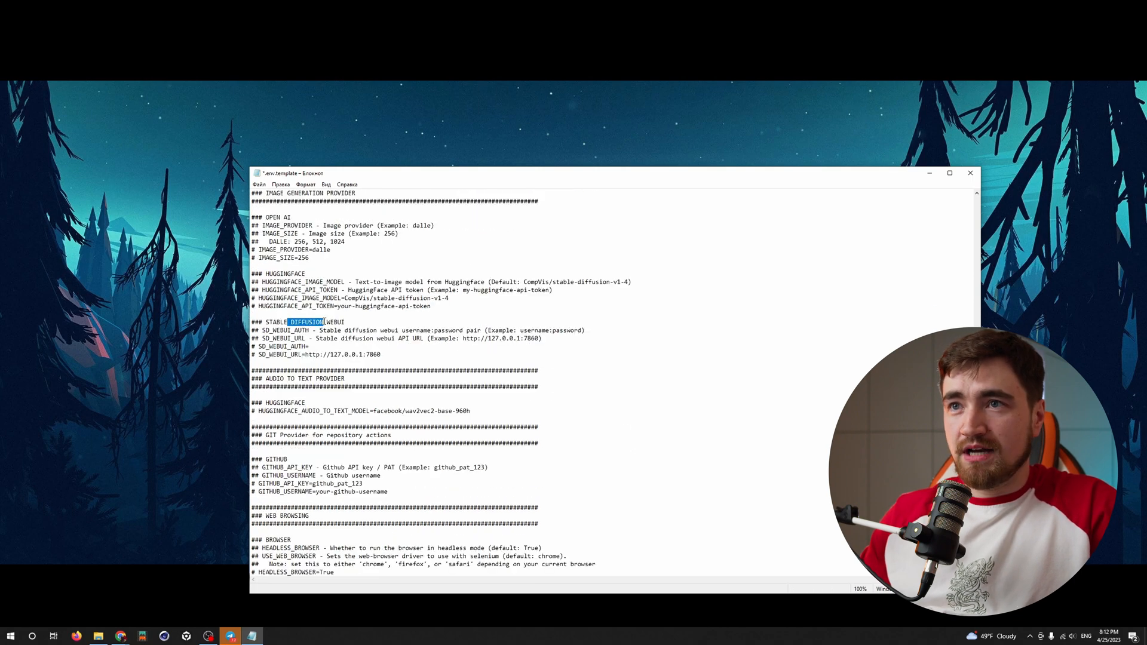
click(344, 321)
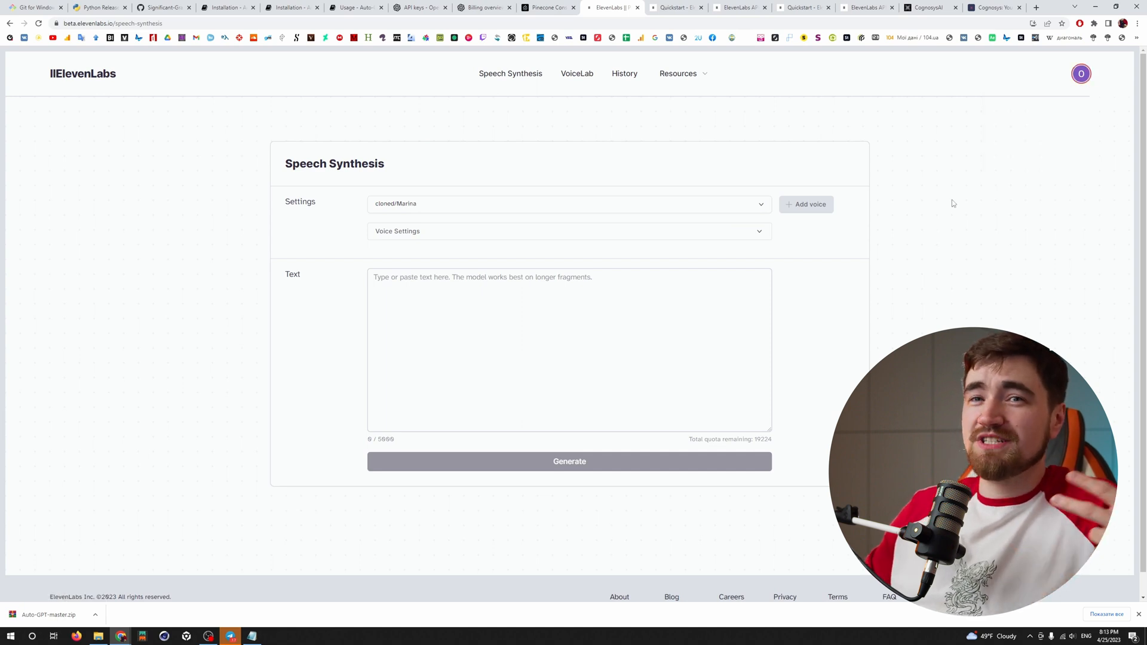
- Paste the ElevenLabs profile API key into the uncommented ELEVENLABS_API_KEY line
click(1081, 73)
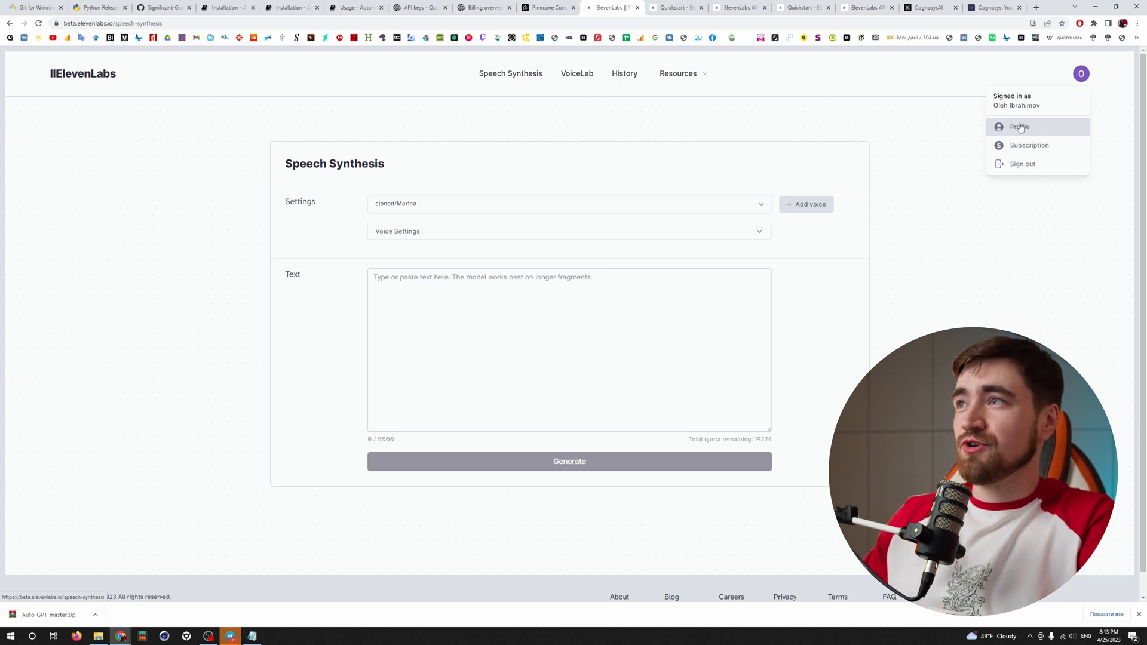
click(1019, 127)
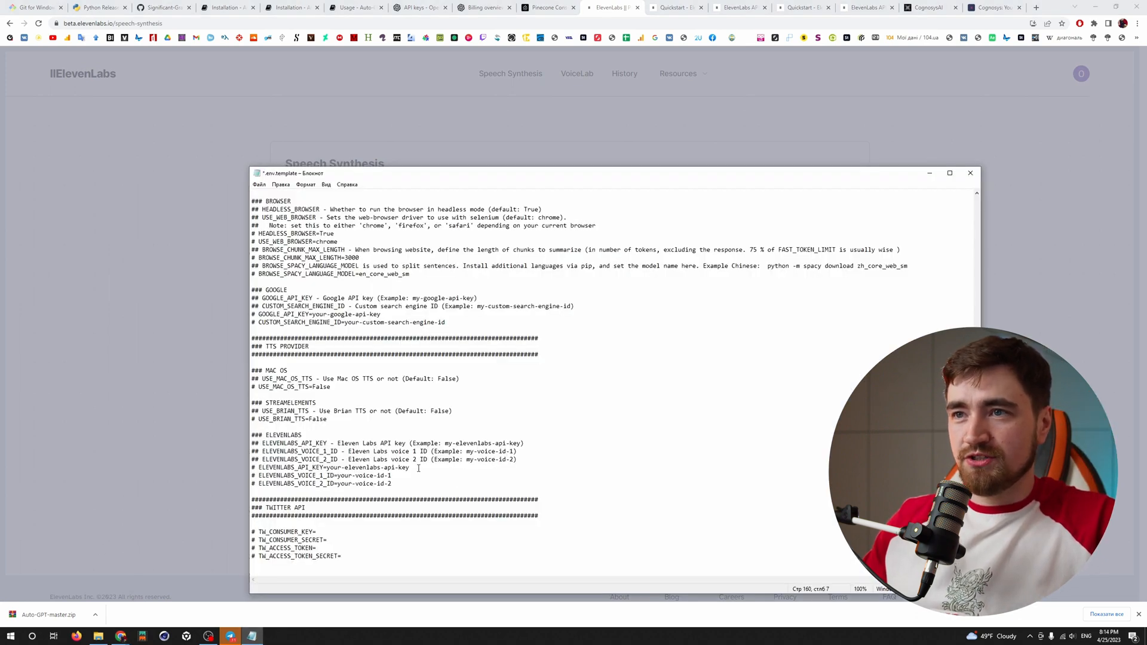
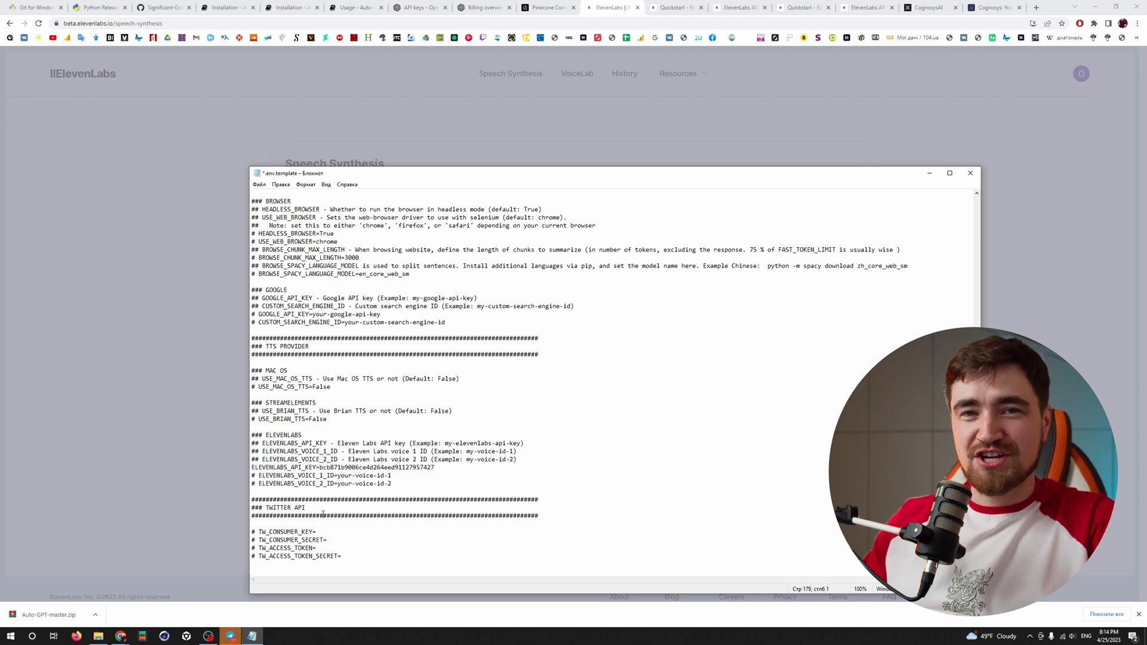
click(338, 476)
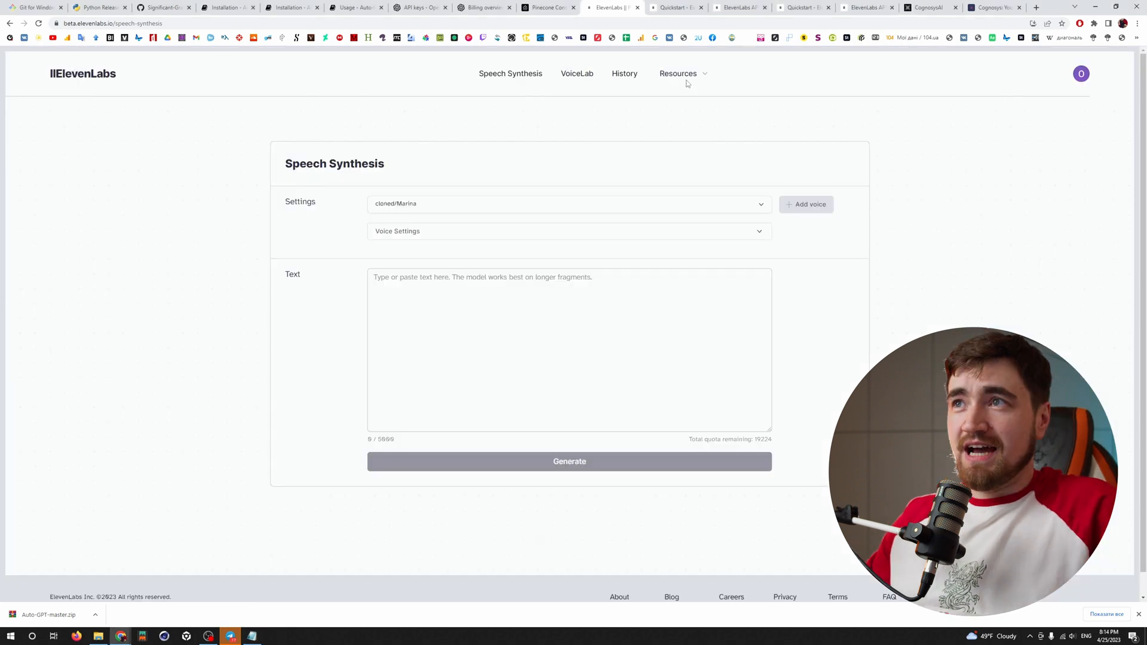
mouse_move(669, 78)
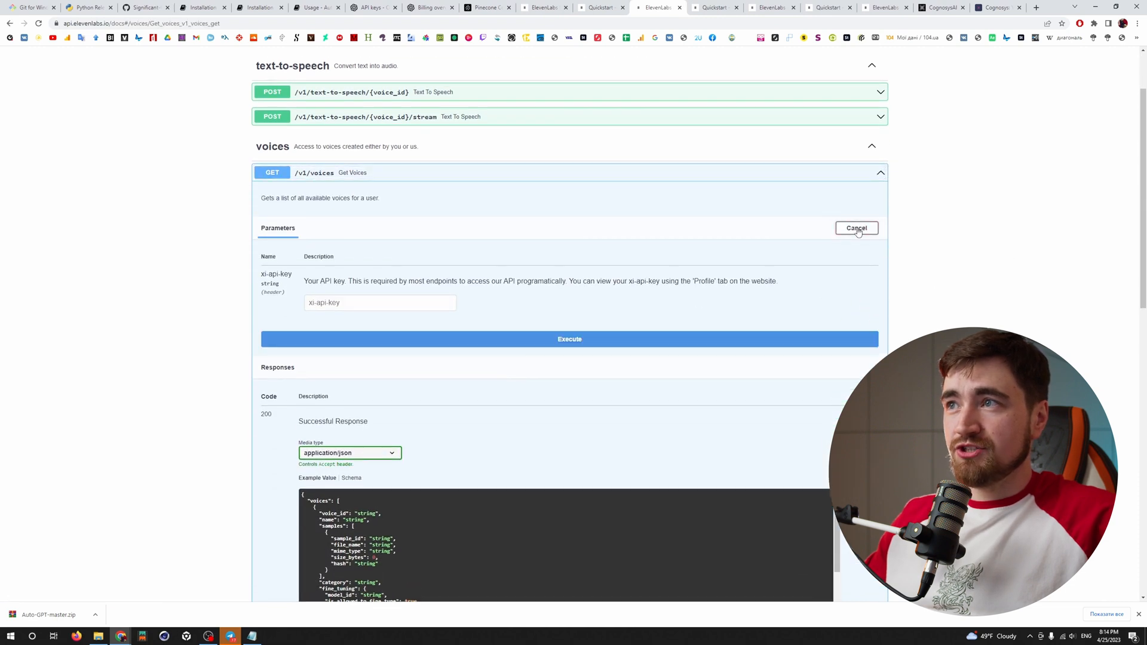
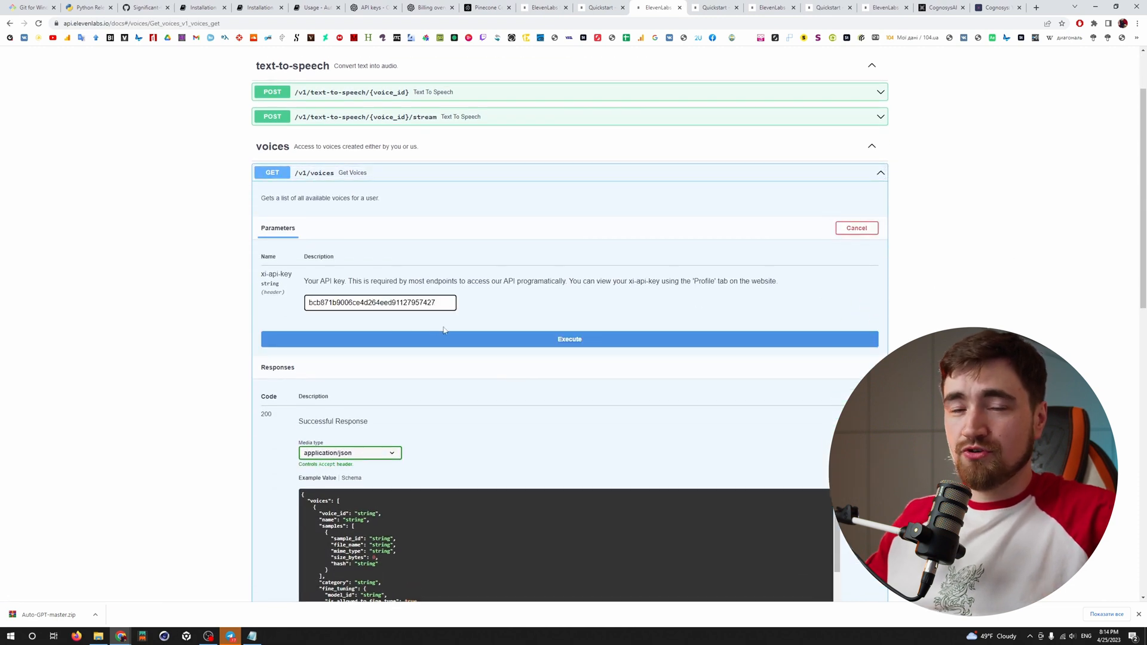
- Execute Get Voices with the API key and select the Moody Motion voice_id
click(569, 338)
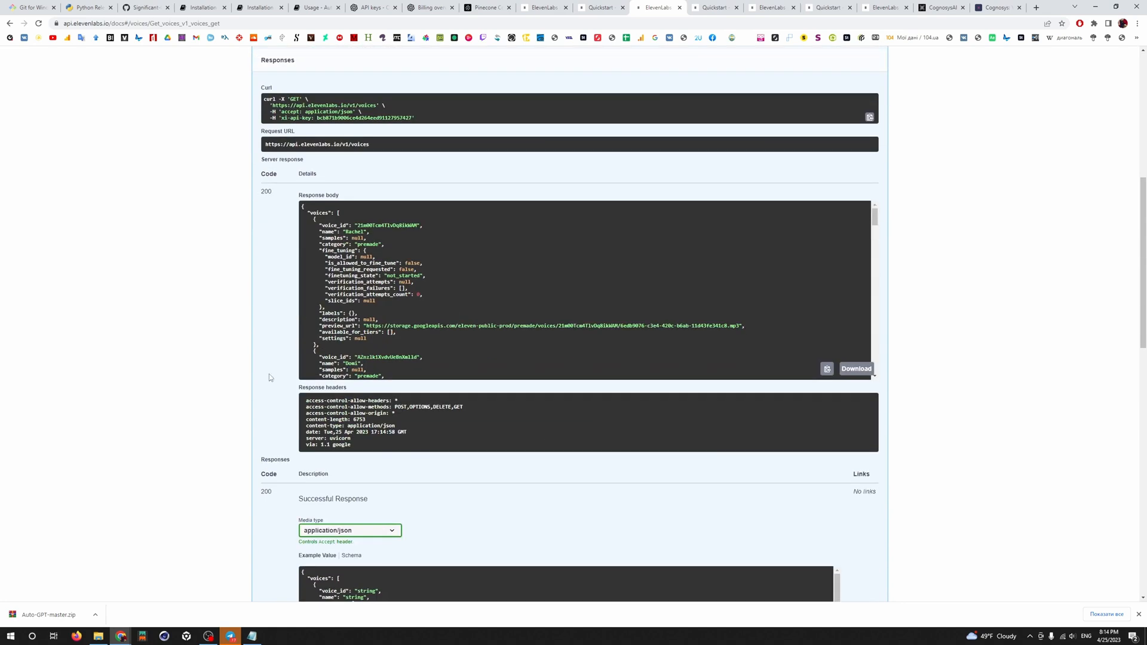
scroll(down, 3)
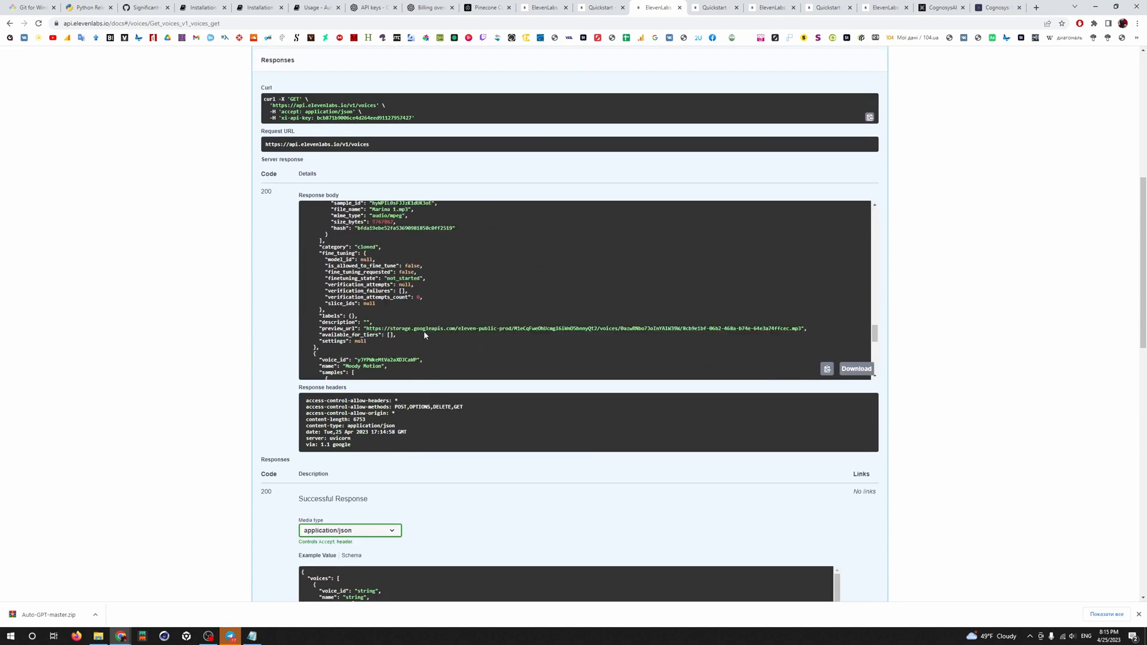
scroll(down, 3)
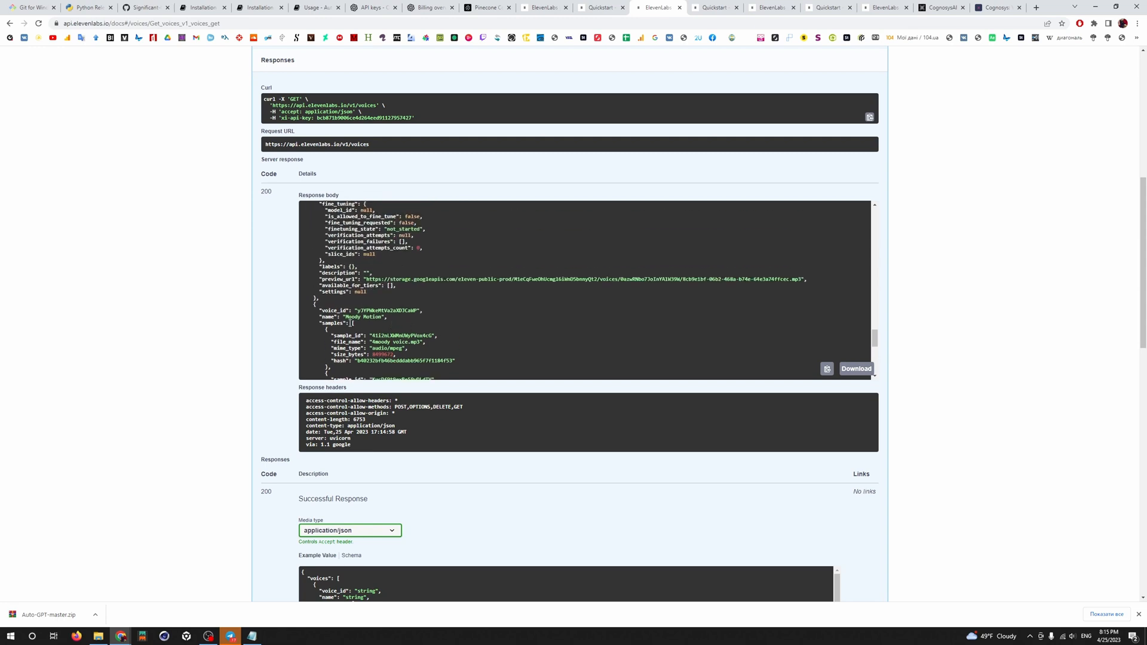
double_click(351, 317)
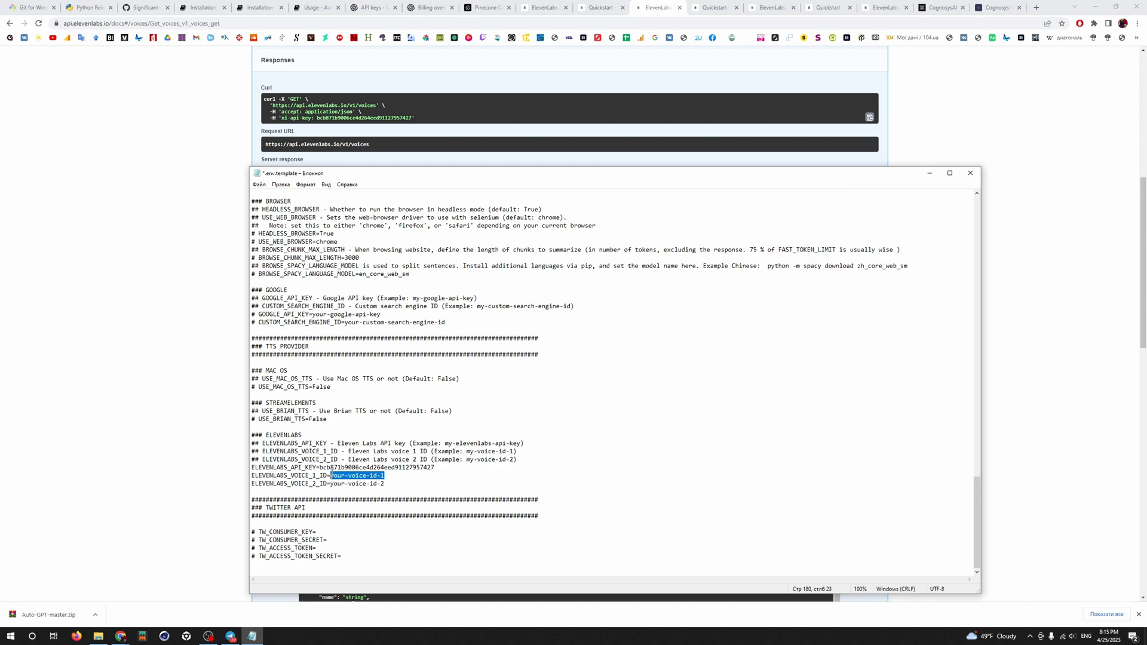
- Paste voice ID yJYPWkeMtVa2aXDJCaWP as ELEVENLABS_VOICE_1_ID in the environment file
text(yJYPWkeMtVa2aXDJCaWP)
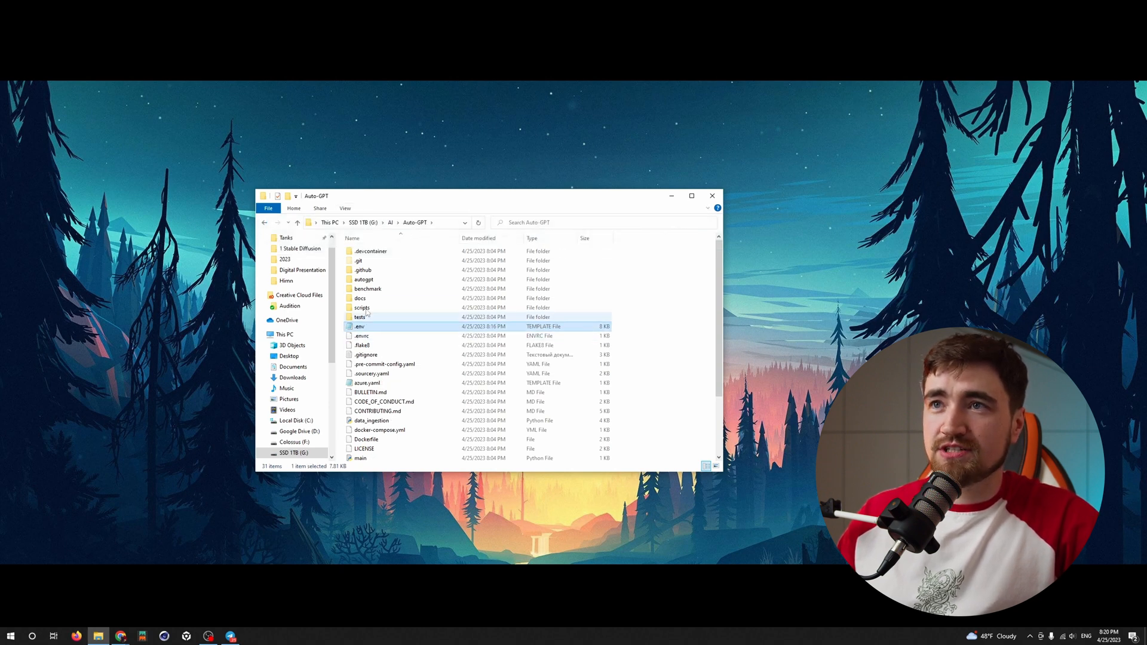
- Confirm renaming .env.template to .env in the Auto-GPT folder
click(344, 208)
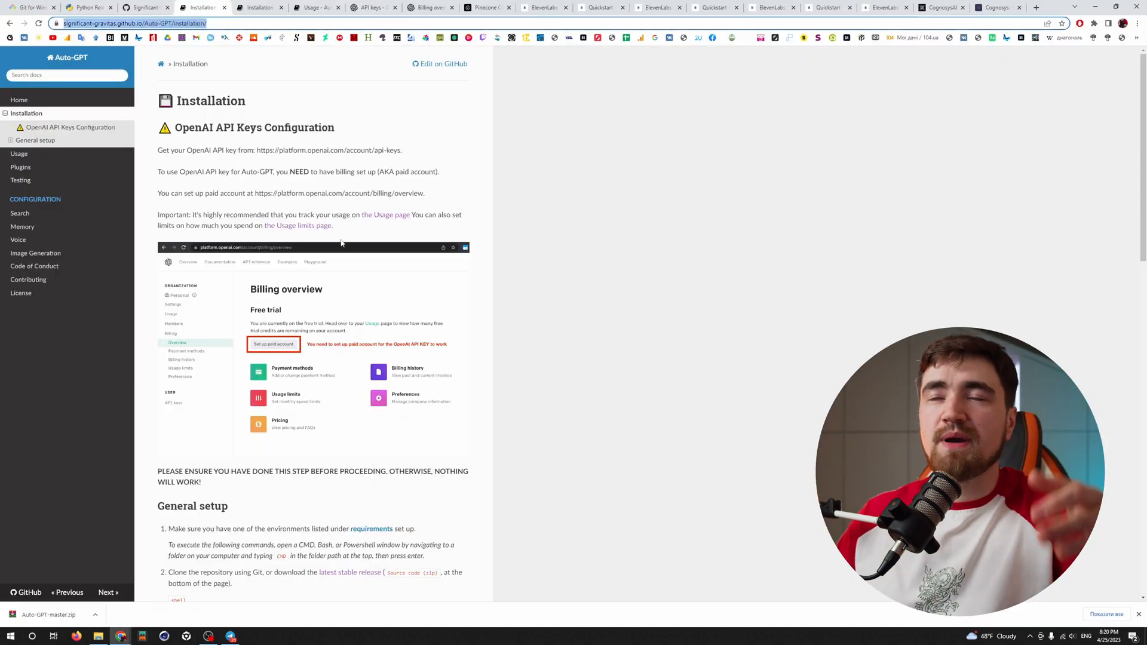
- Scroll past the installation steps and open the Usage page of the Auto-GPT docs
scroll(down, 3)
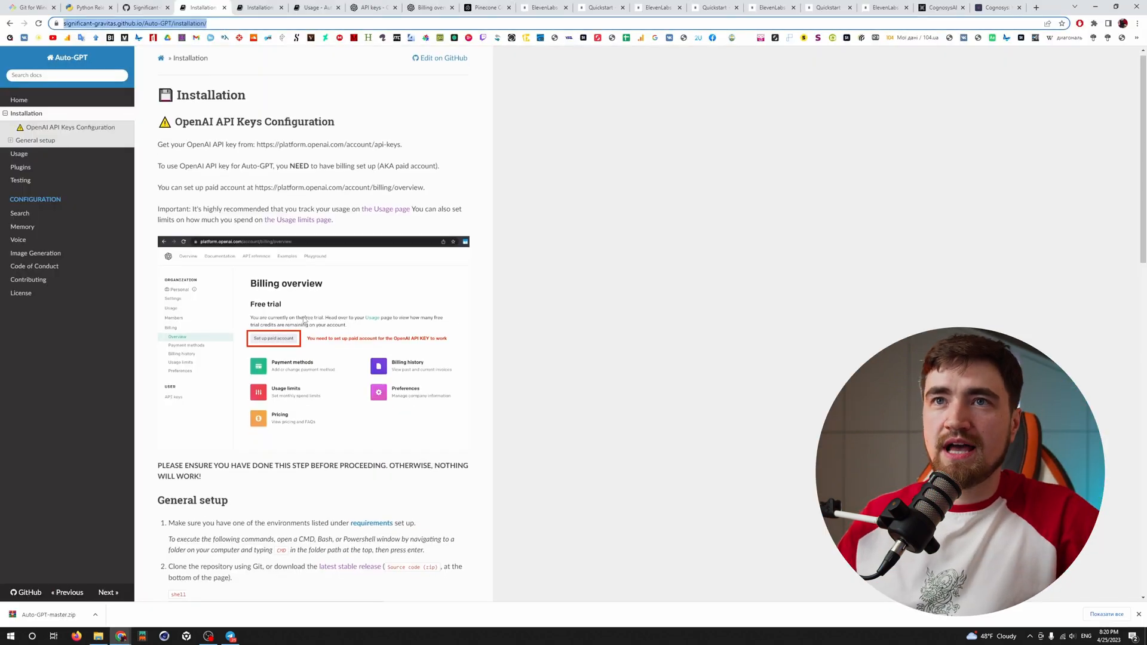
scroll(down, 3)
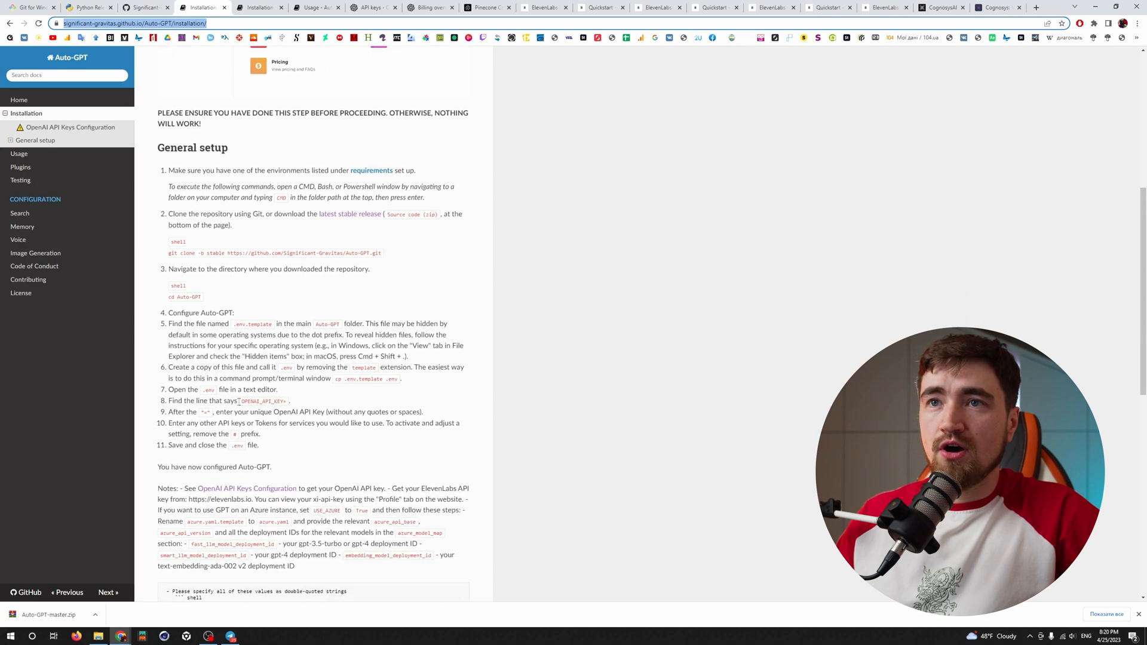
click(19, 154)
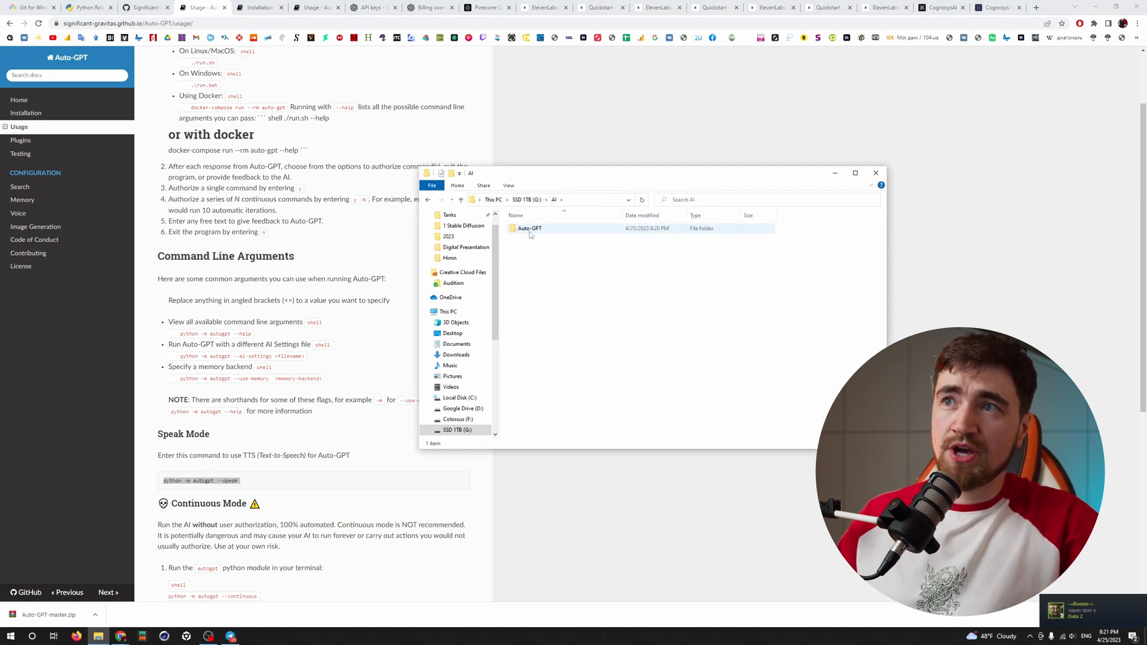
- Open a Command Prompt in the Auto-GPT folder and run python -m autogpt --speak
double_click(530, 228)
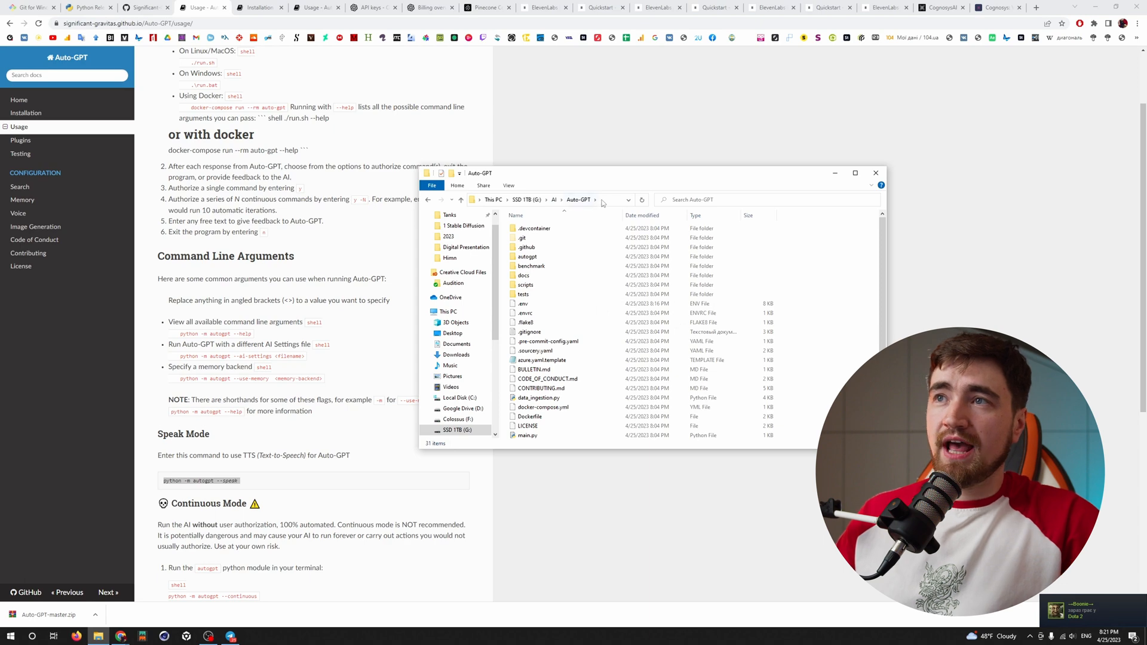
text(cmd)
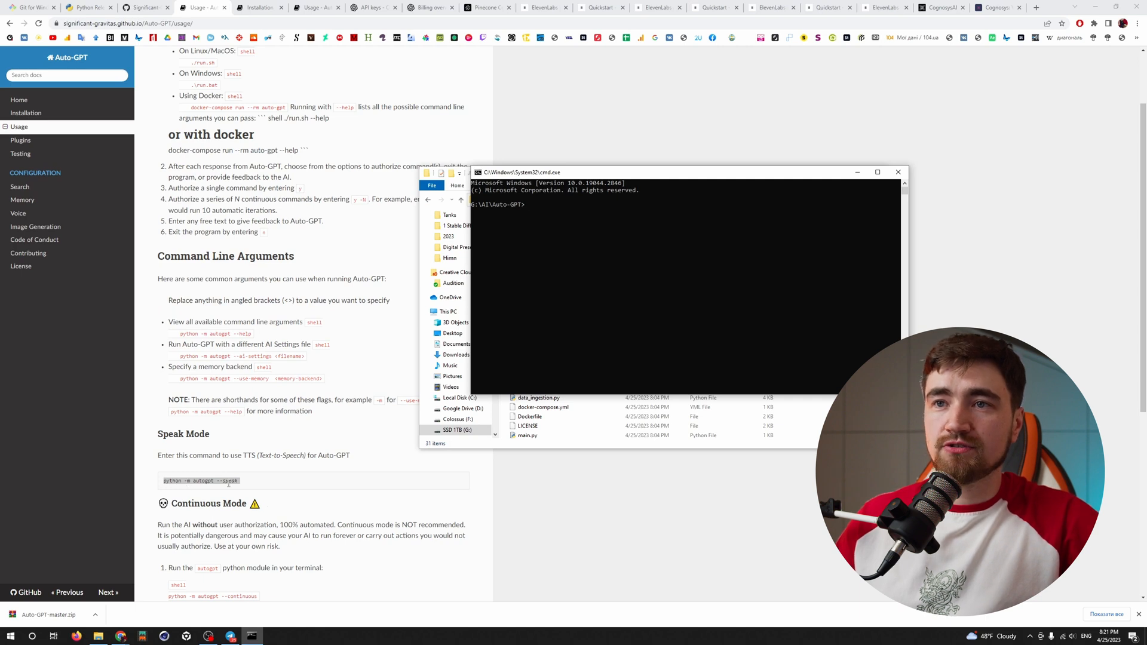
text(python -m autogpt --speak)
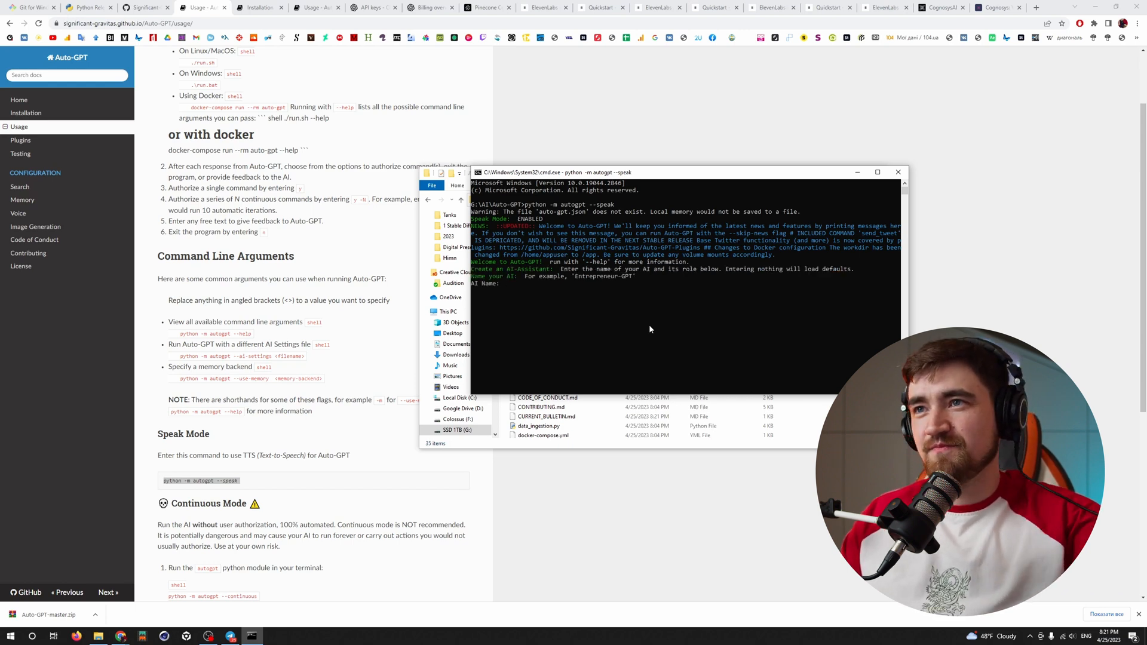
mouse_move(641, 312)
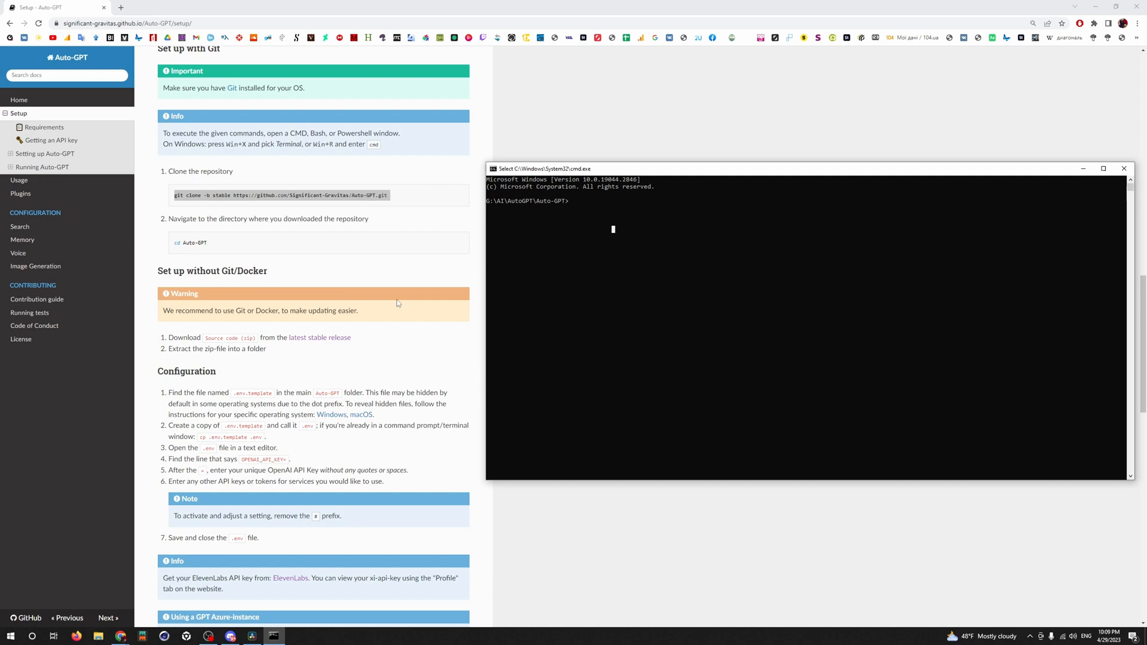
- Relaunch Auto-GPT with python -m autogpt and scroll the Setup page back to Requirements
scroll(down, 3)
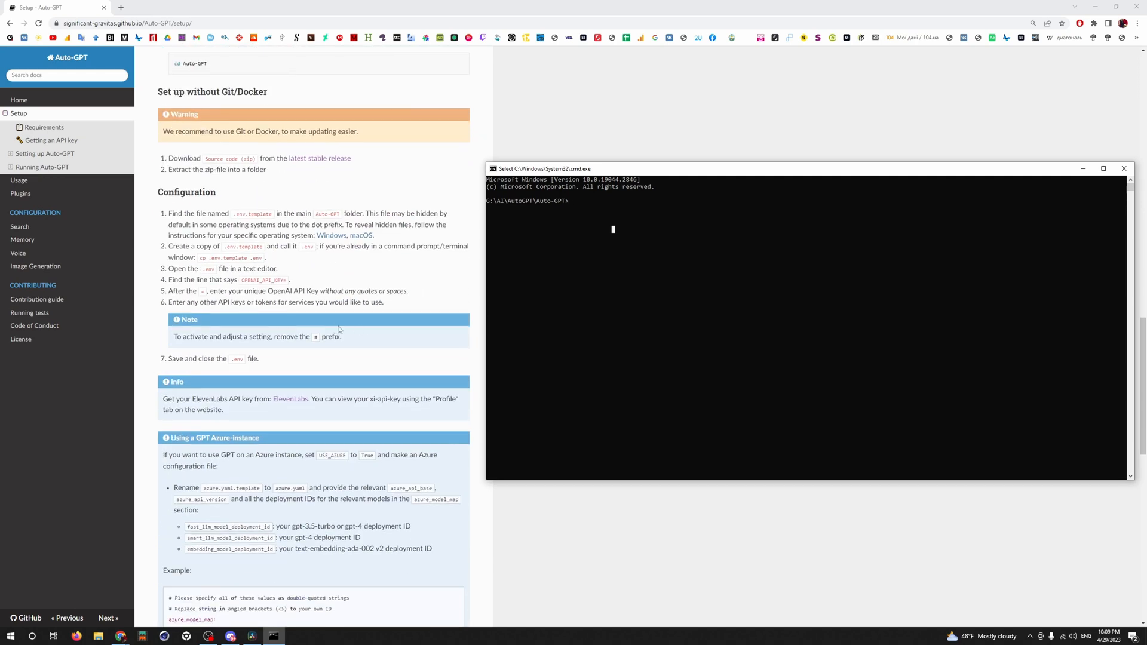
scroll(down, 3)
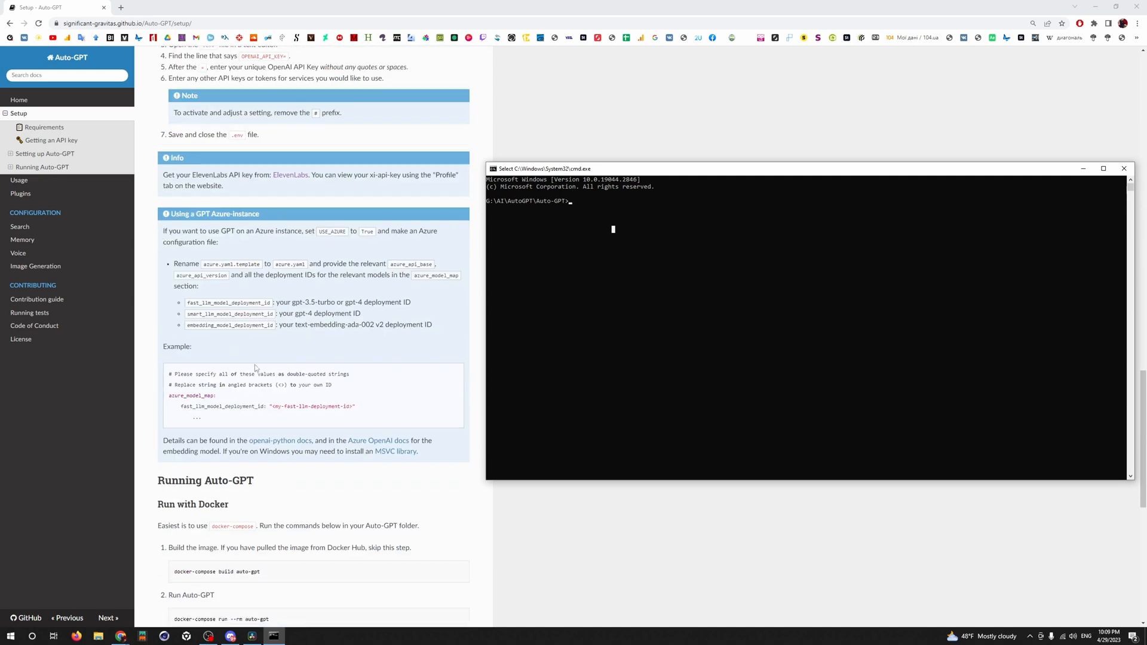
scroll(down, 3)
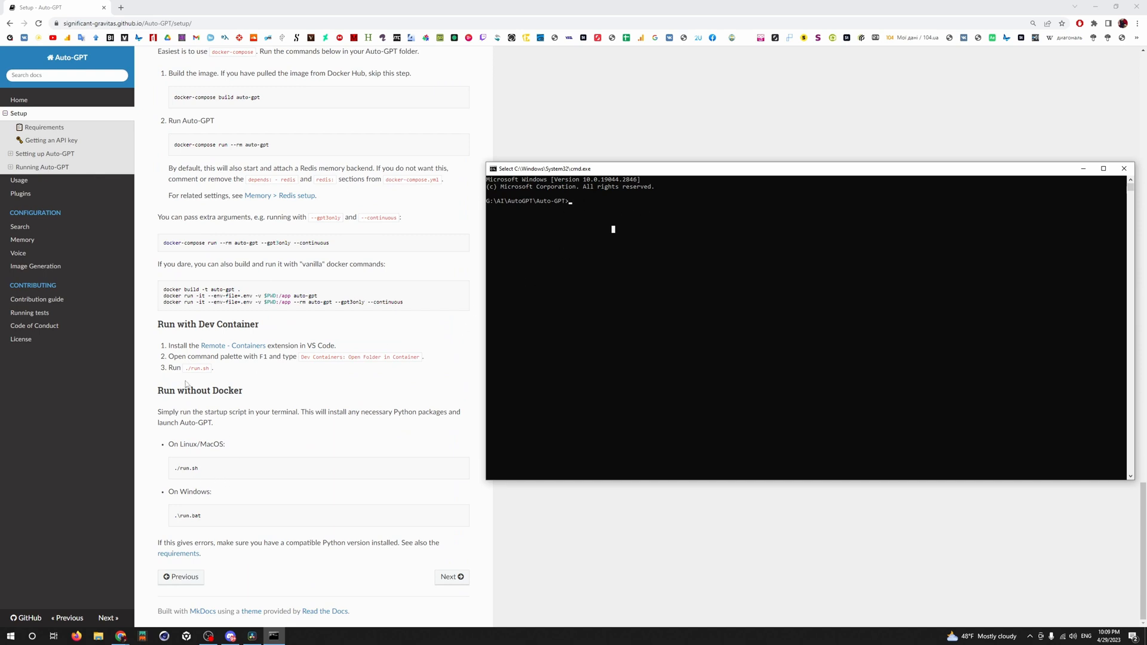
mouse_move(192, 473)
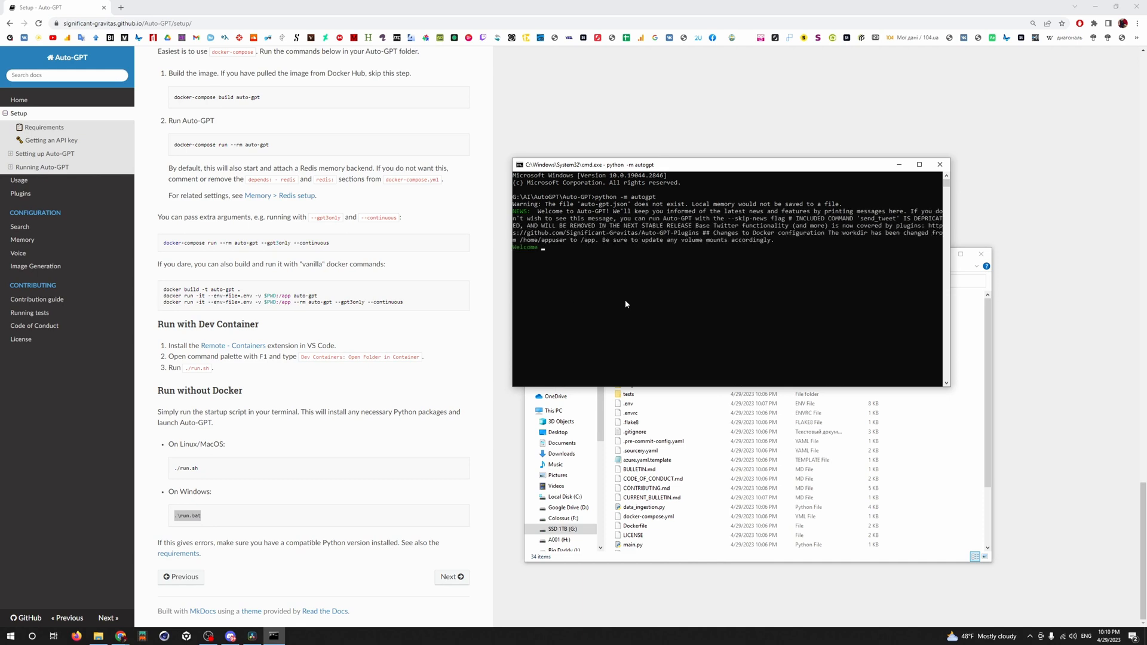
key(enter)
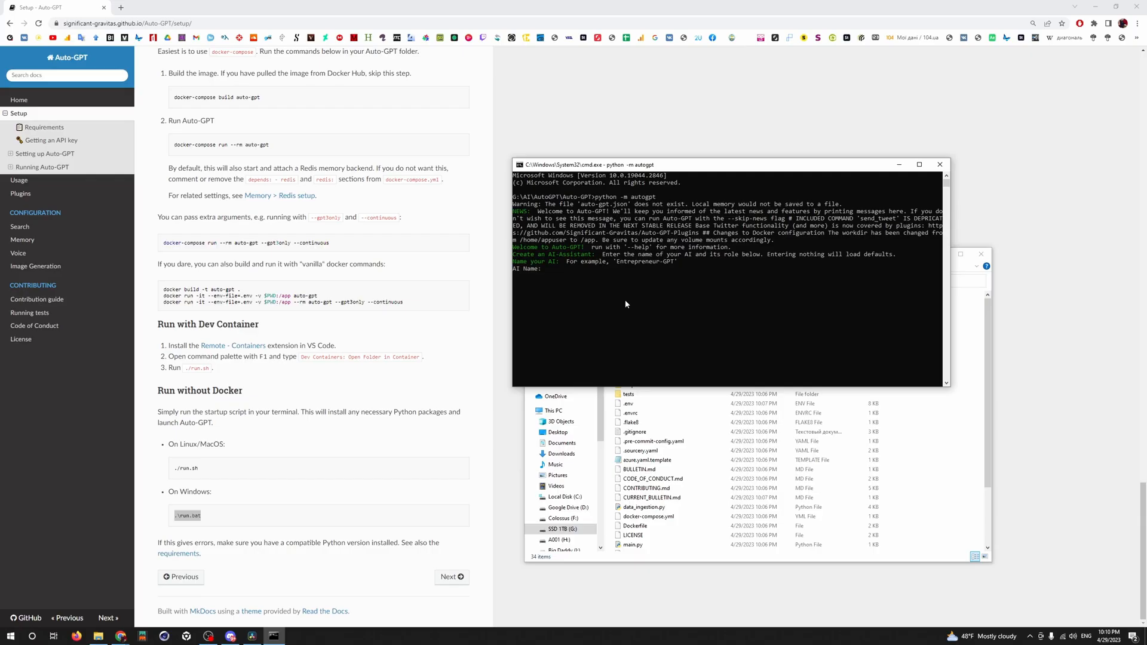
mouse_move(579, 290)
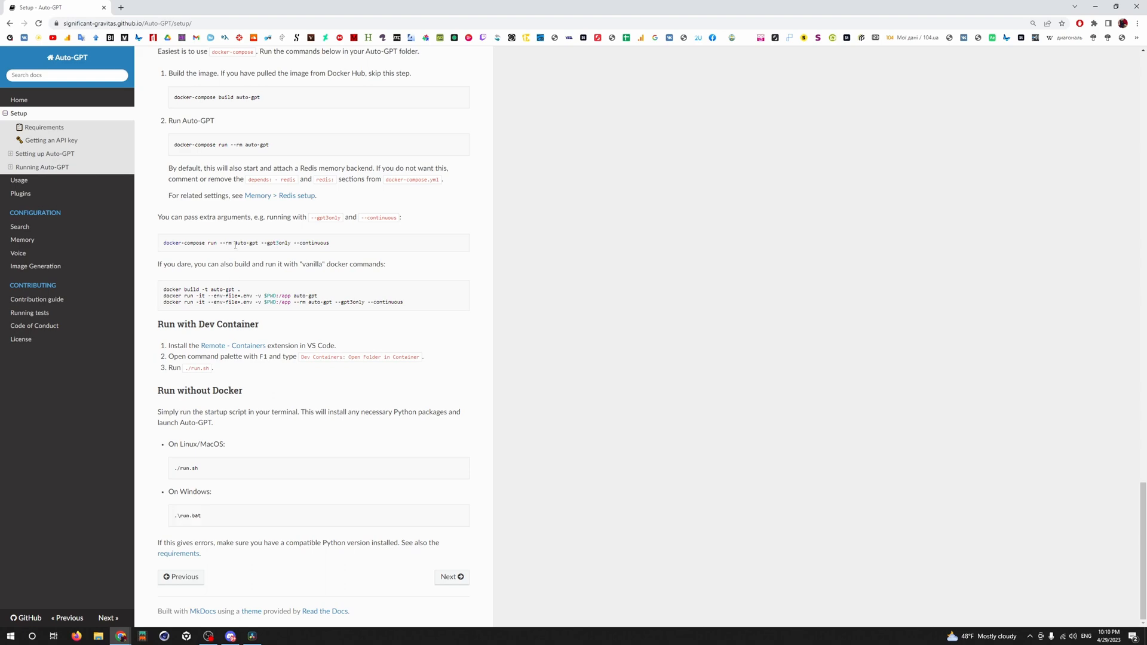
scroll(up, 3)
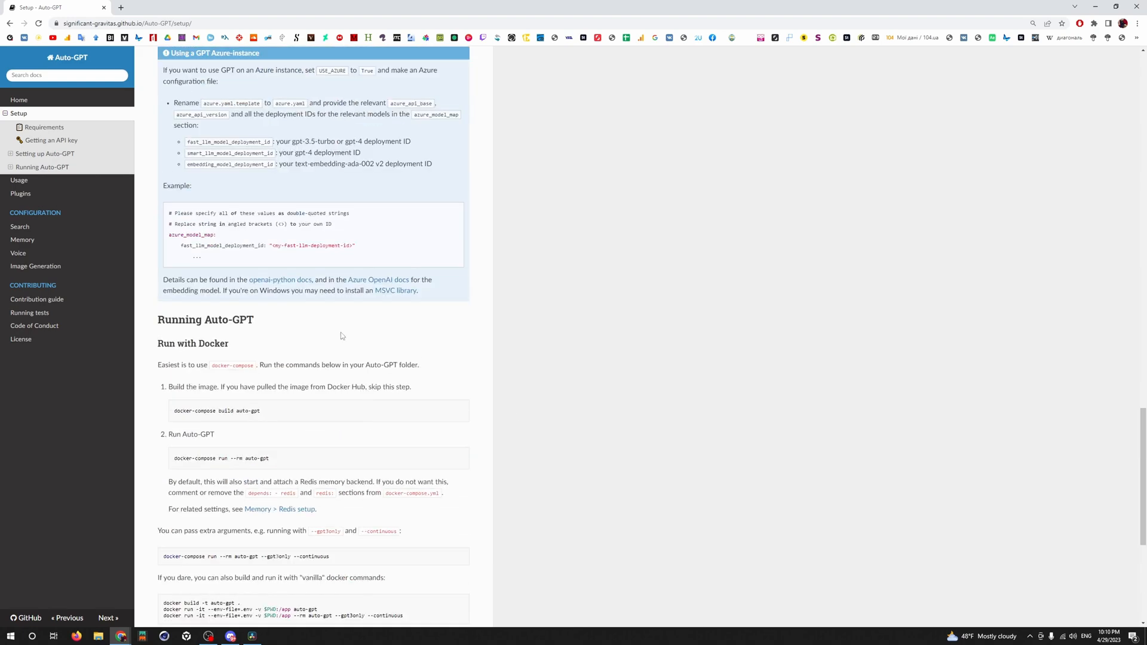
scroll(up, 3)
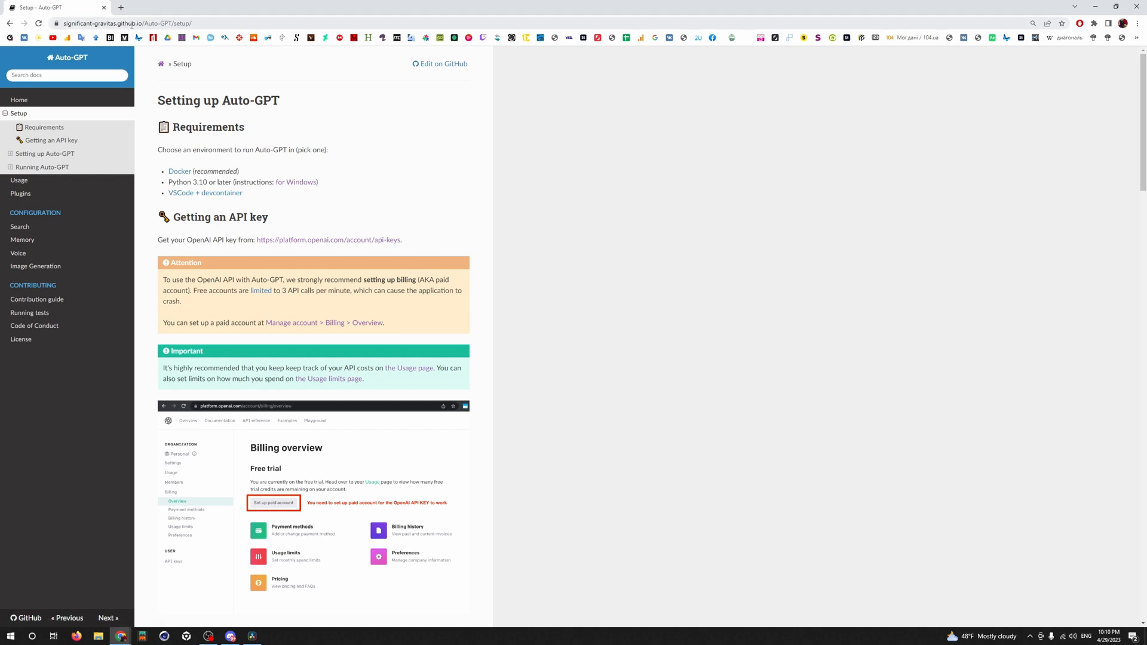
mouse_move(651, 205)
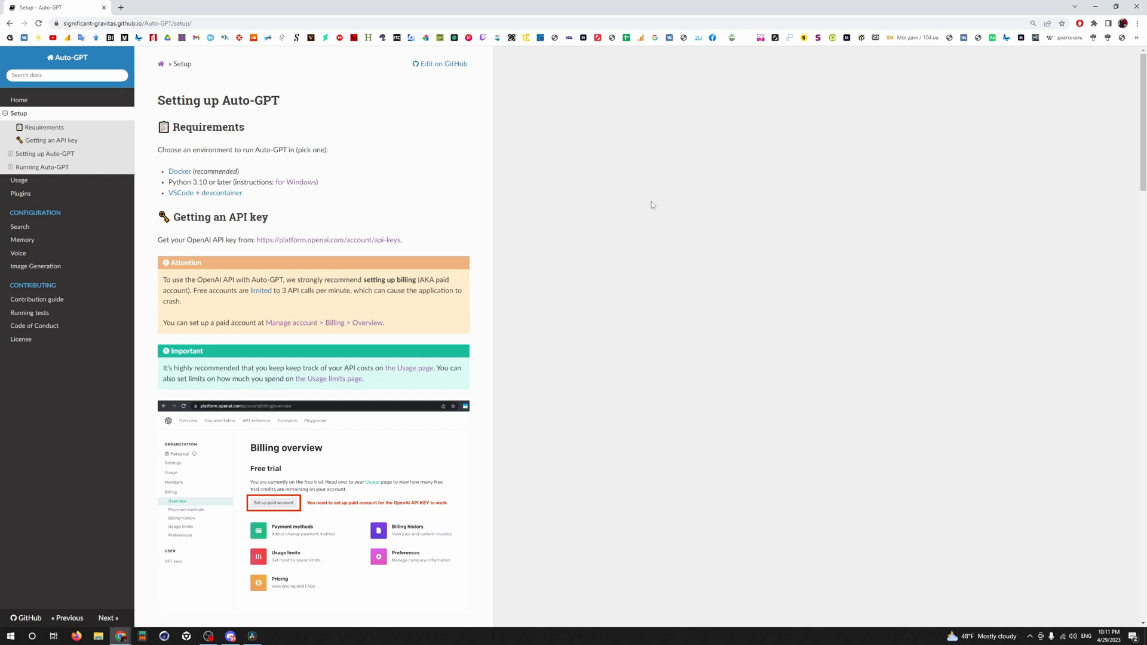
mouse_move(309, 342)
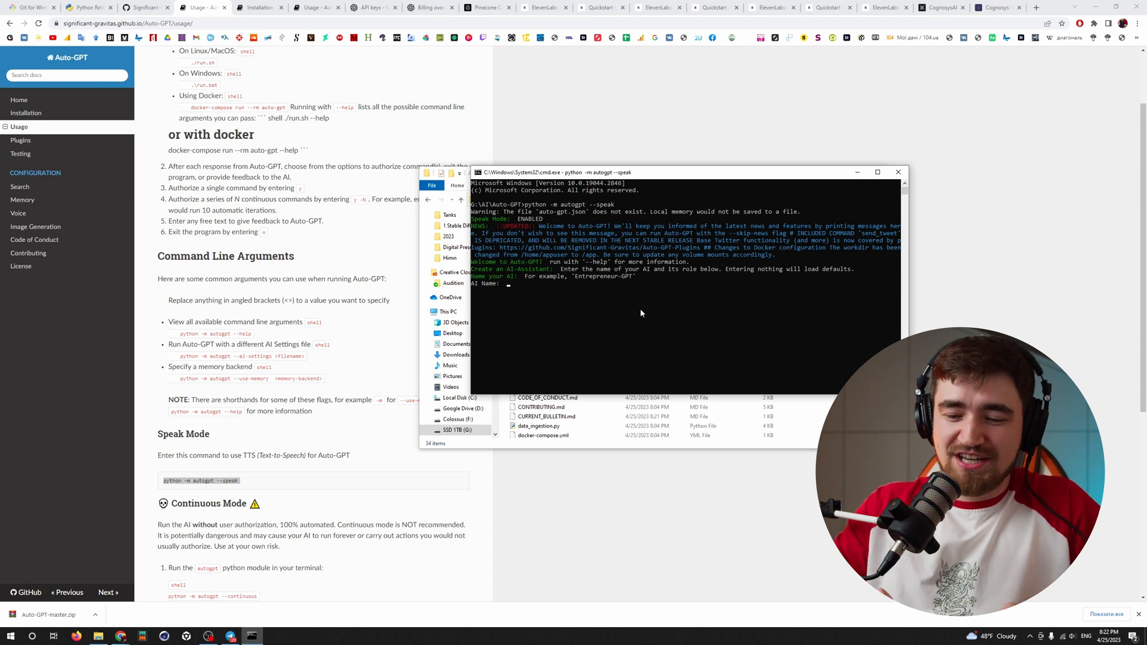
- Name the AI Keyword Assistant, role 'a bot tha search best keywords', add goals, approve with y
text(Keyword Assistant)
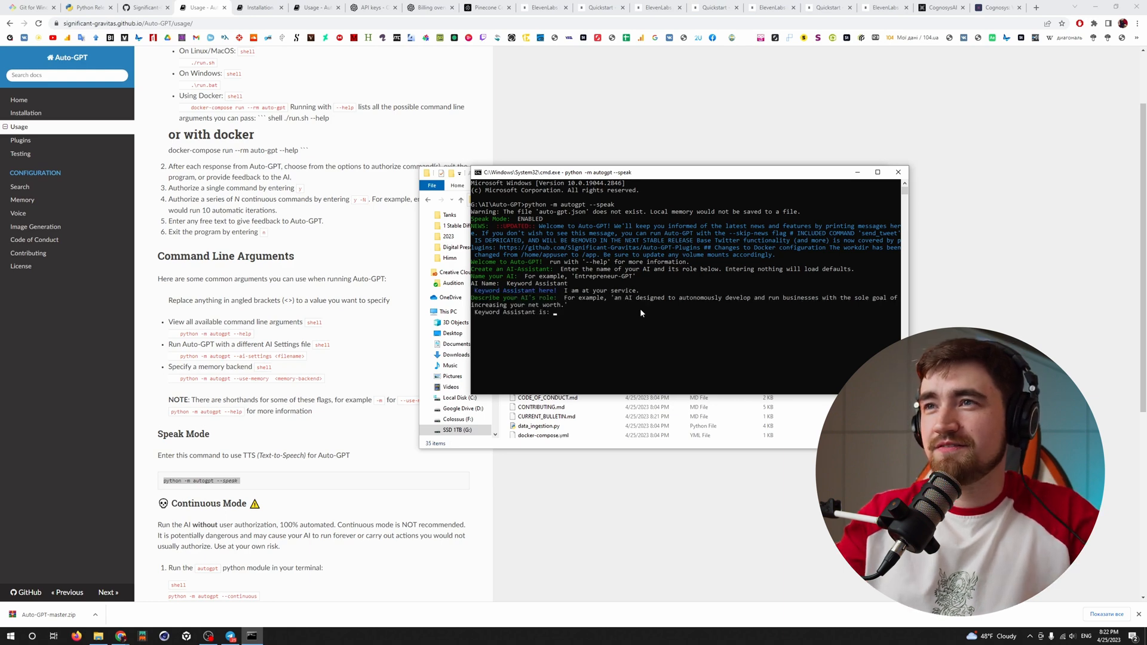
text(a bot tha search best keywords)
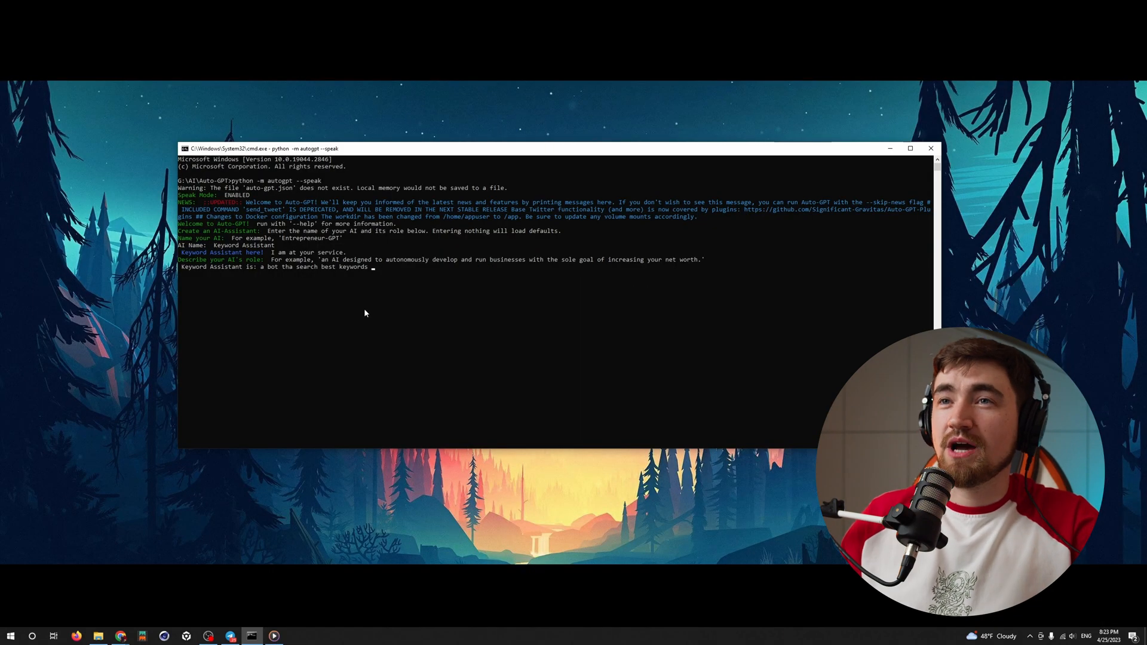
mouse_move(337, 307)
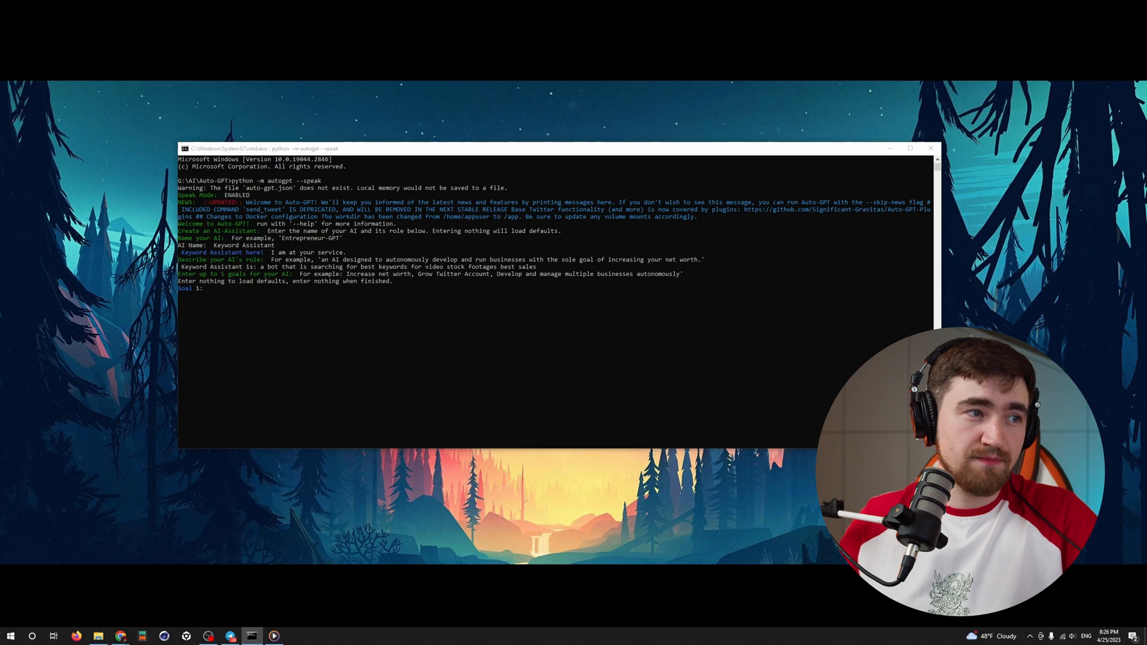
text(Search for best selling themes on video stock platforms)
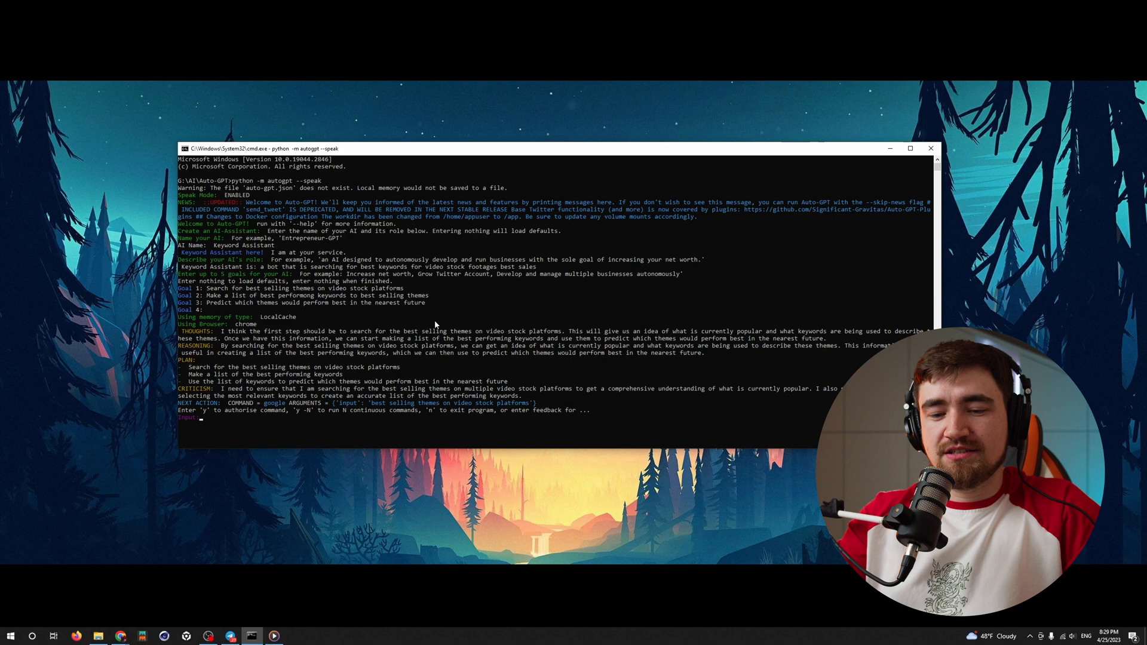
text(y)
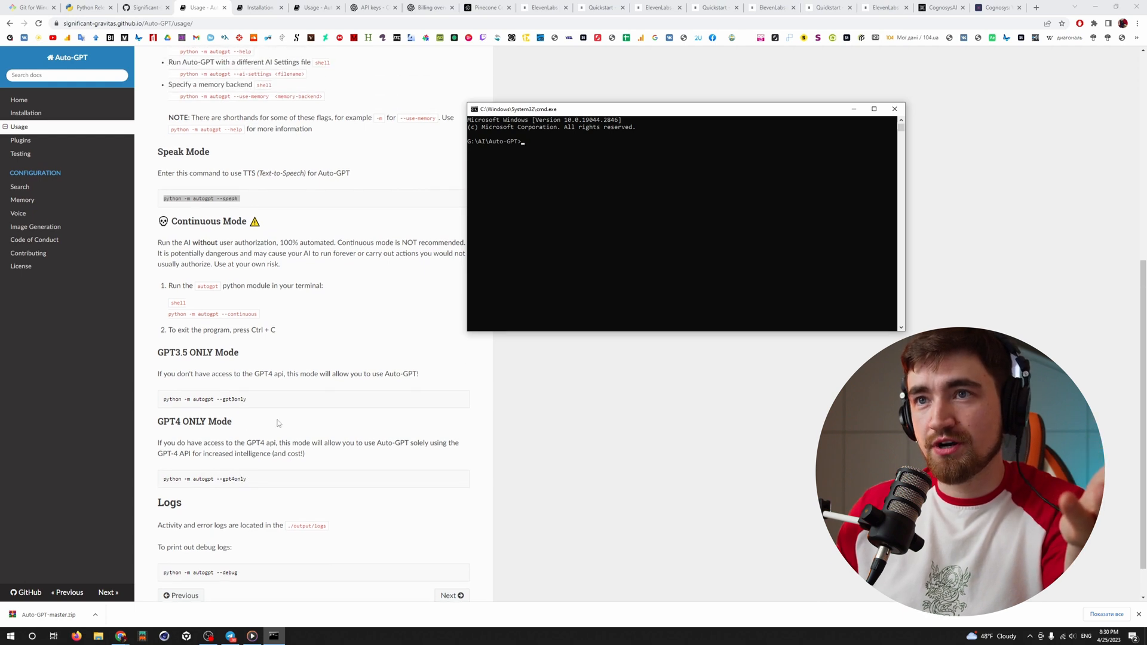
- Select the continuous-mode command in the docs and relaunch Auto-GPT with --speak in the terminal
scroll(down, 3)
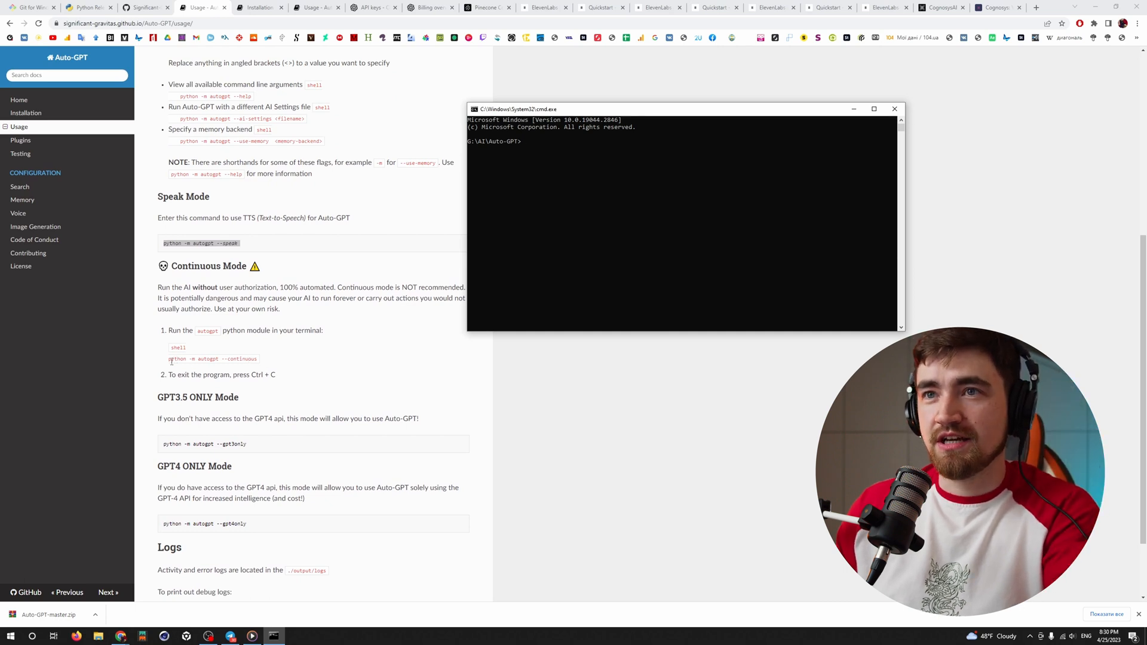
double_click(212, 358)
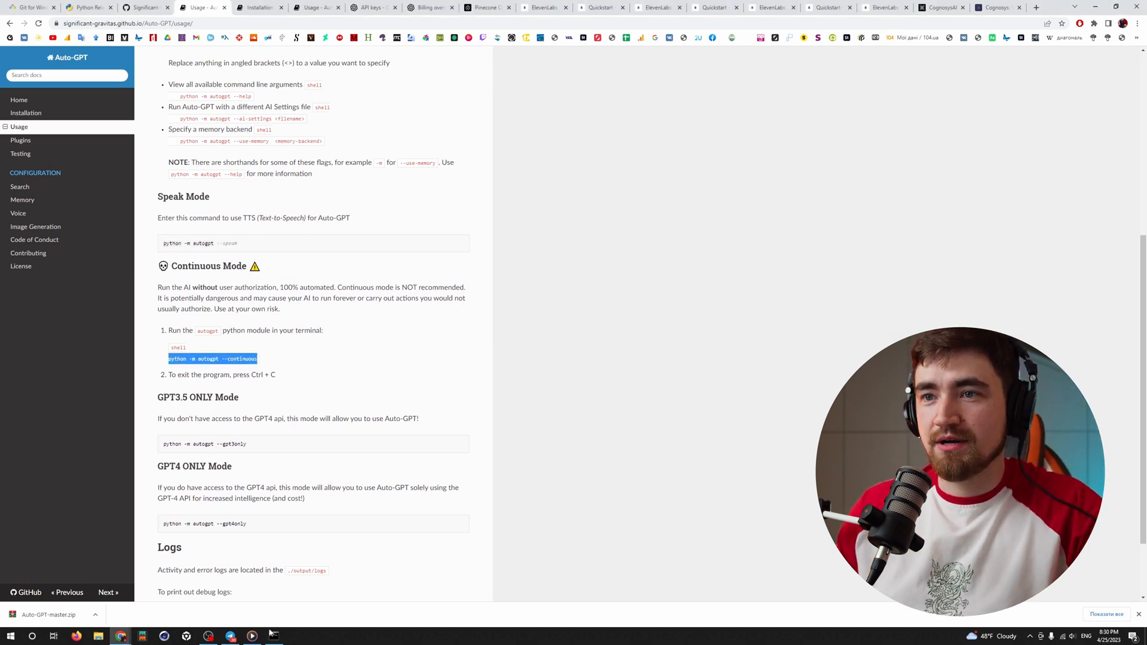
click(272, 635)
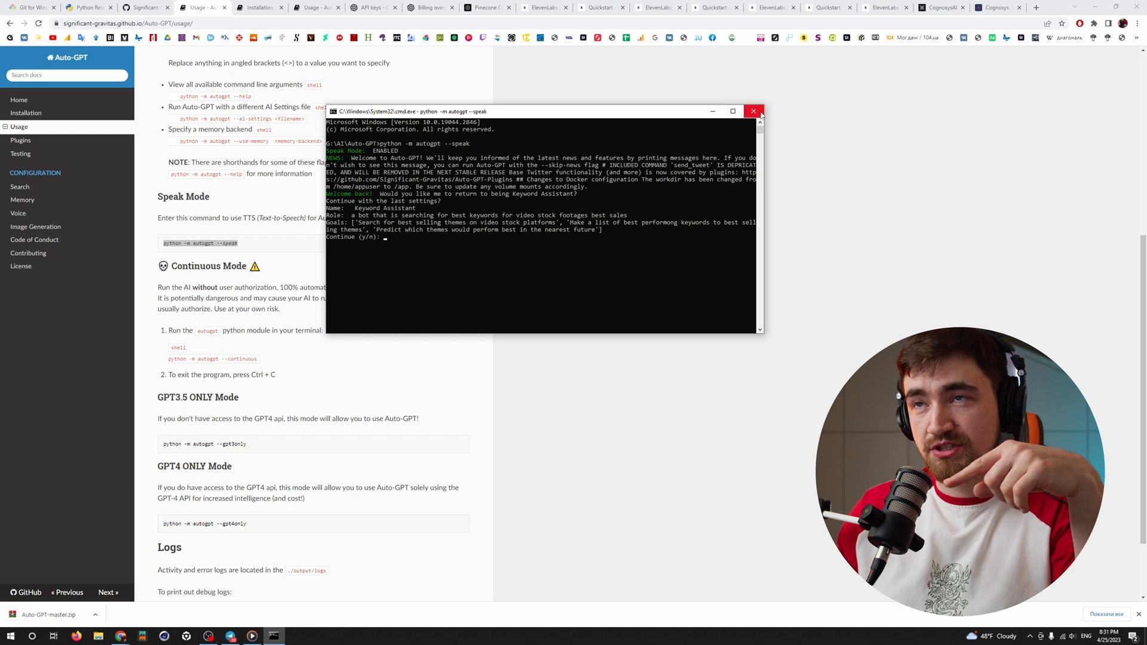
mouse_move(412, 150)
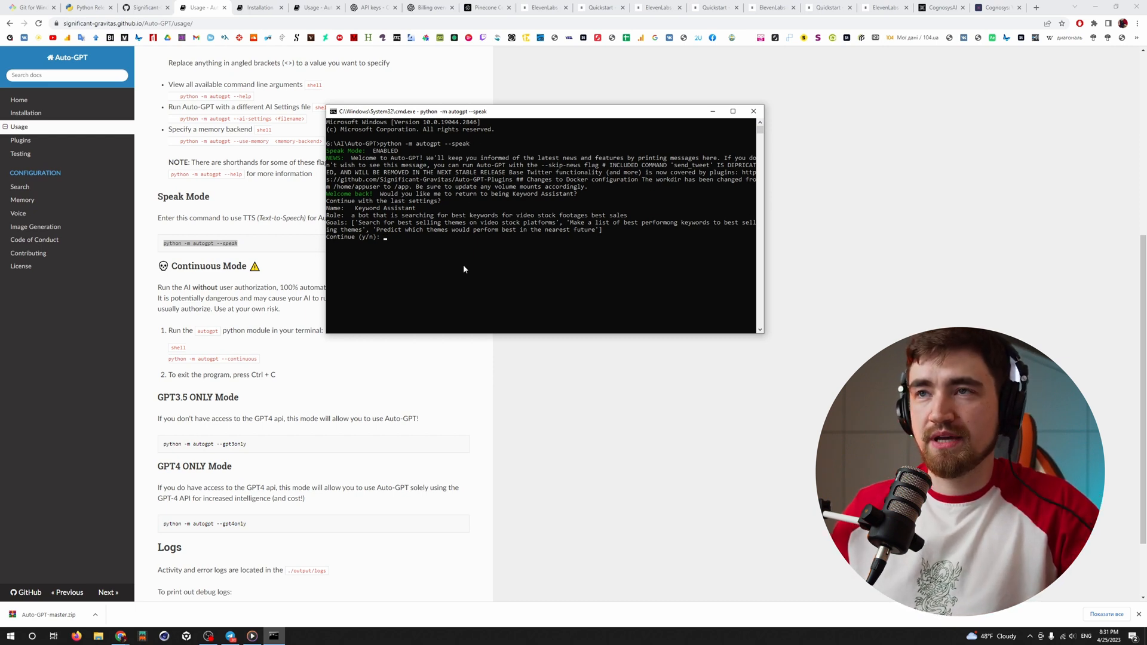
click(544, 7)
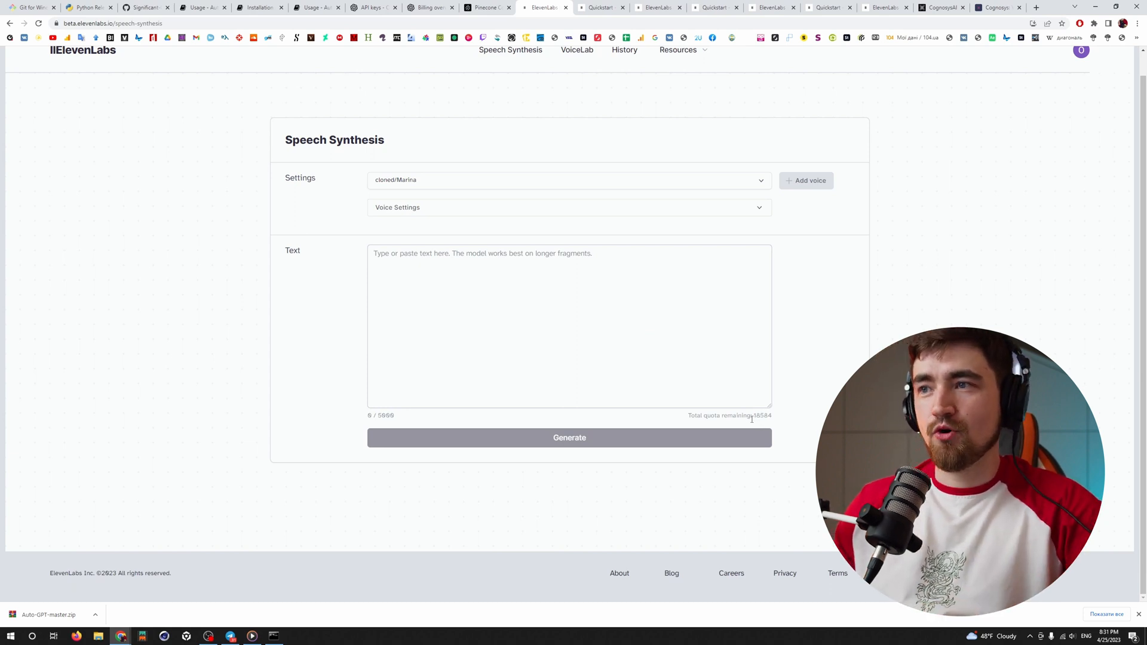
double_click(762, 416)
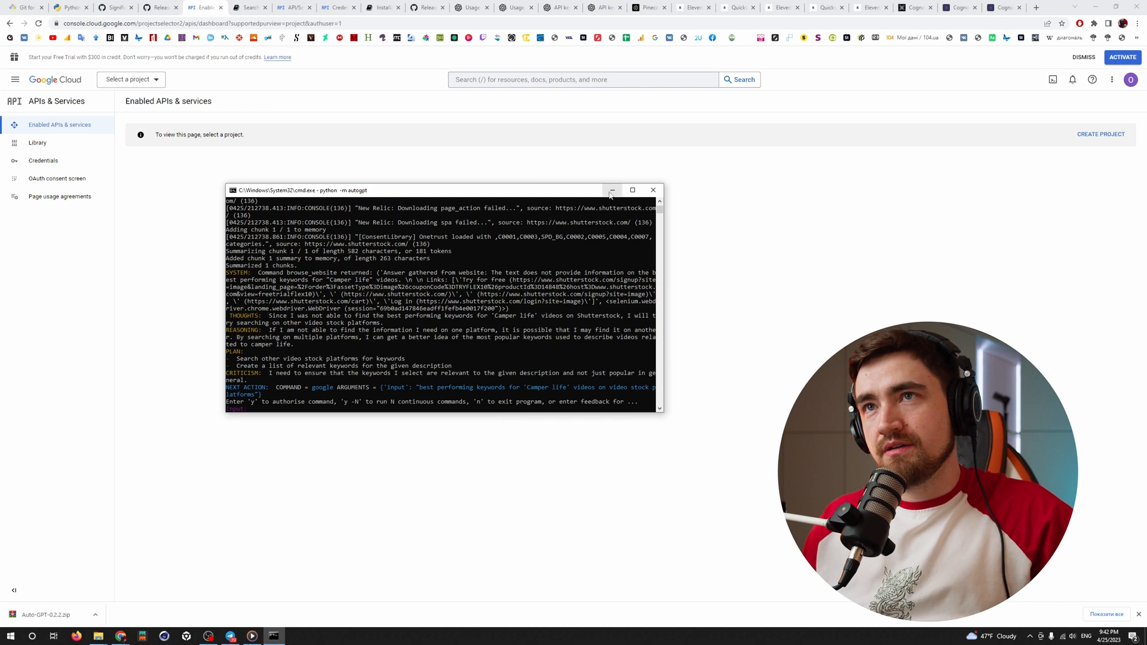
- Open Google Cloud Console from the docs and start a new project named AutoGPT
click(611, 189)
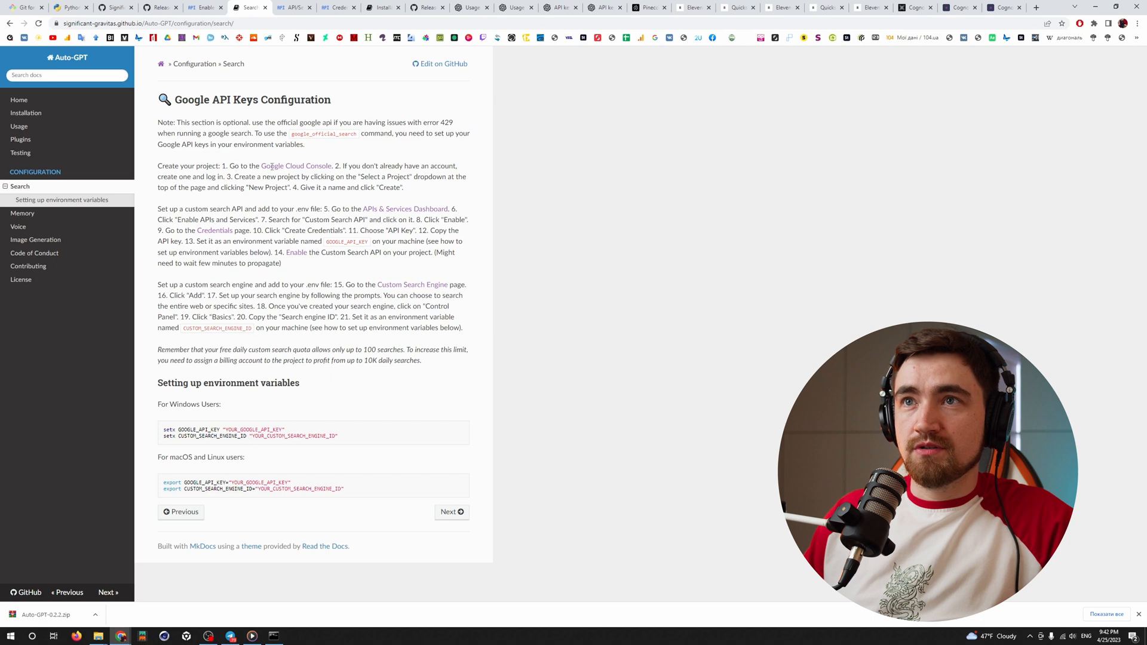
click(296, 165)
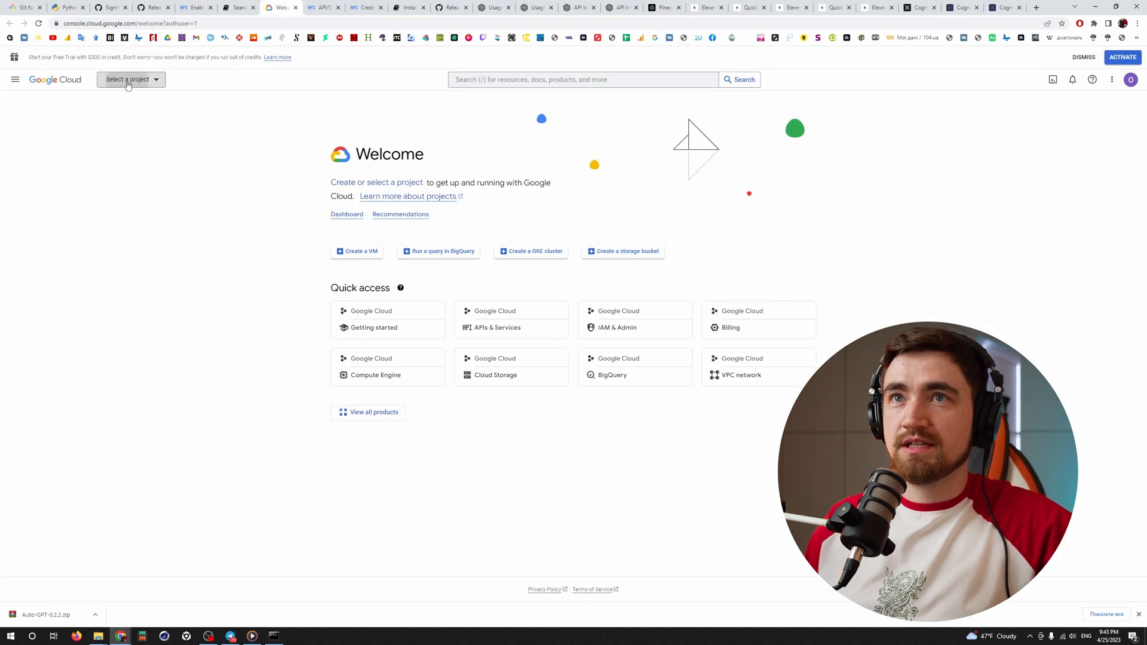
click(131, 79)
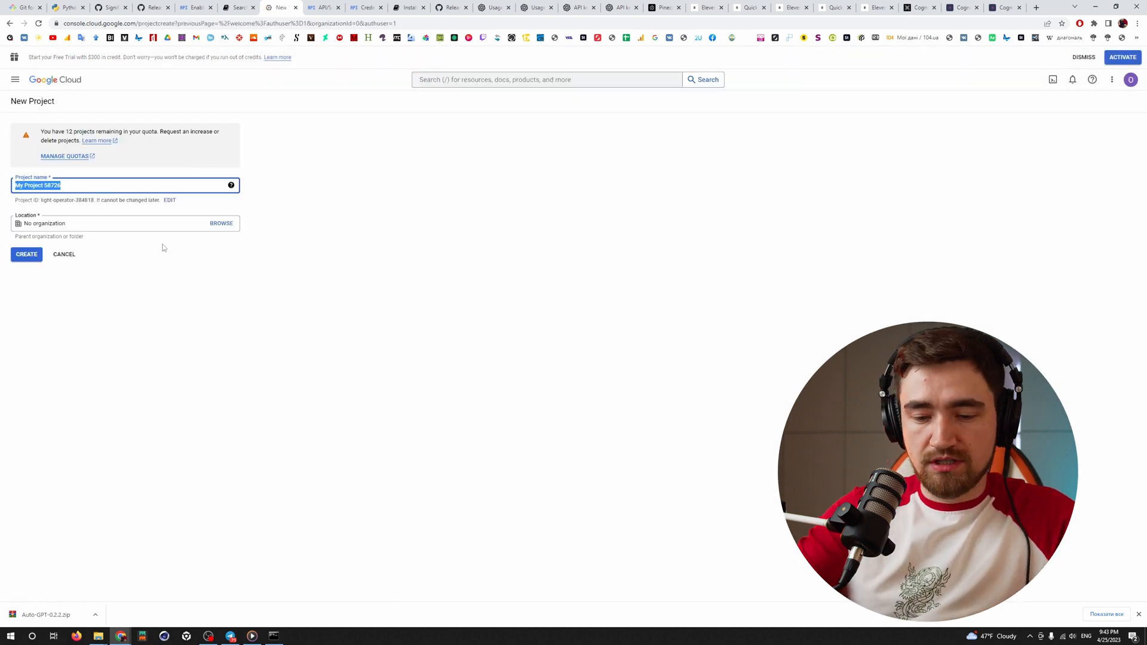
text(Au)
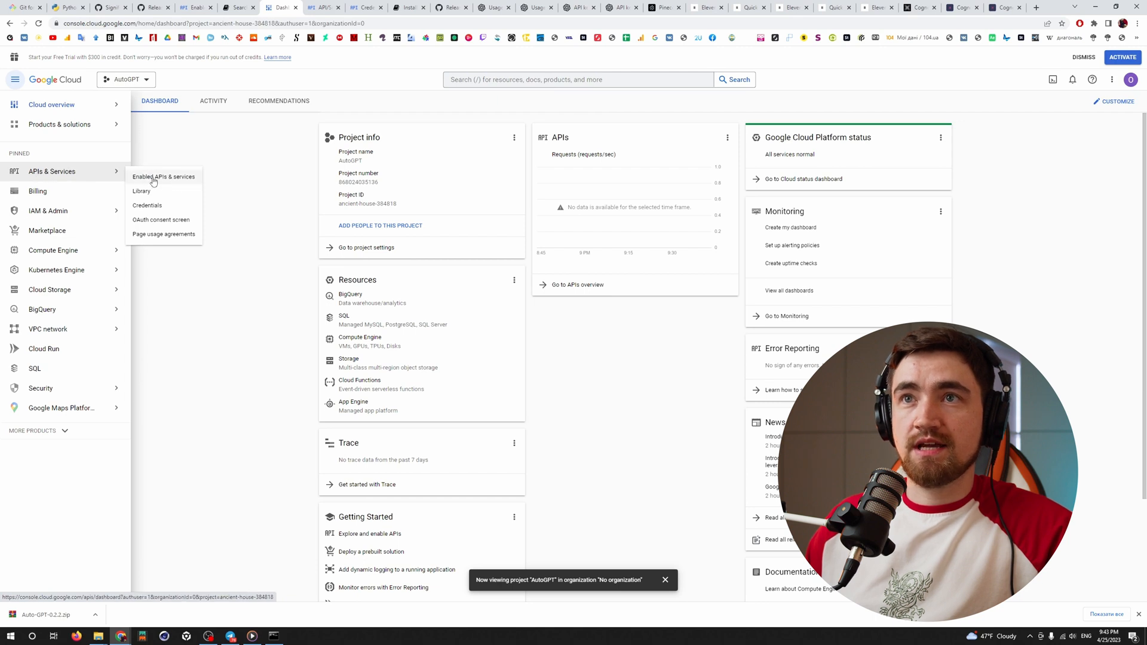
- Search the API library for Custom Search API and enable it for AutoGPT
click(163, 177)
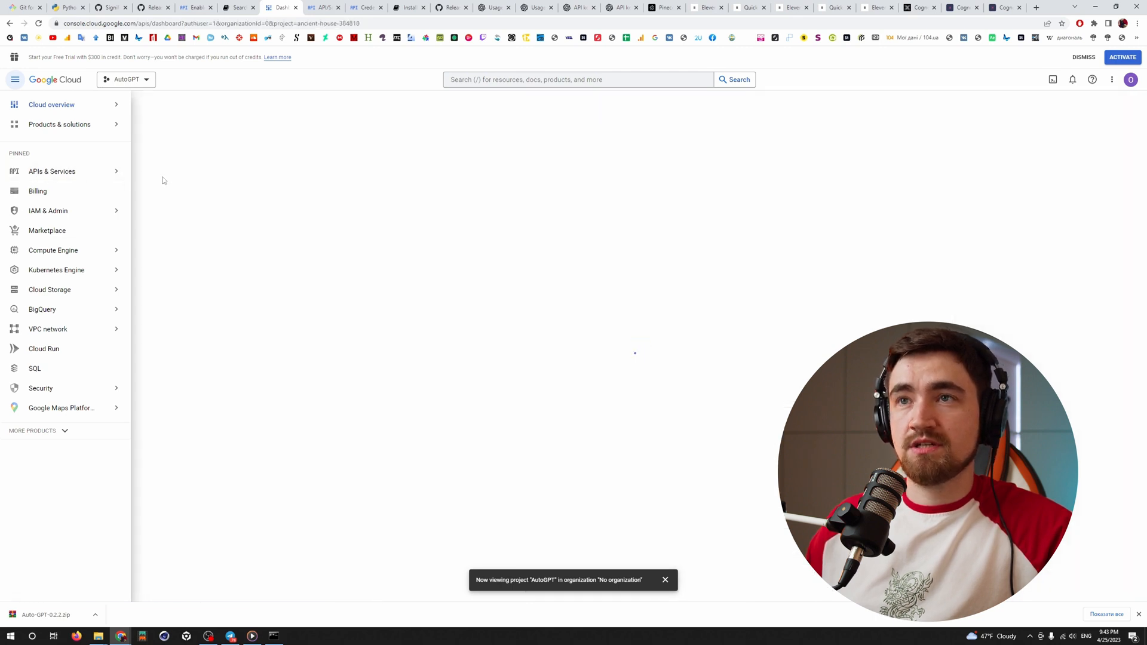
click(51, 171)
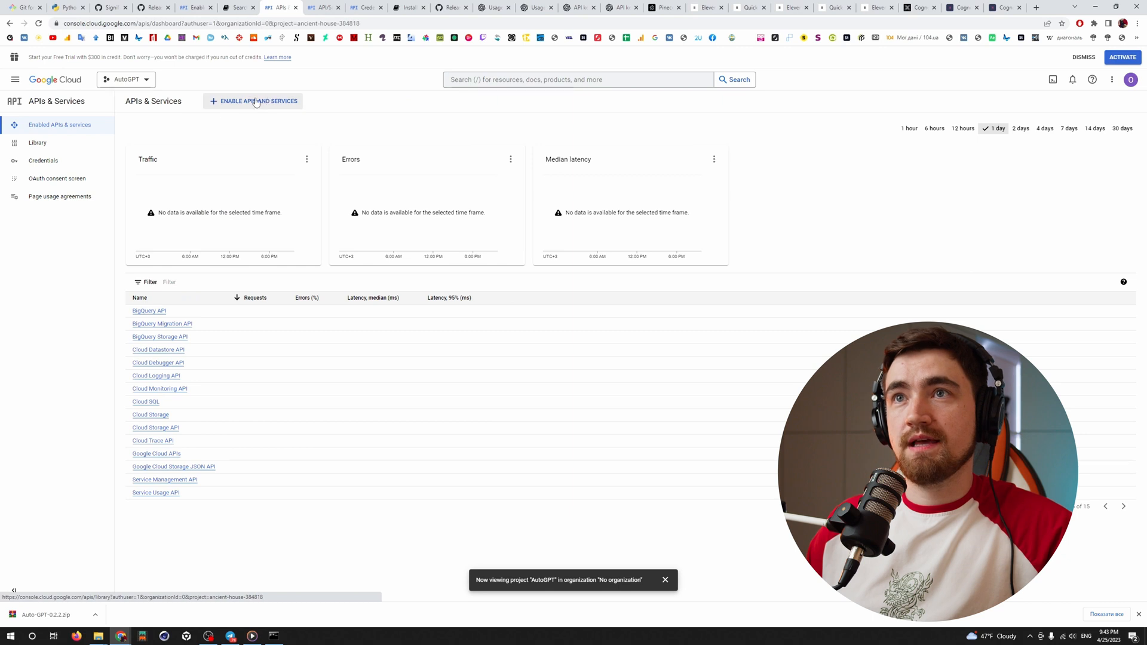
mouse_move(257, 100)
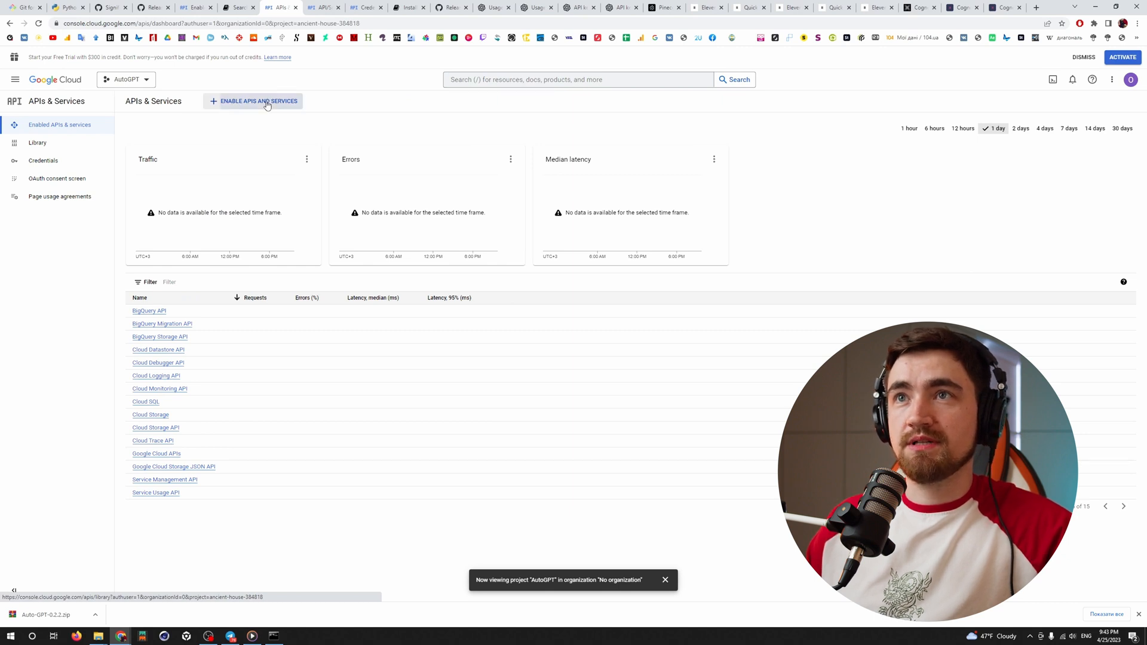
click(257, 101)
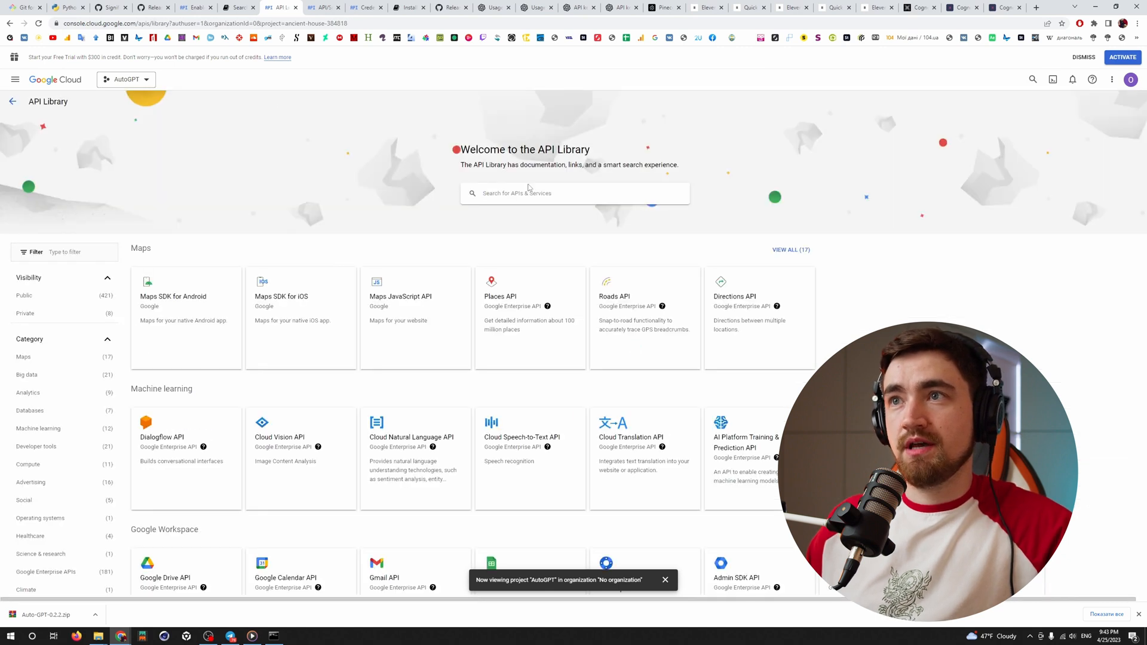
text(cu)
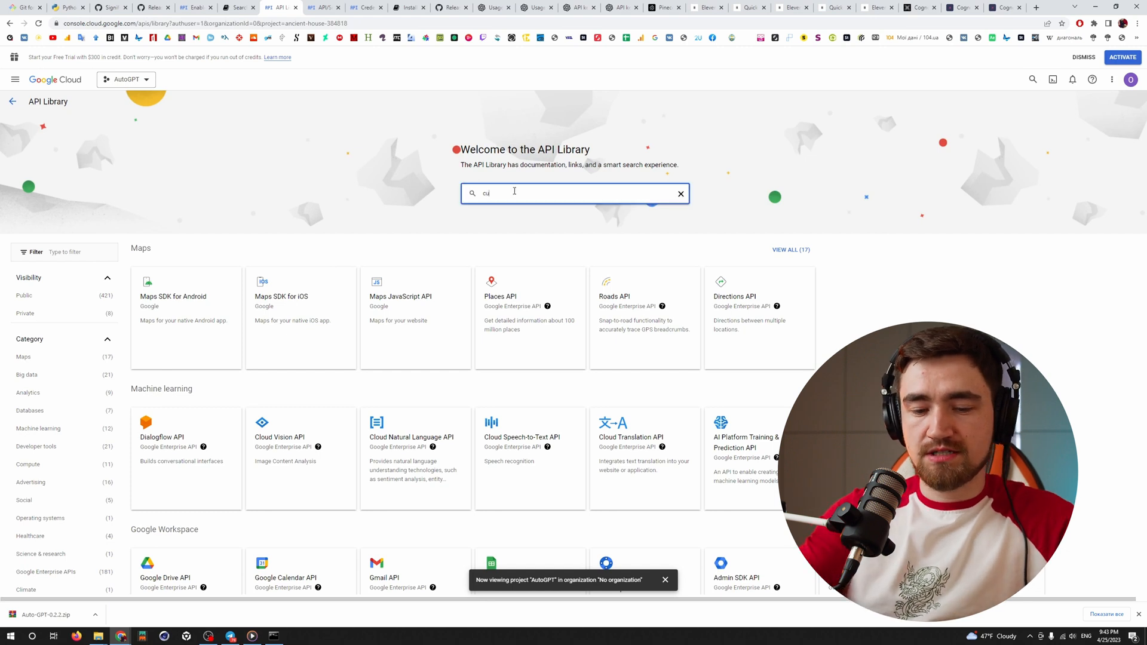
key(enter)
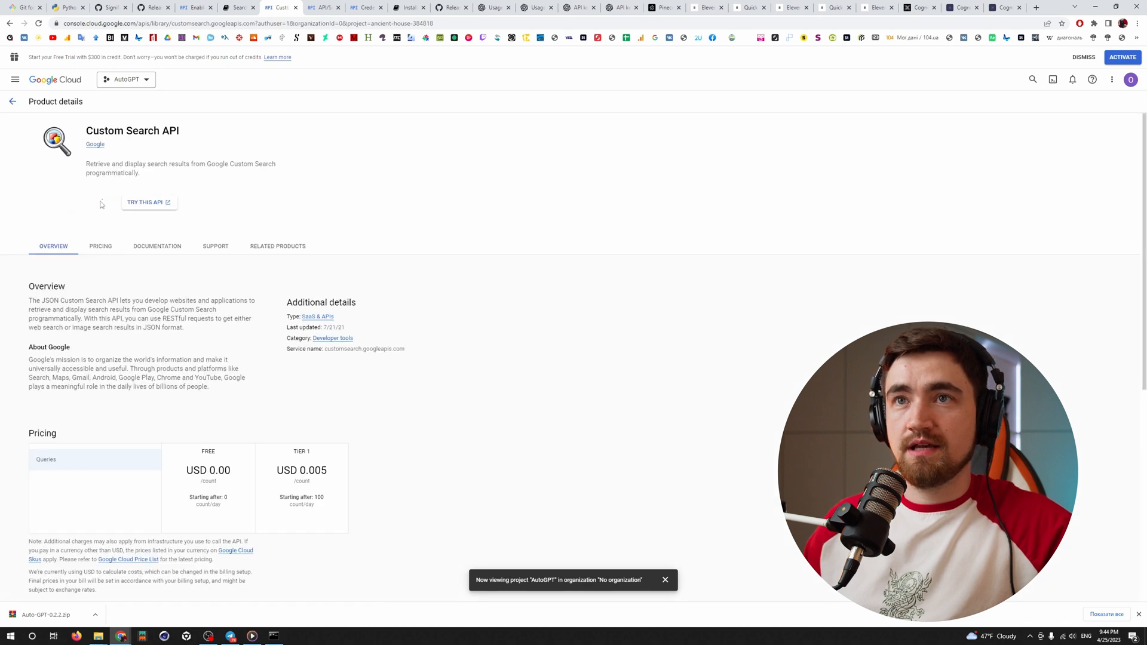
click(144, 202)
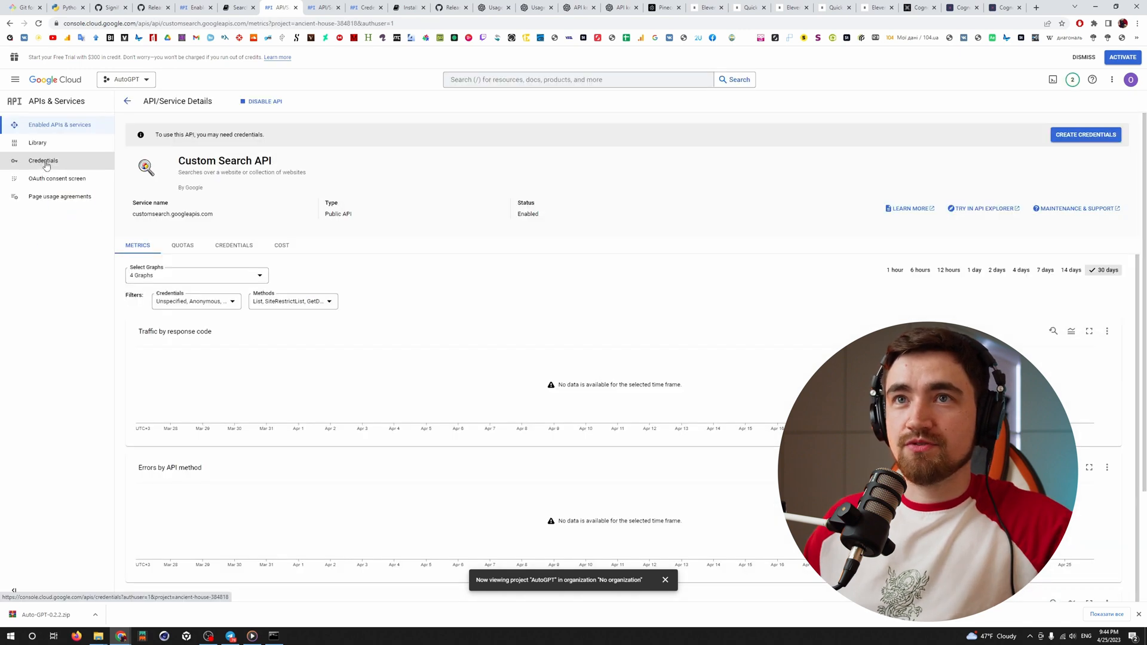
- Create a new API key on the AutoGPT project's Credentials page and copy it
click(43, 160)
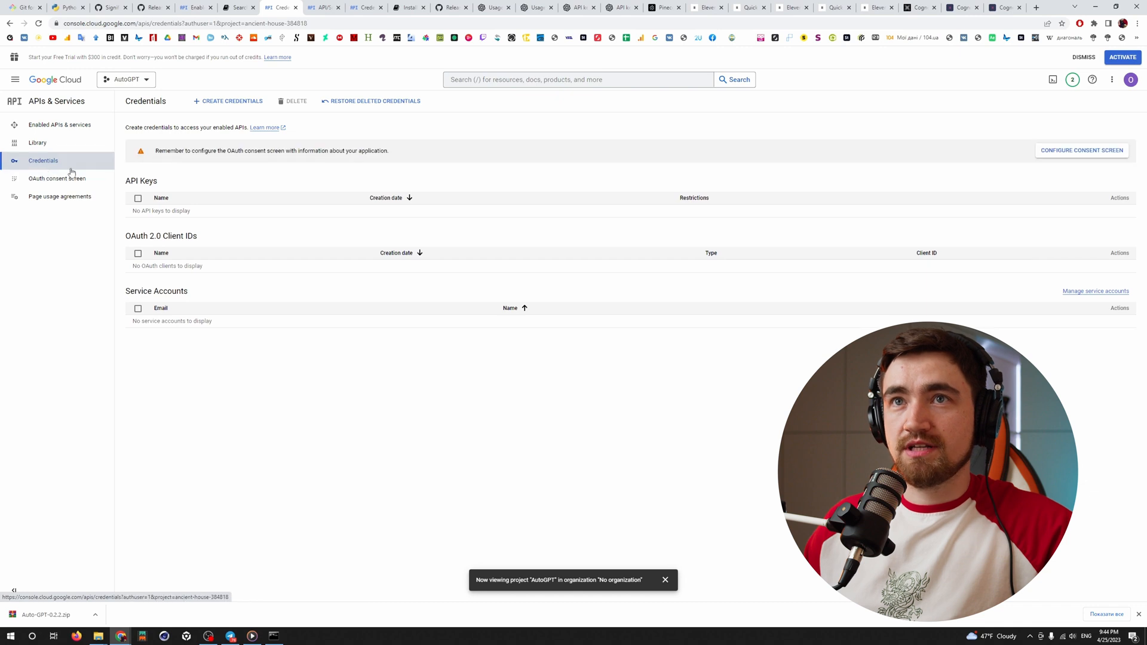
click(231, 101)
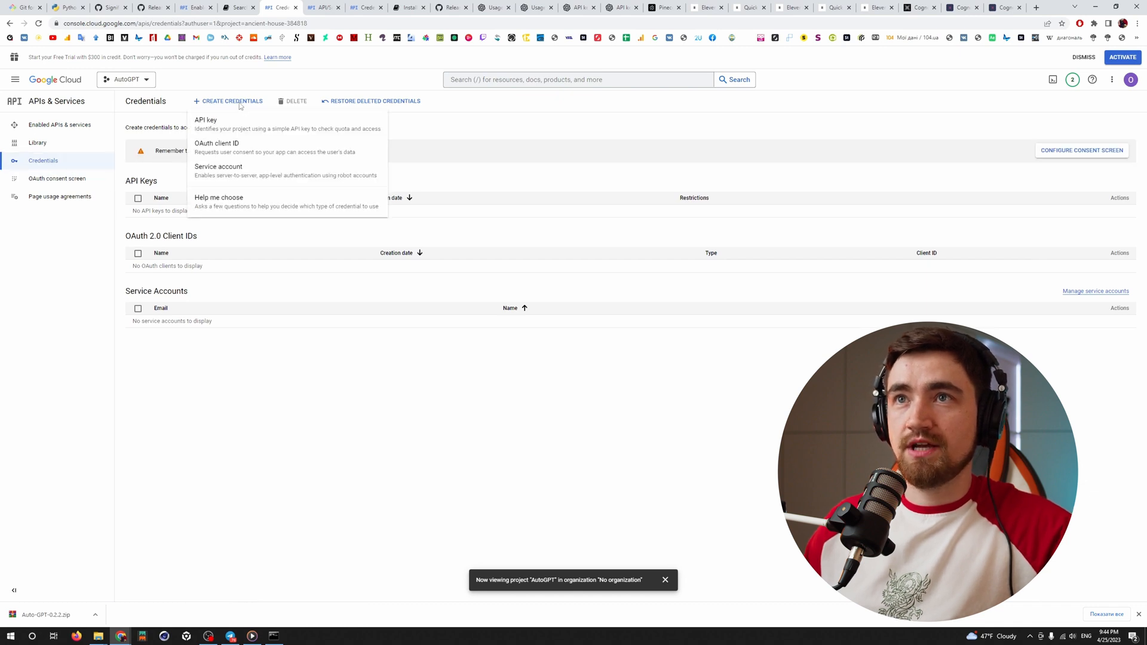
click(206, 120)
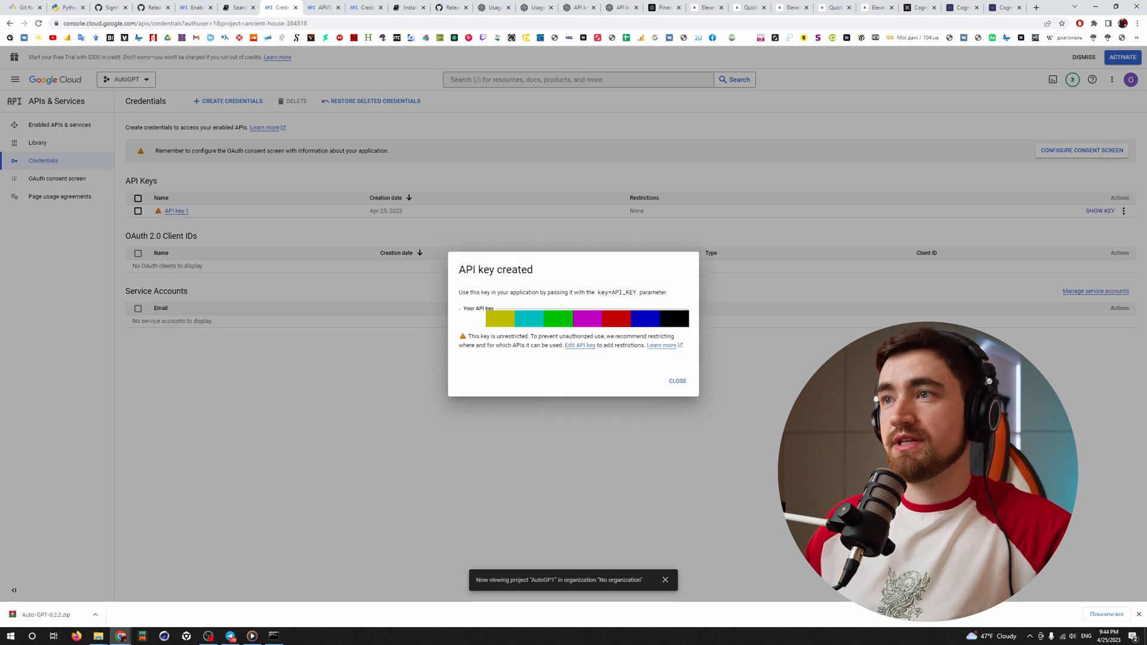
click(675, 381)
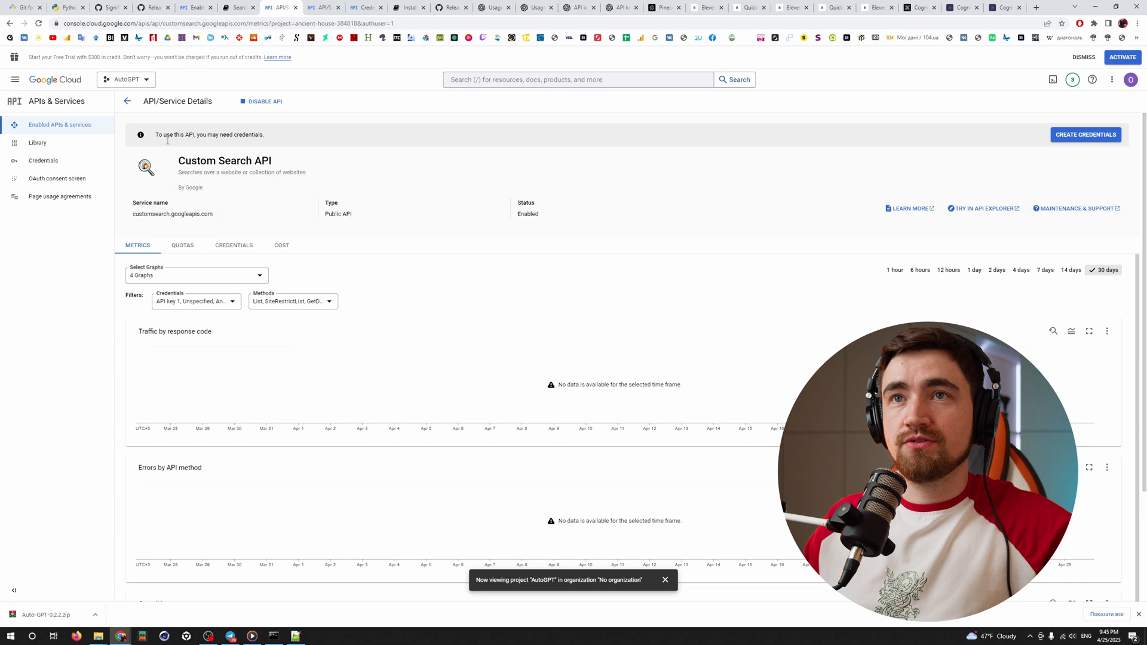
click(231, 6)
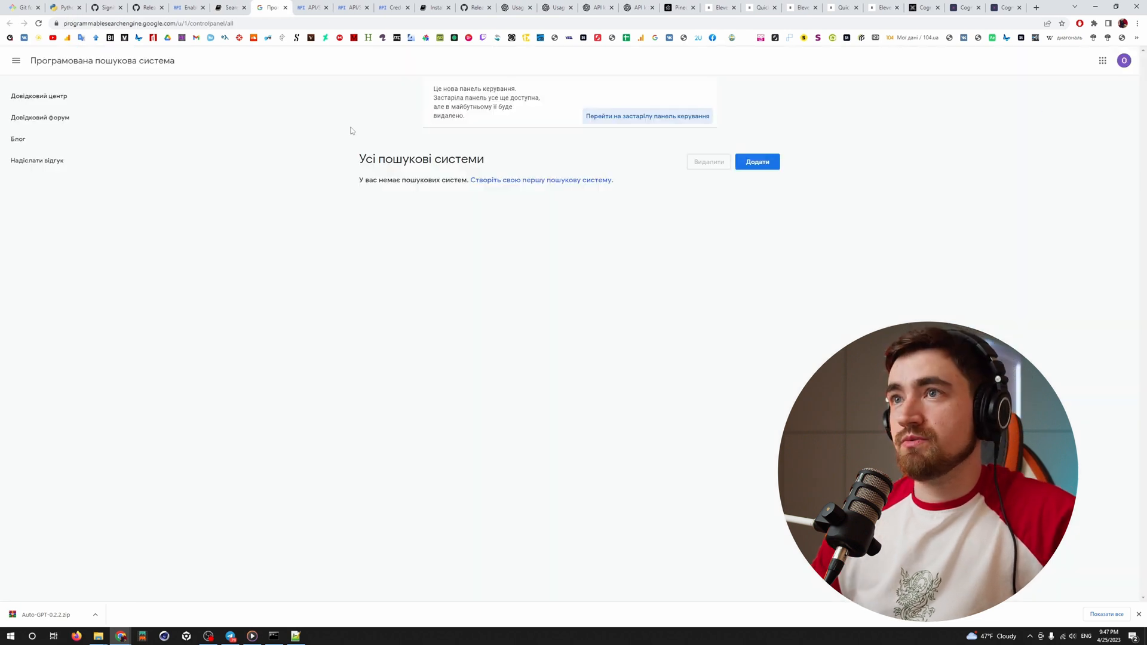
- Create a search engine named AutoGPT that searches the entire web, passing reCAPTCHA
click(756, 162)
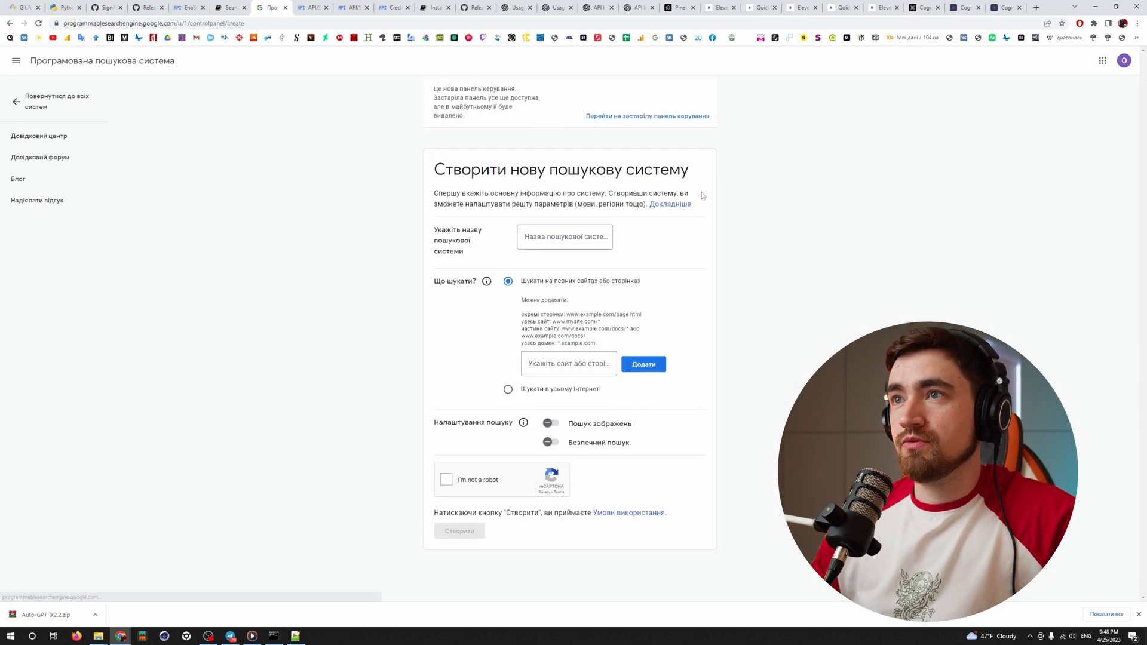
text(AutoGPT)
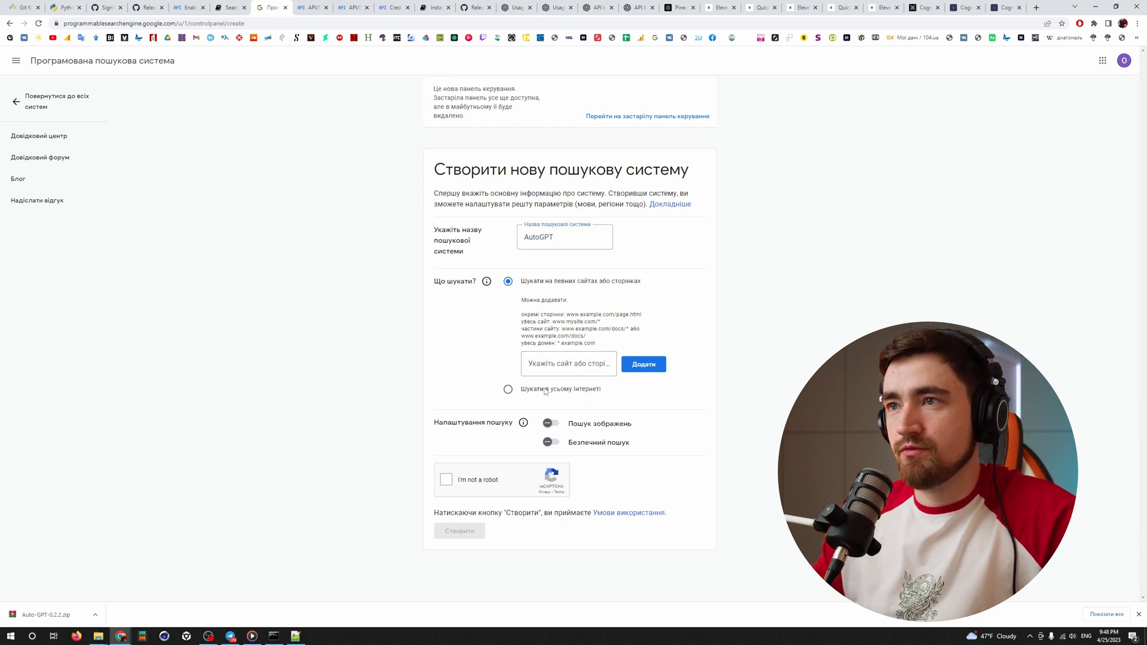
click(507, 389)
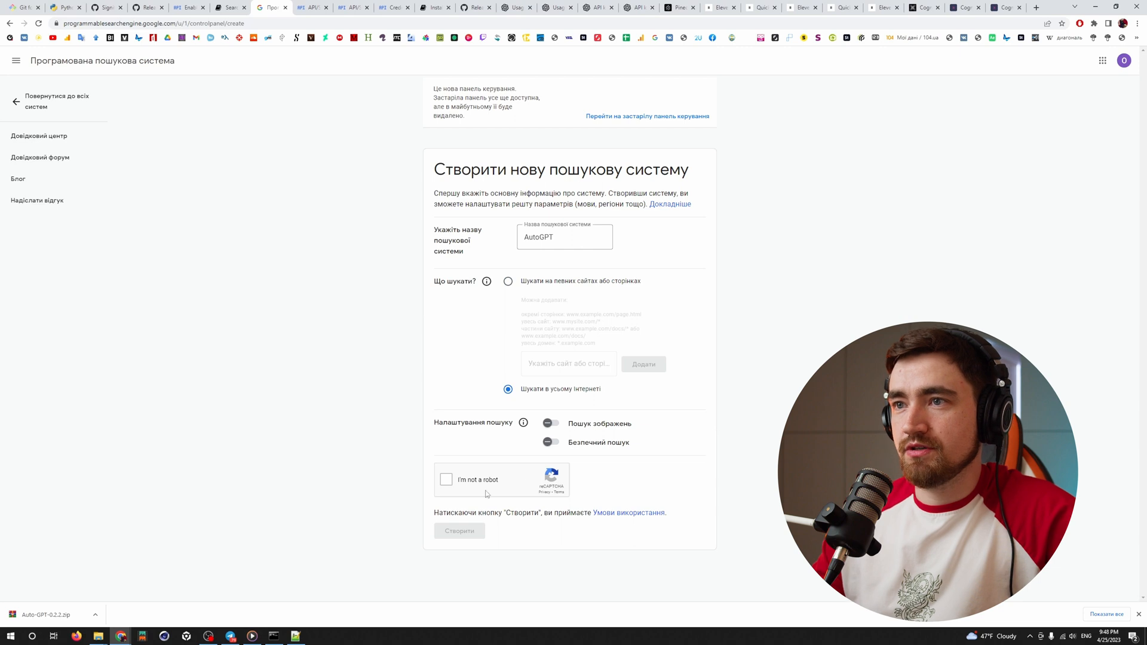
click(445, 479)
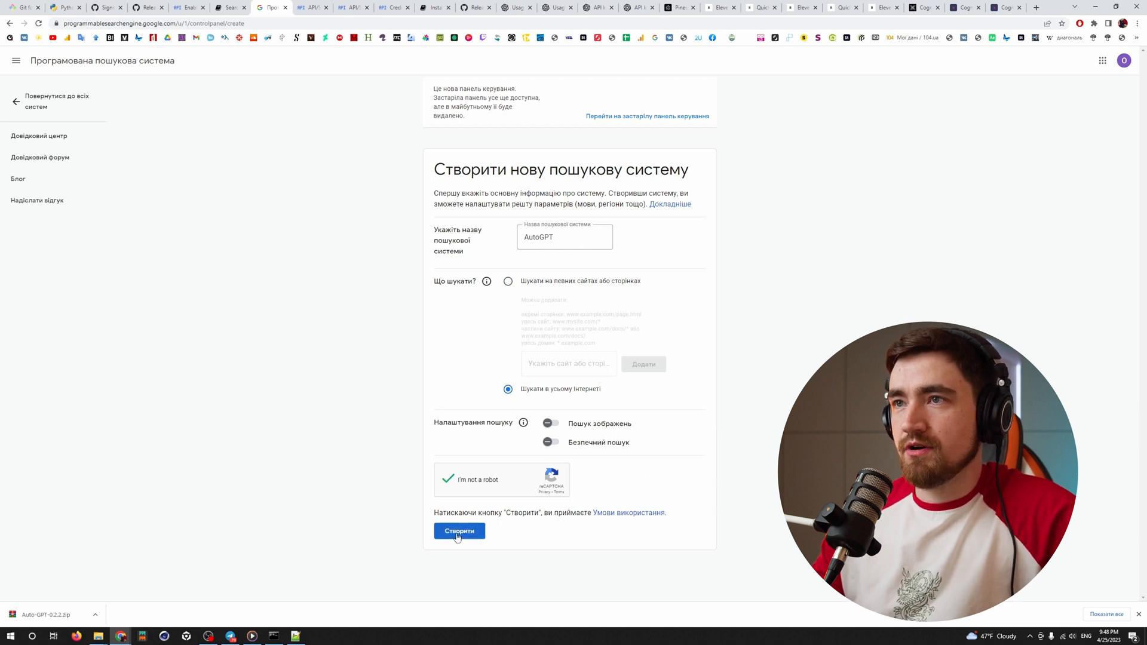
click(459, 531)
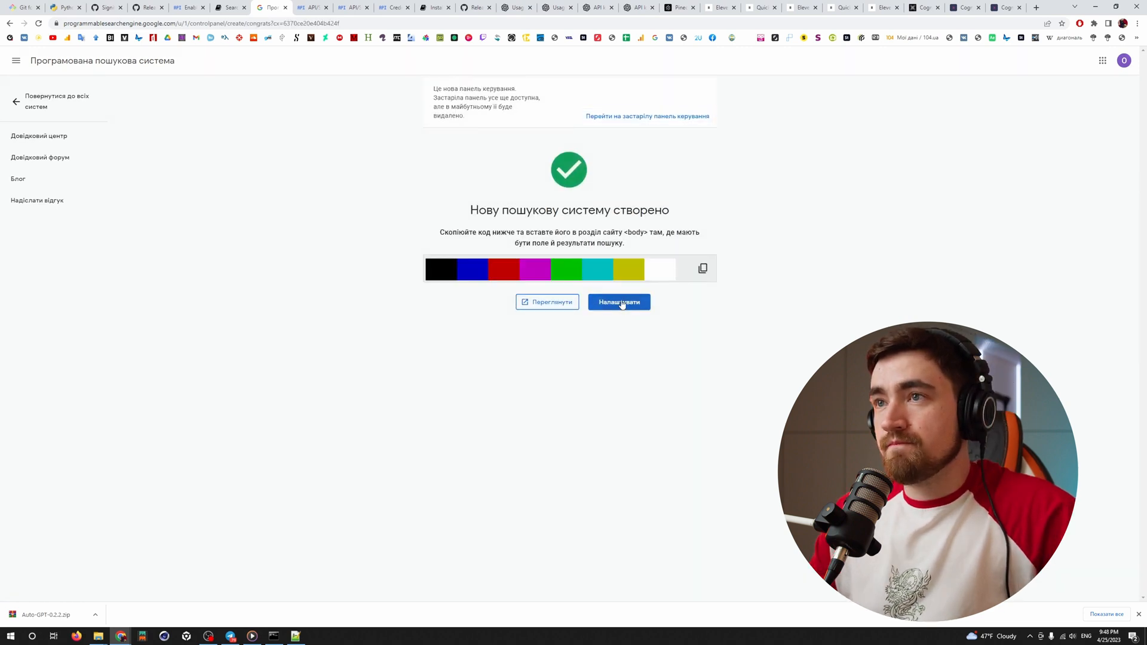
- Open the AutoGPT engine's overview for its Search engine ID, cross-checking the Auto-GPT docs
click(618, 302)
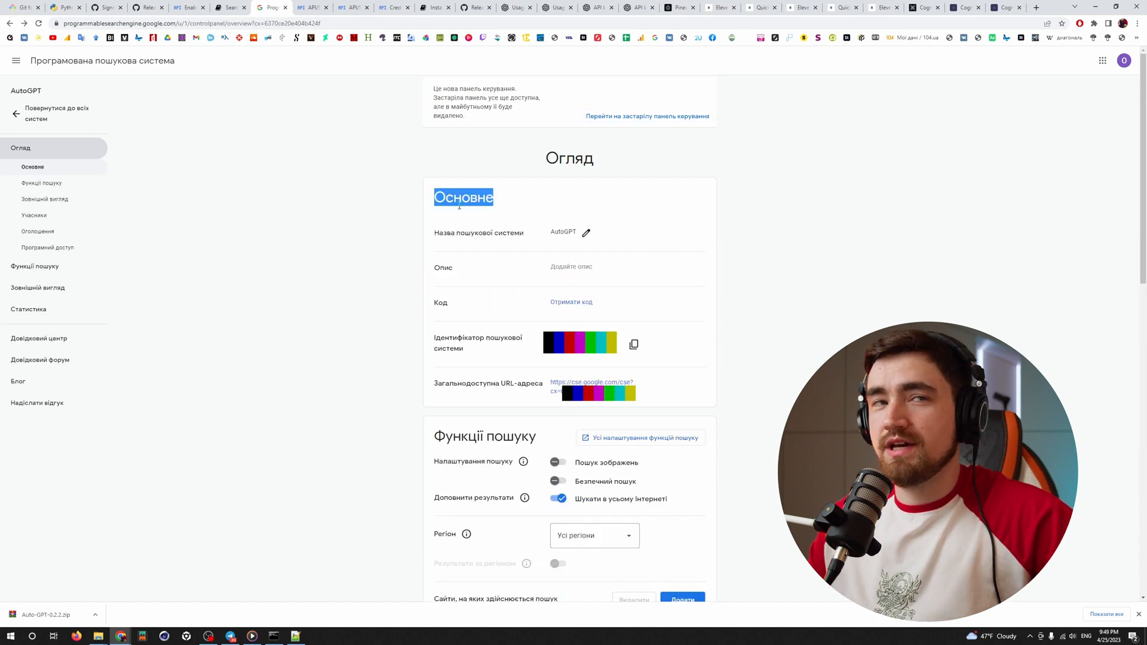
click(229, 8)
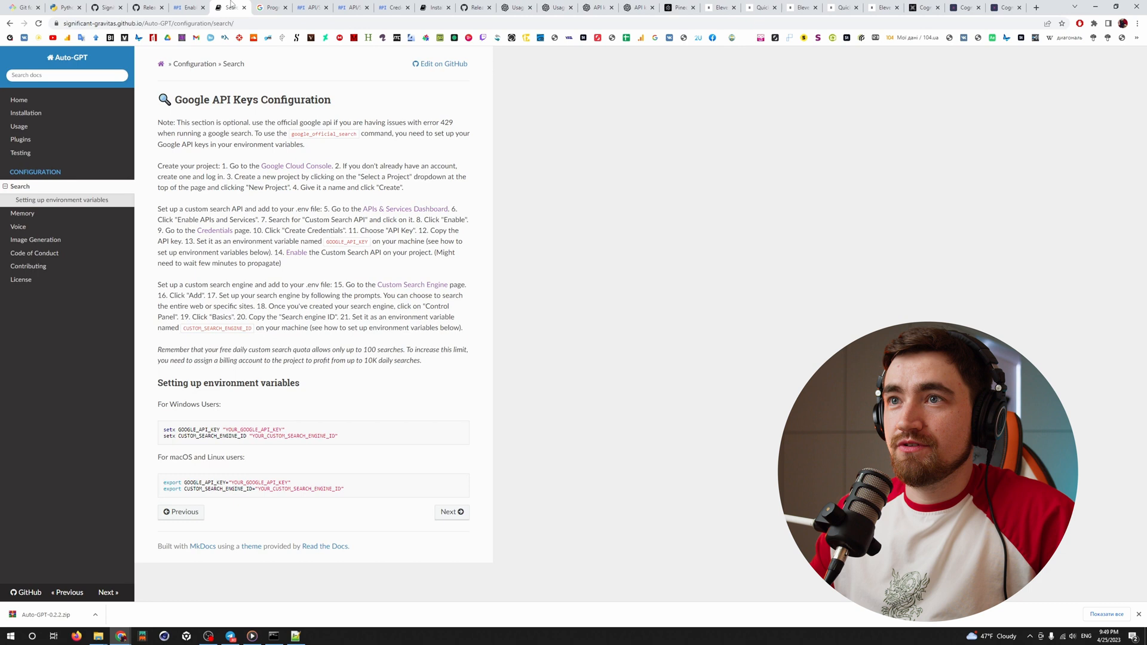
click(271, 7)
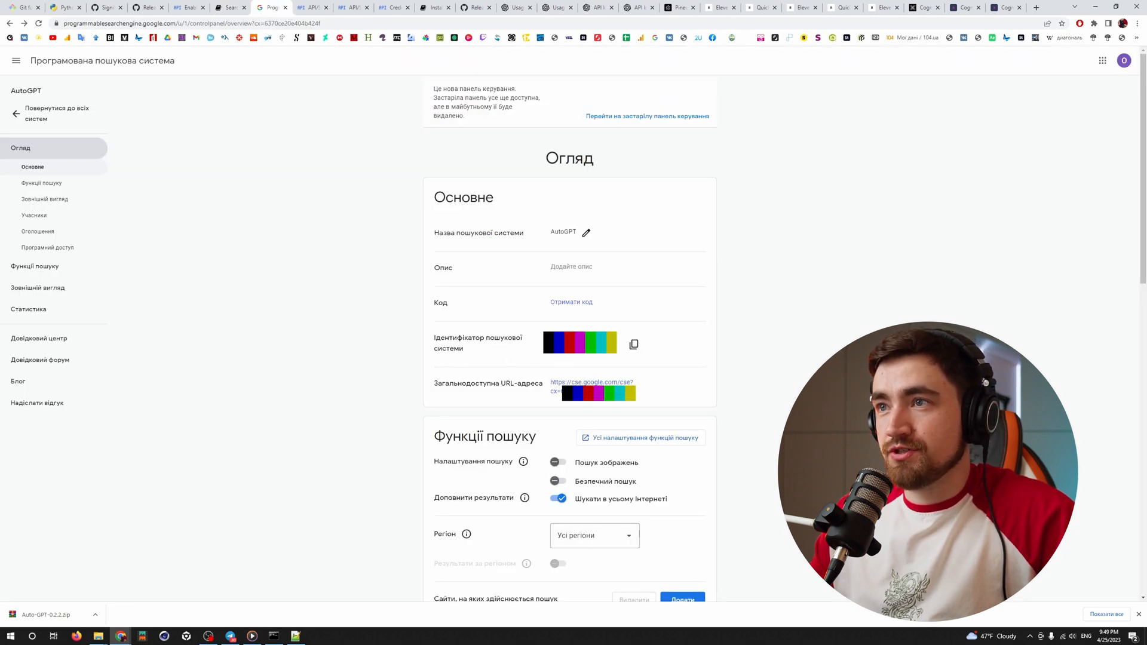
click(633, 344)
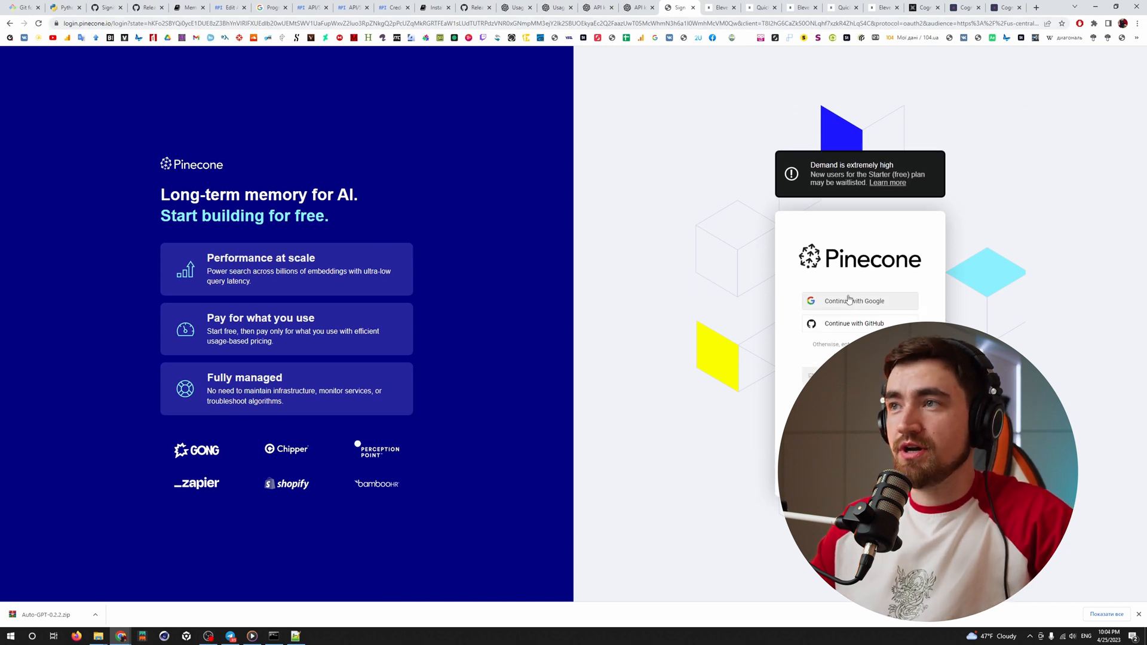
mouse_move(853, 300)
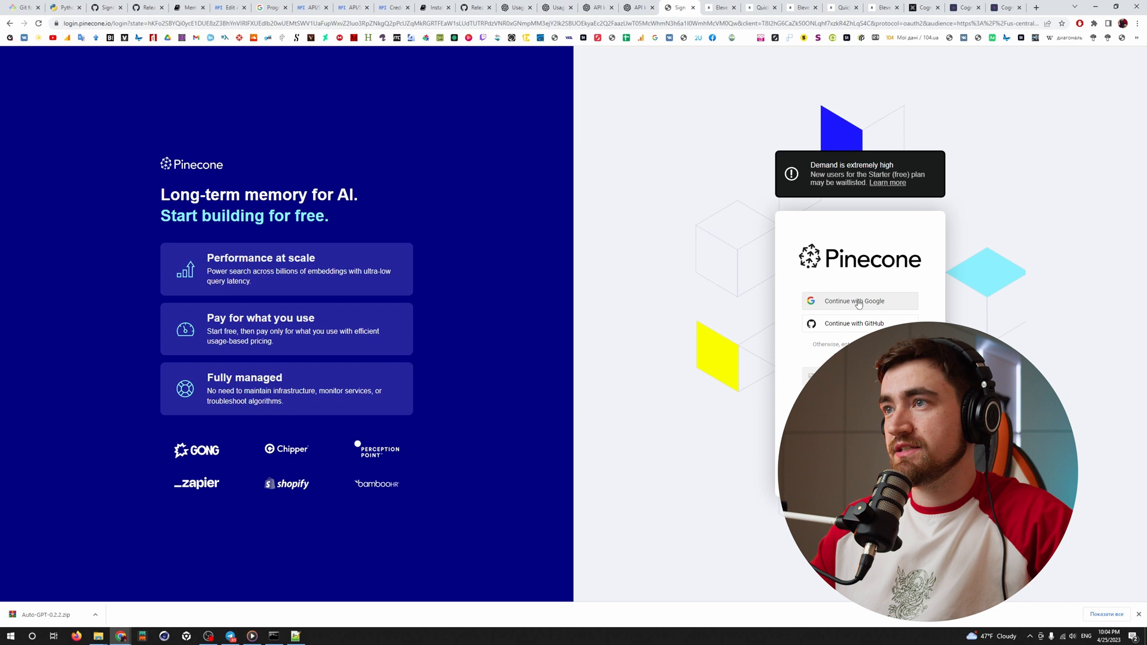
- Sign in to Pinecone with Google and begin a new API key on the API Keys page
click(853, 301)
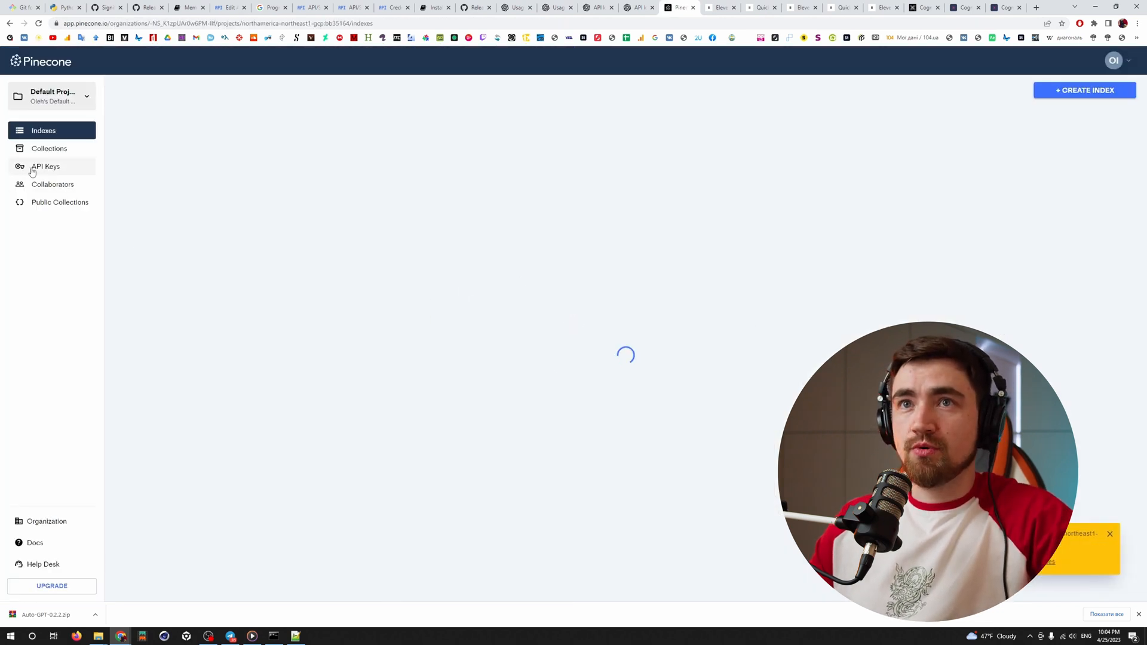
click(45, 166)
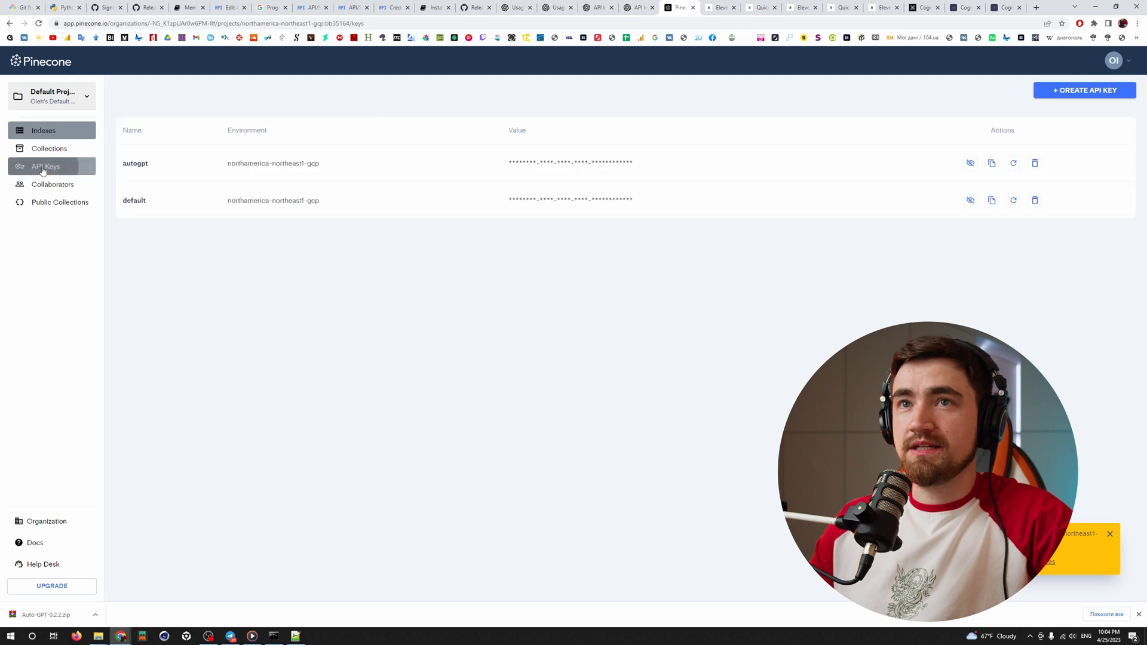
click(1085, 90)
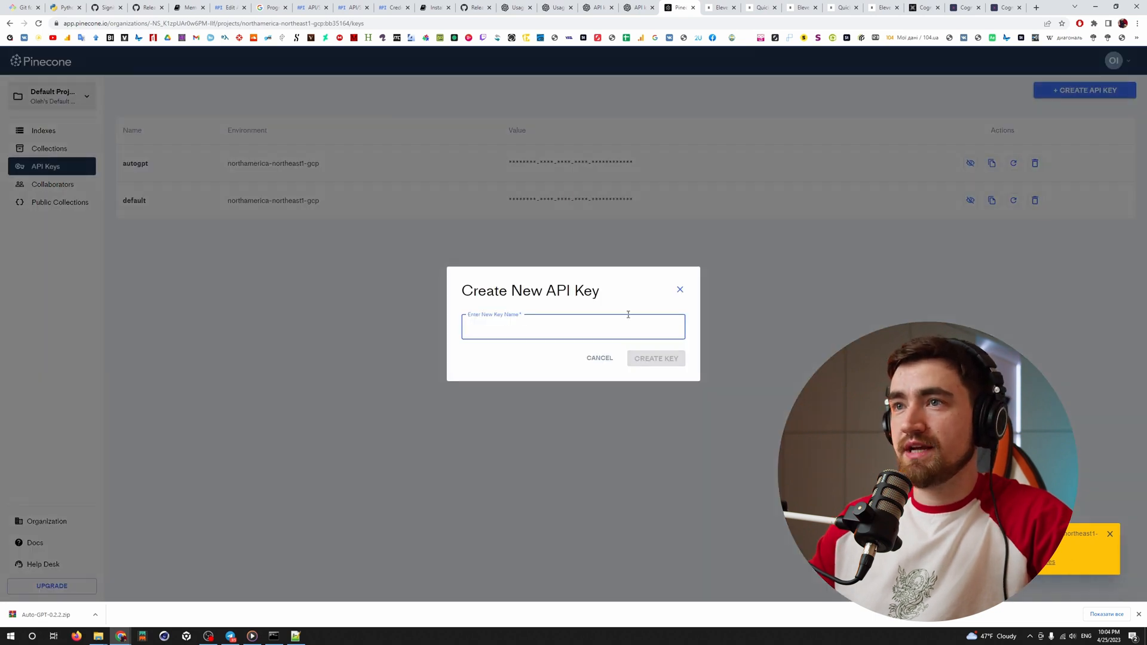
click(573, 326)
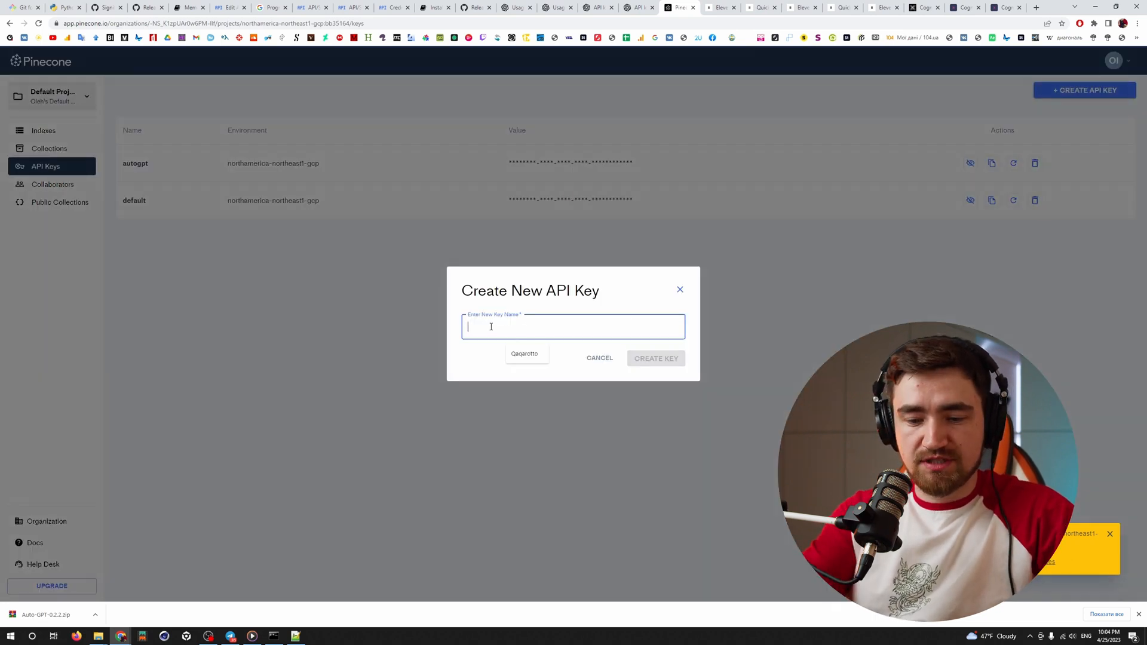
click(655, 357)
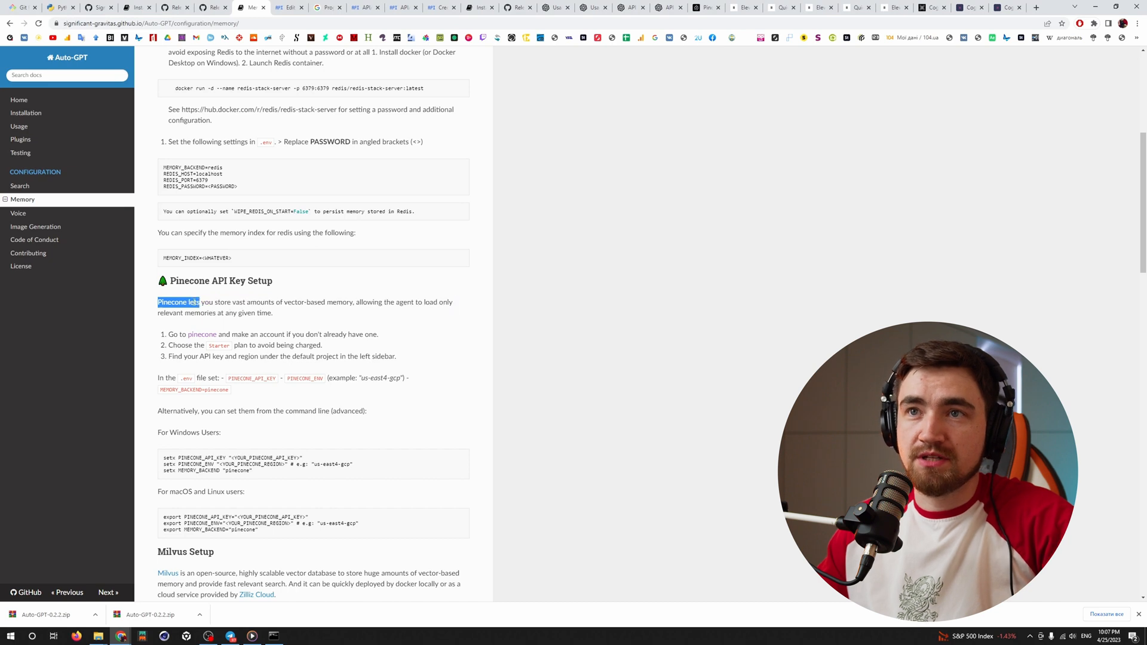
- Show the Pinecone API Key Setup section on the Auto-GPT Memory docs page
click(249, 302)
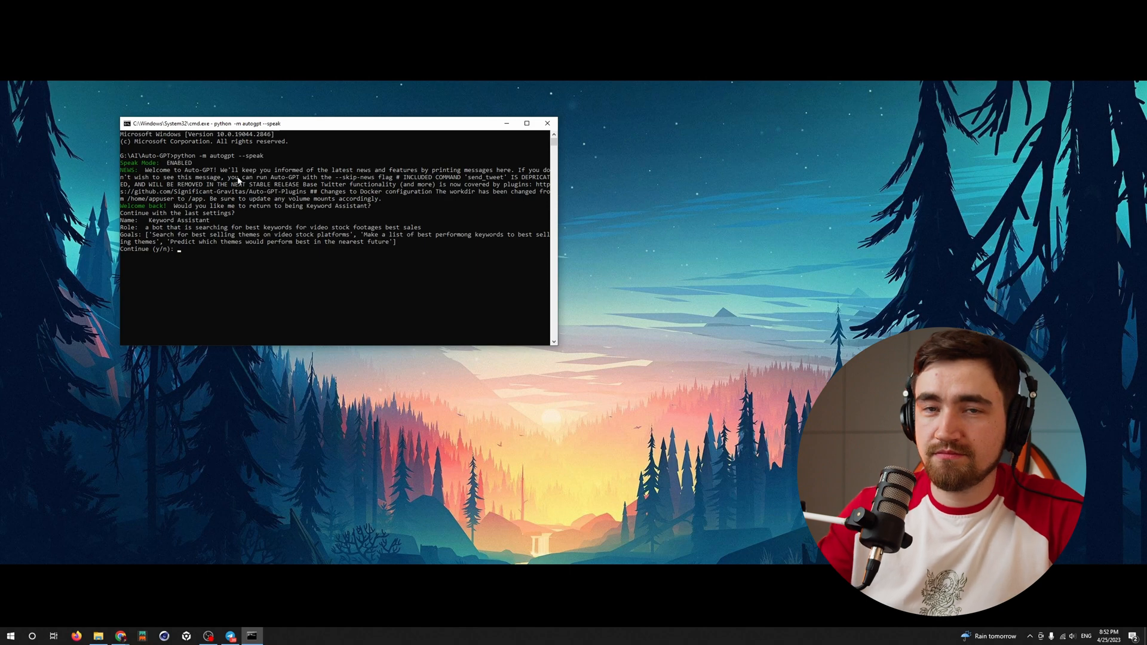
- Answer y to continue Auto-GPT as Keyword Assistant with the saved settings
text(y)
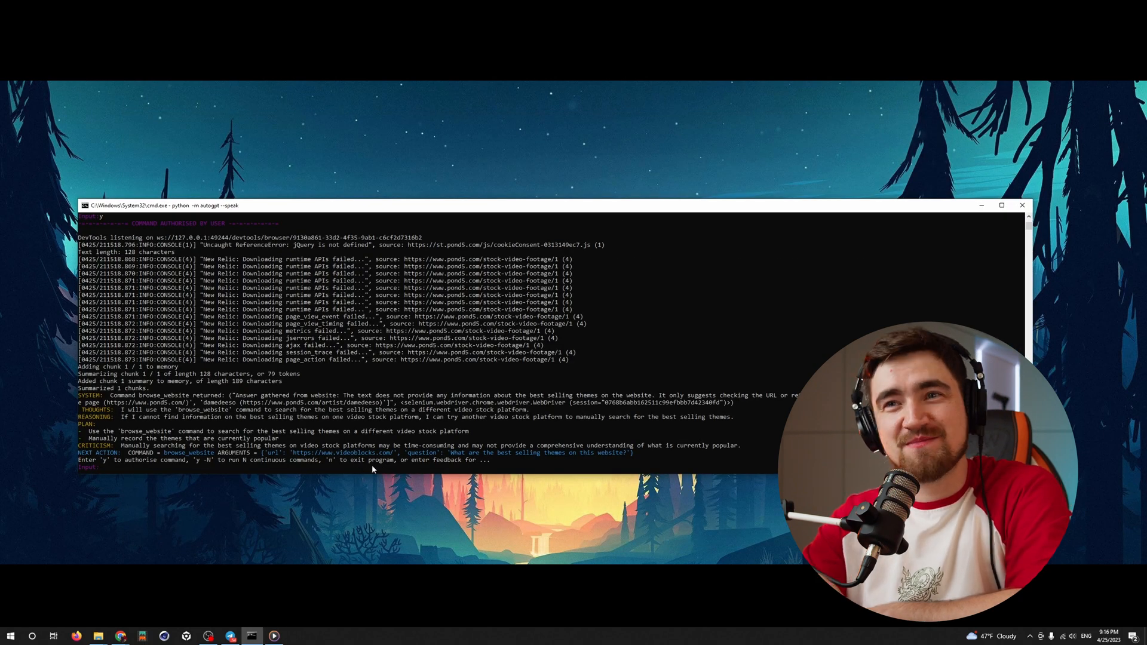
mouse_move(367, 473)
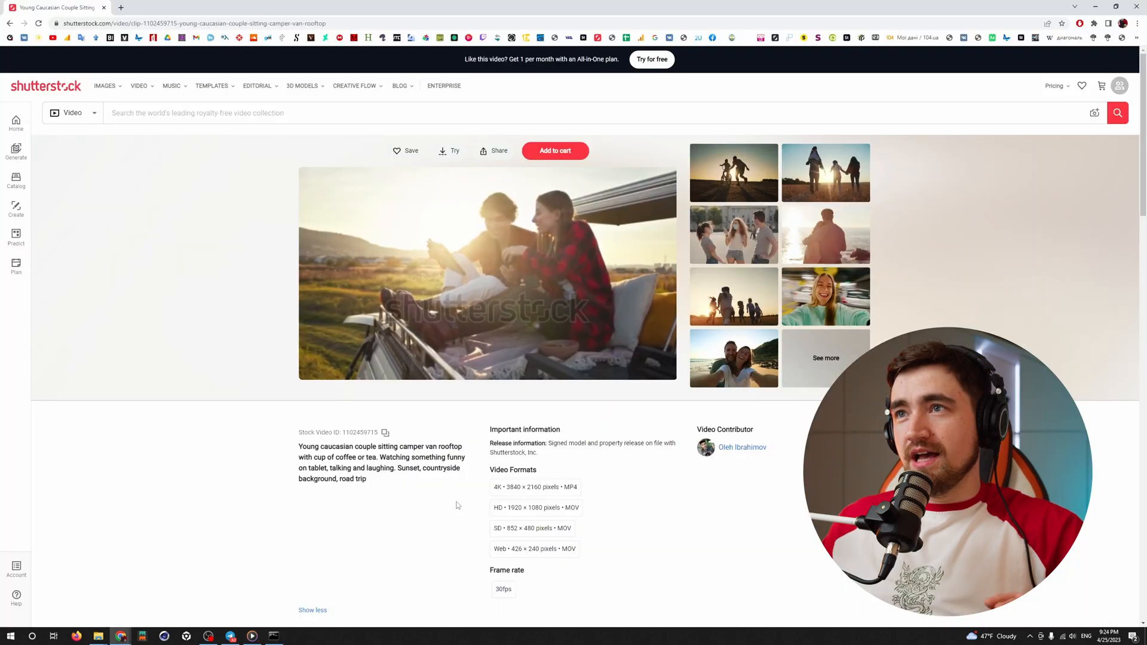
- Review the camper van clip's related video keywords, then browse its contributor's video portfolio
scroll(down, 3)
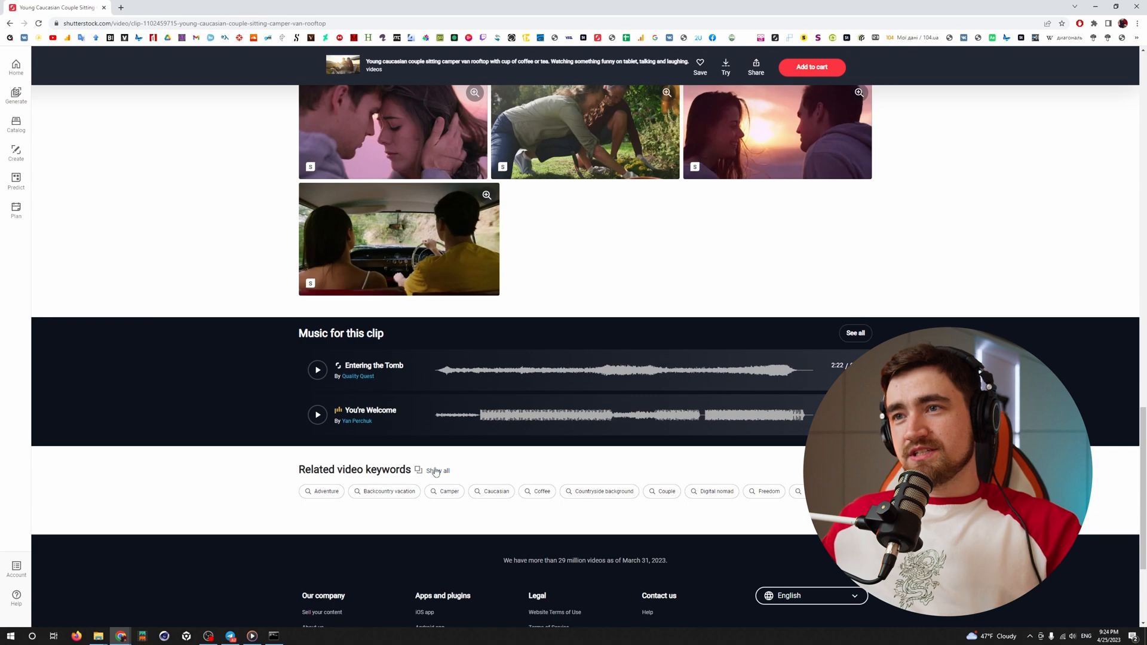
scroll(up, 3)
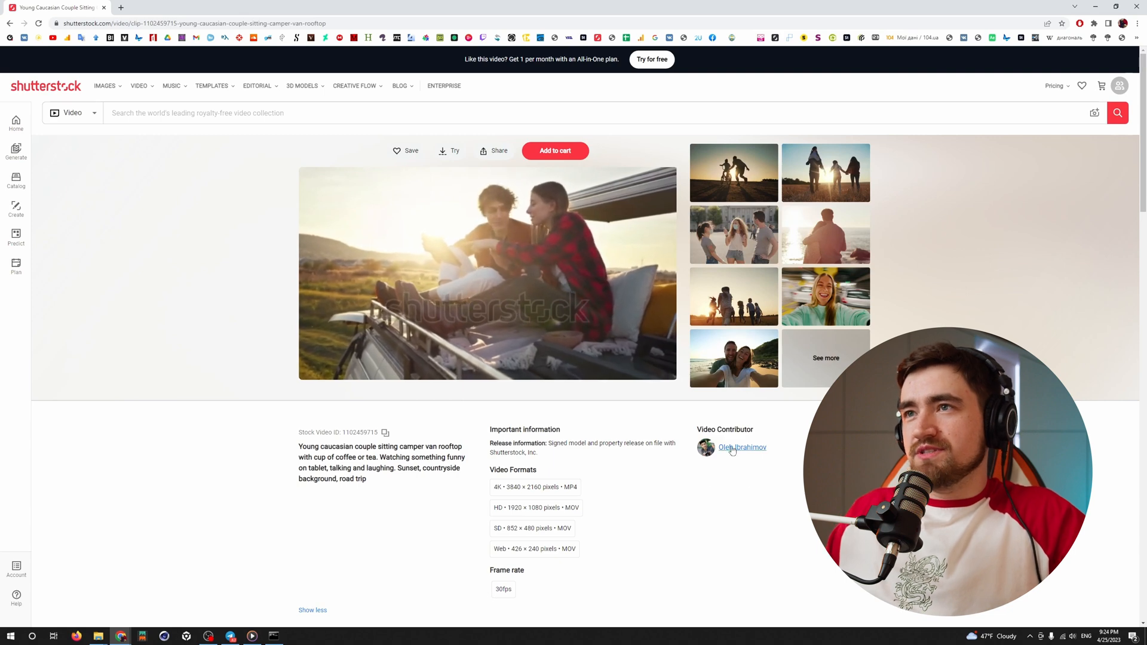
click(742, 447)
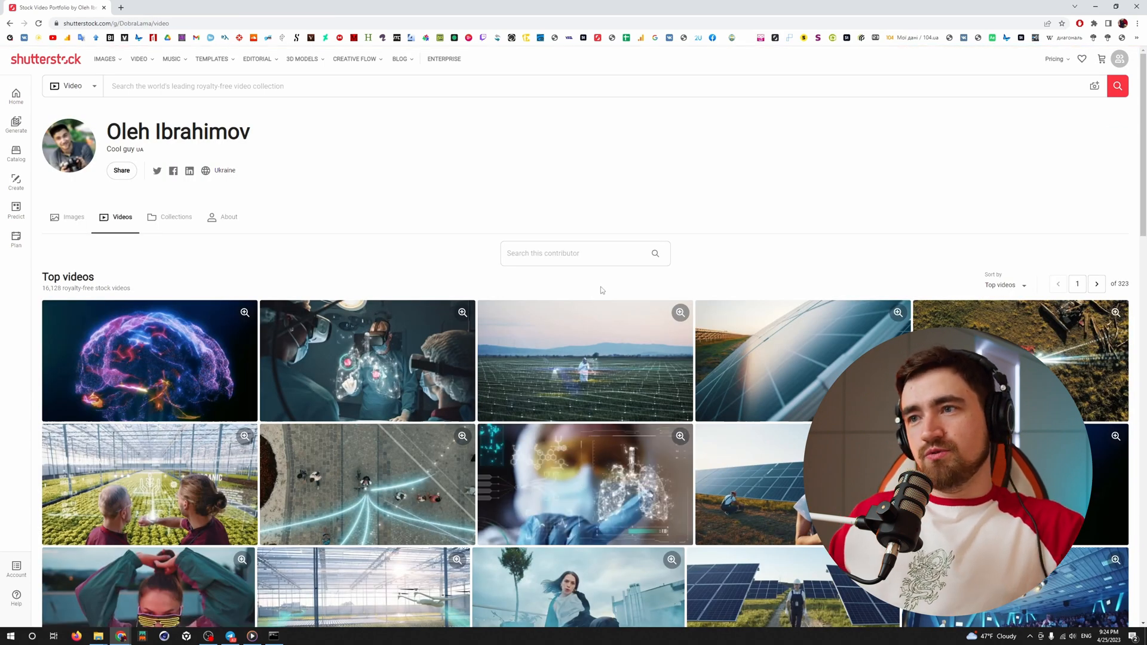
scroll(down, 3)
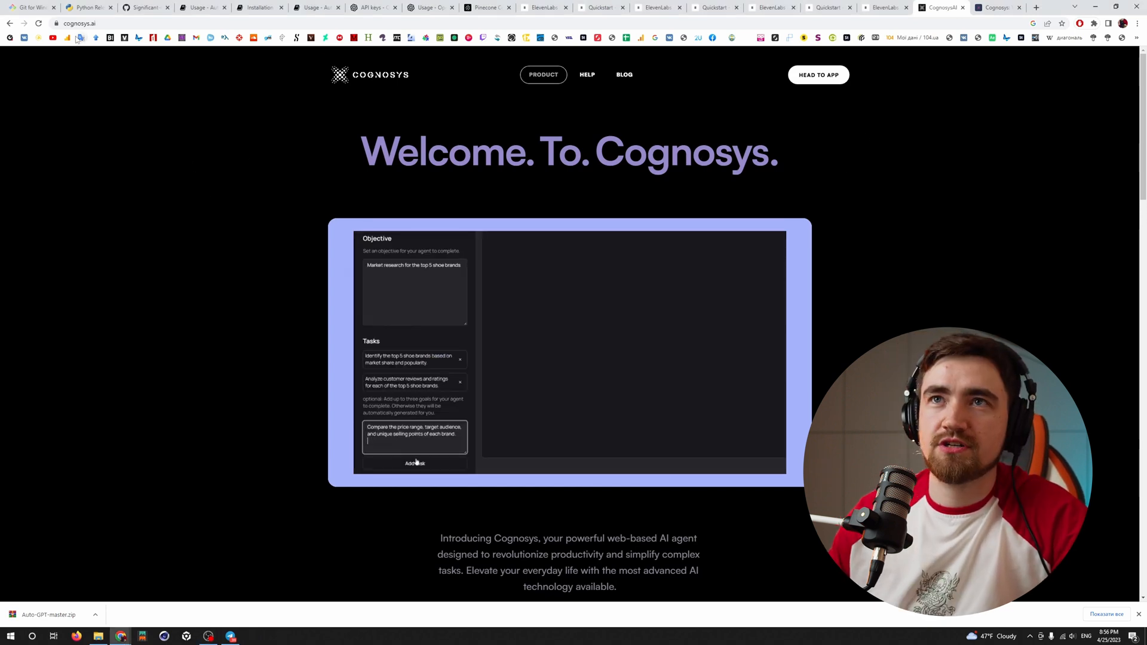
- Start a Cognosys agent named Keyword Assistant with a stock-footage themes objective and automatic tasks
scroll(down, 3)
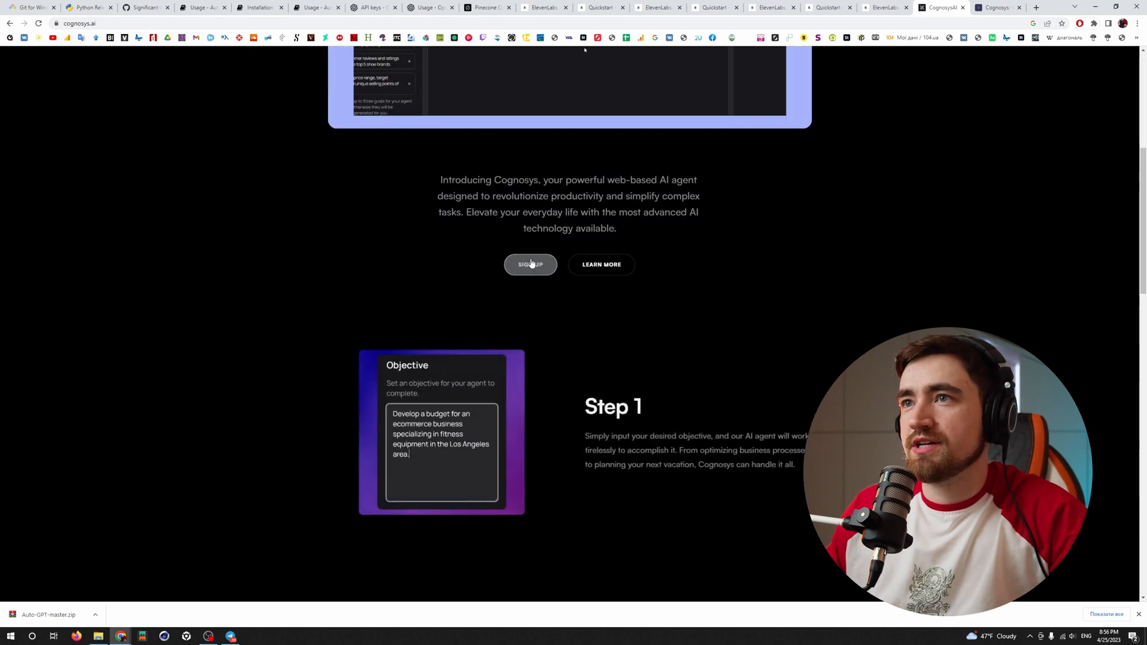
click(530, 264)
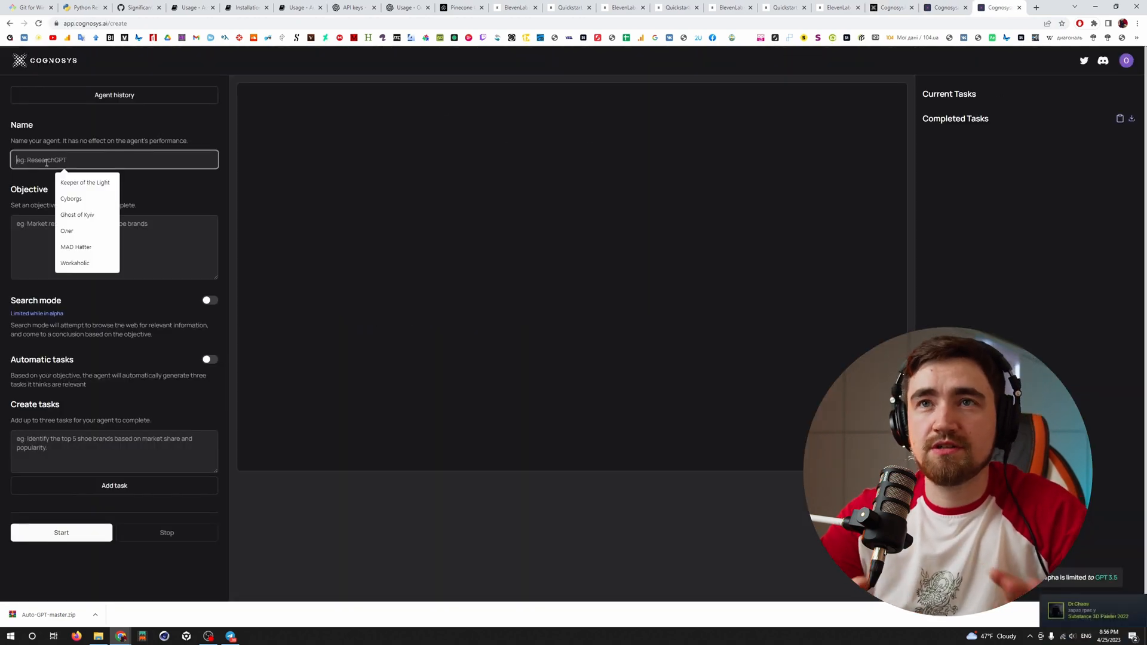
text(Keyw)
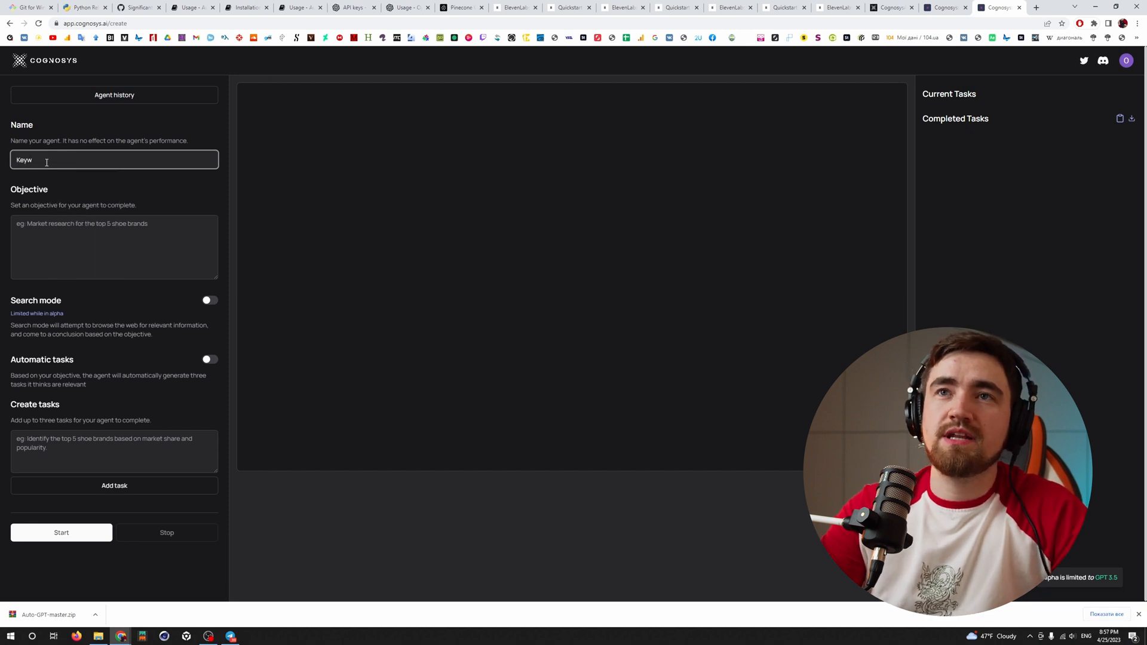
click(114, 247)
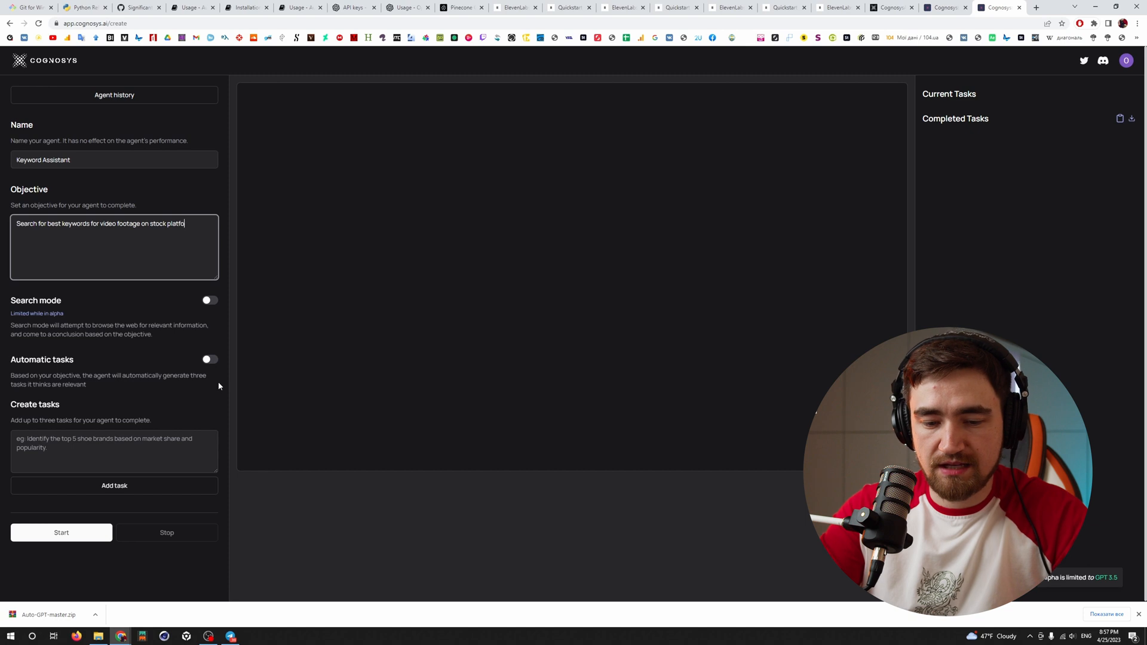
click(210, 359)
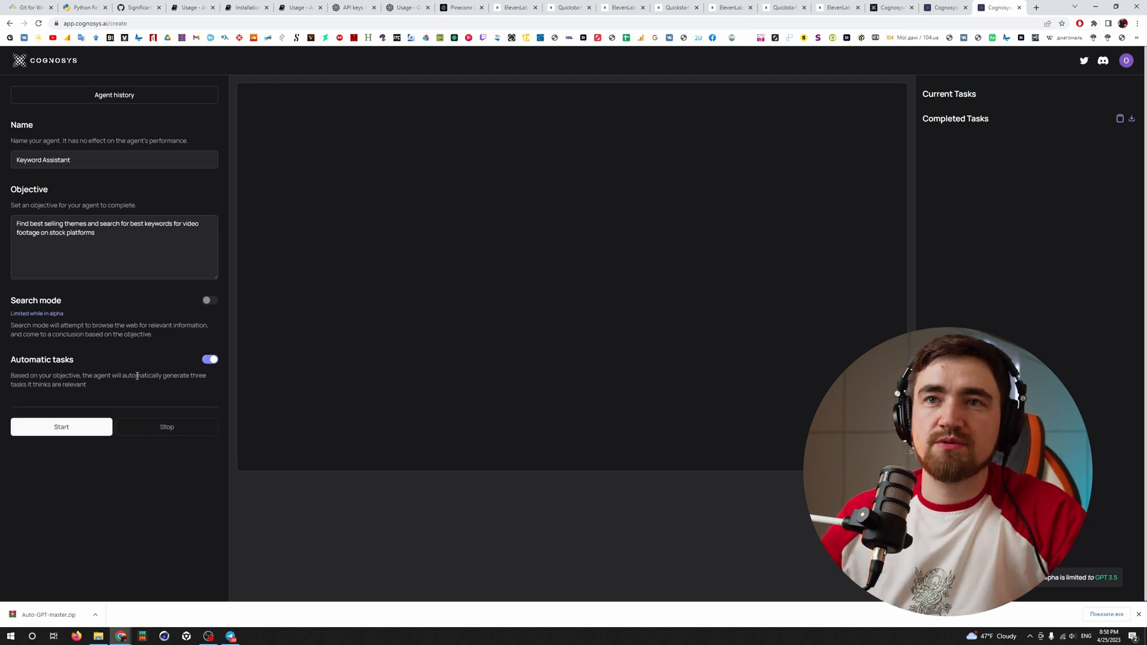
click(62, 426)
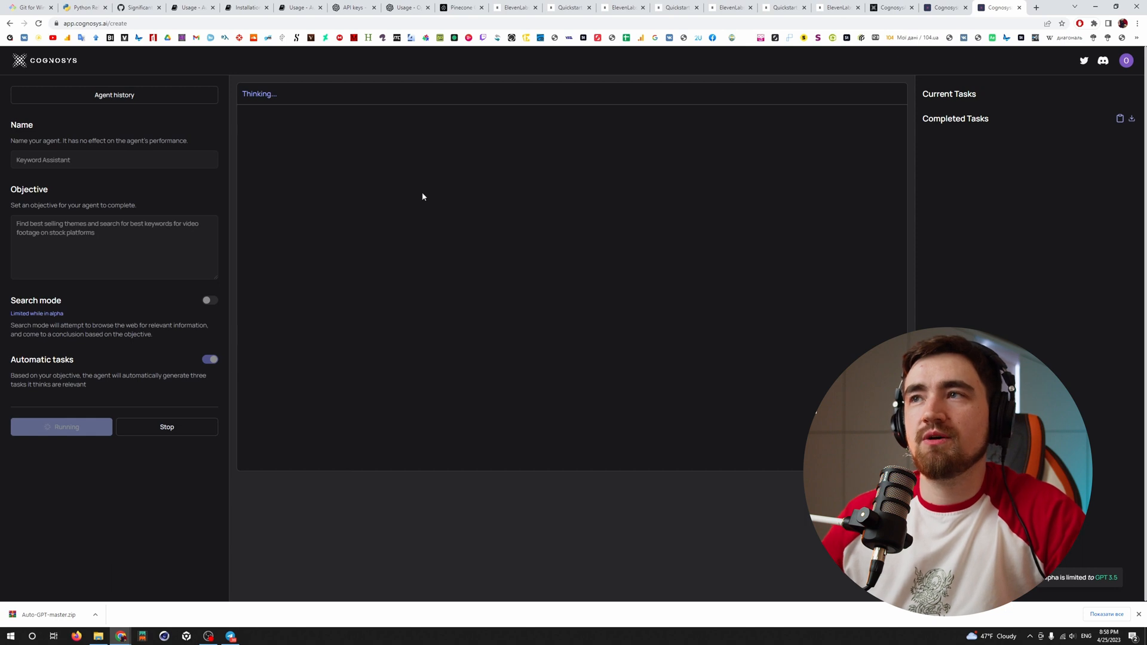
mouse_move(717, 213)
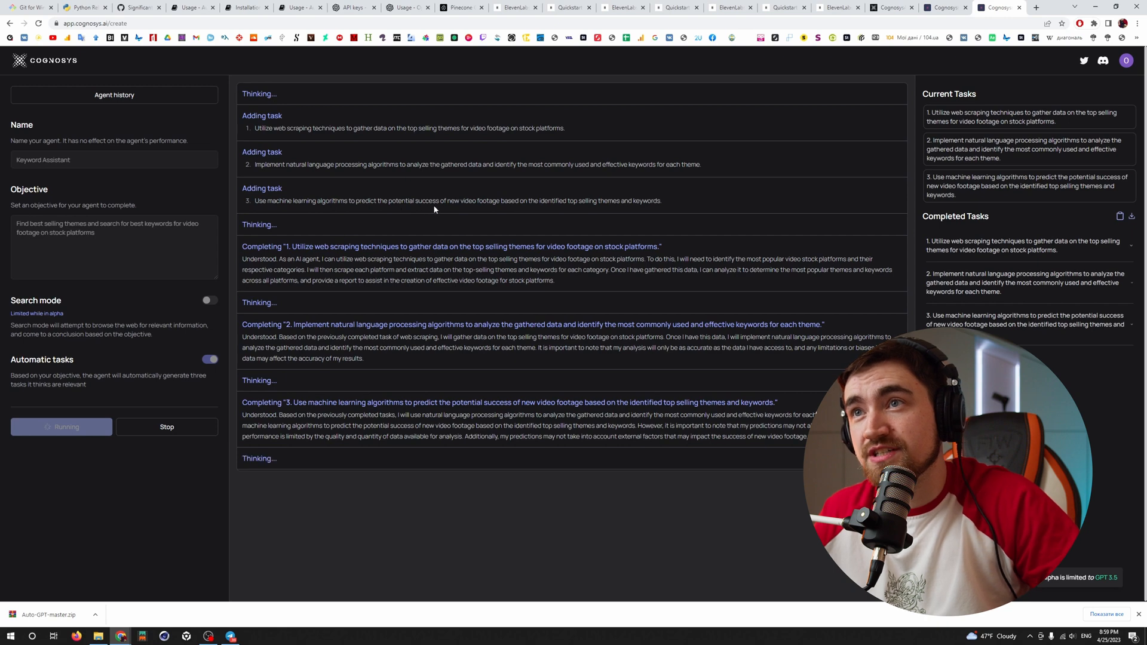
mouse_move(534, 209)
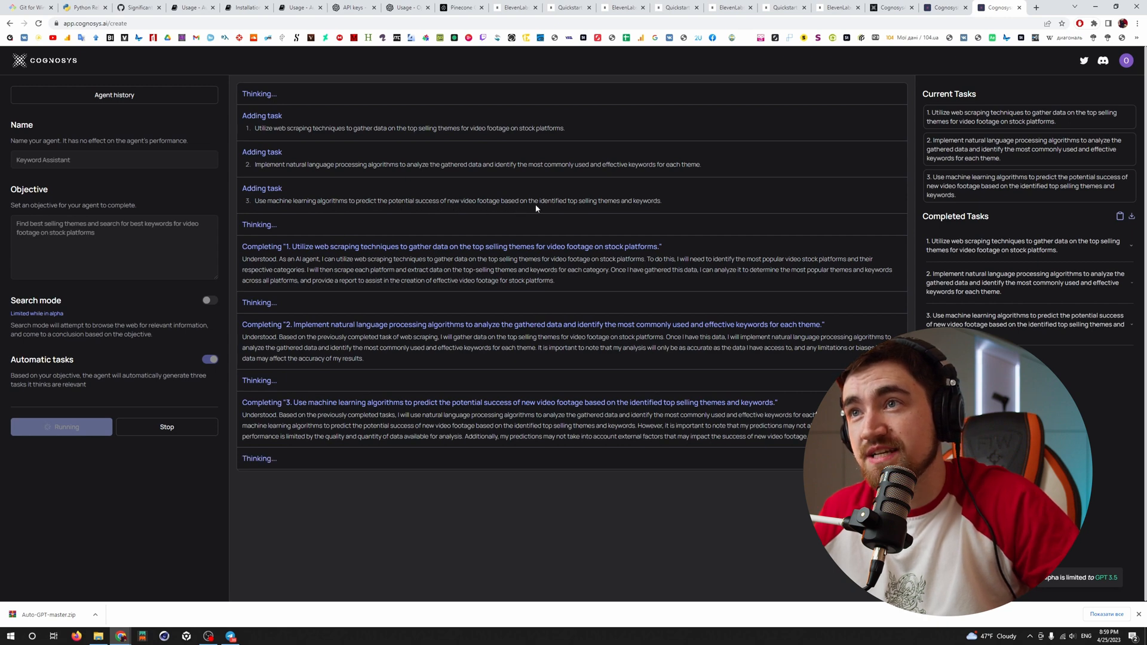